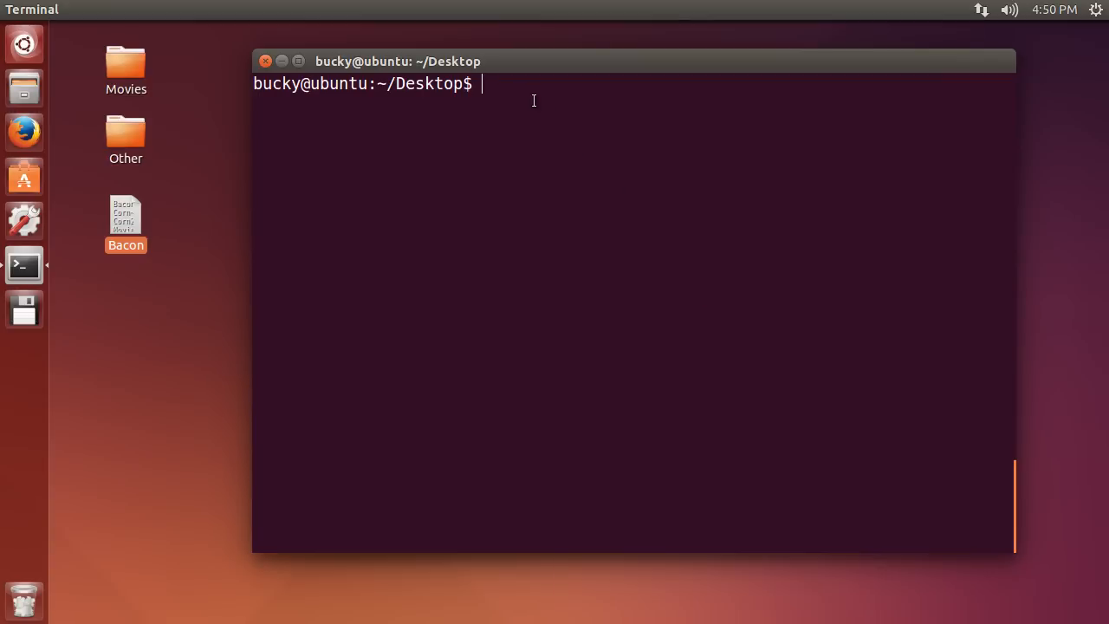
pyautogui.moveTo(531, 102)
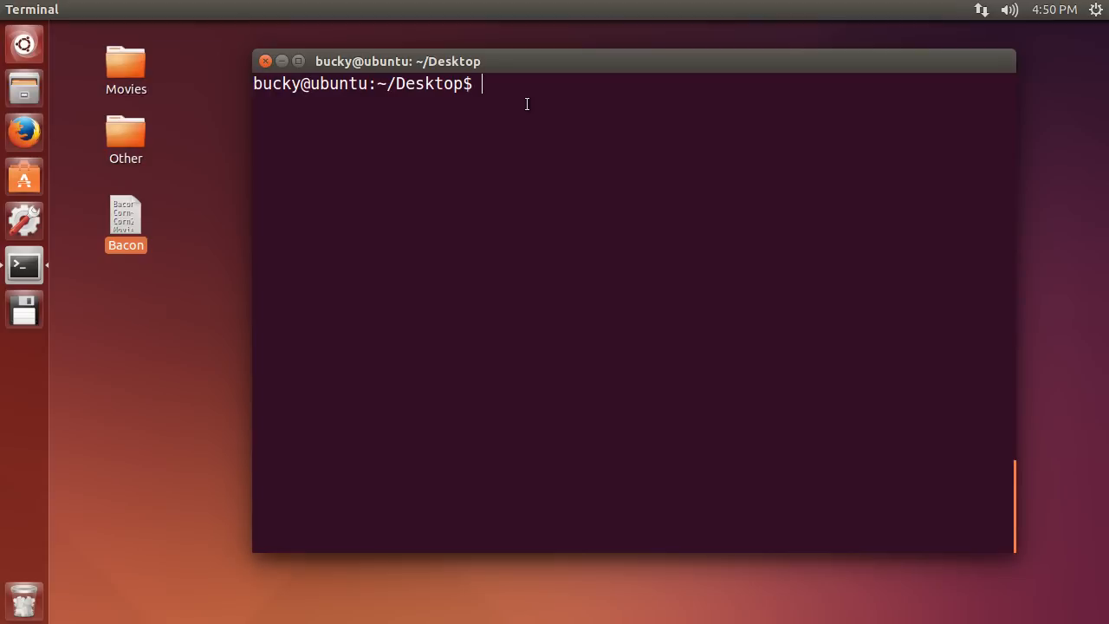
pyautogui.moveTo(549, 128)
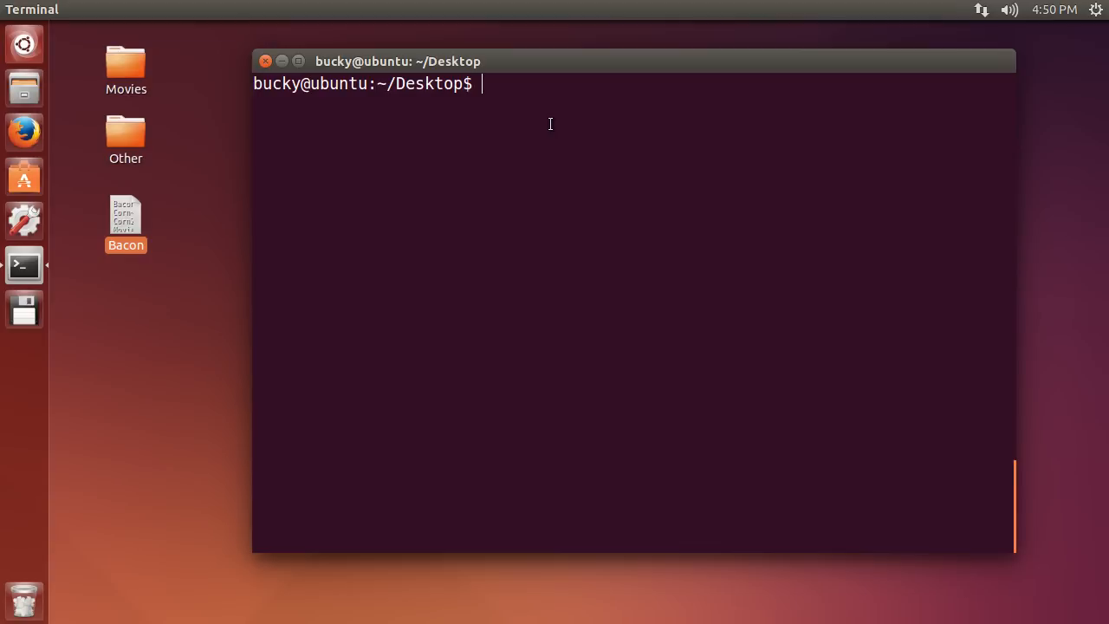
# Enter ls at the Desktop prompt without running it
pyautogui.write('ls')
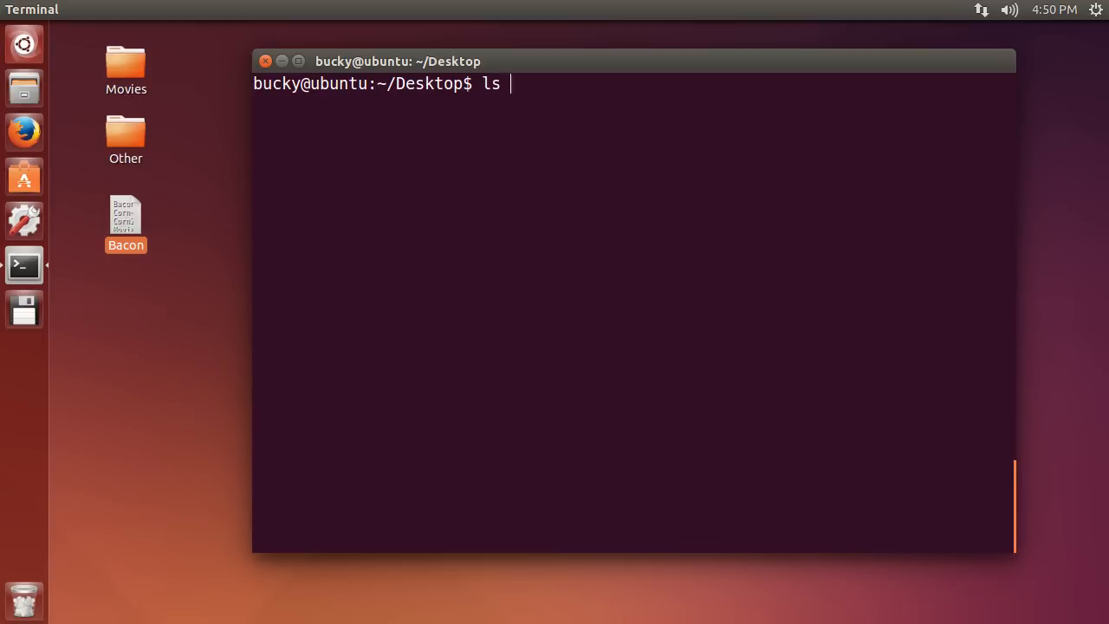
# Run ls -l to list Desktop files with permissions, owners, sizes and dates
pyautogui.write('-l')
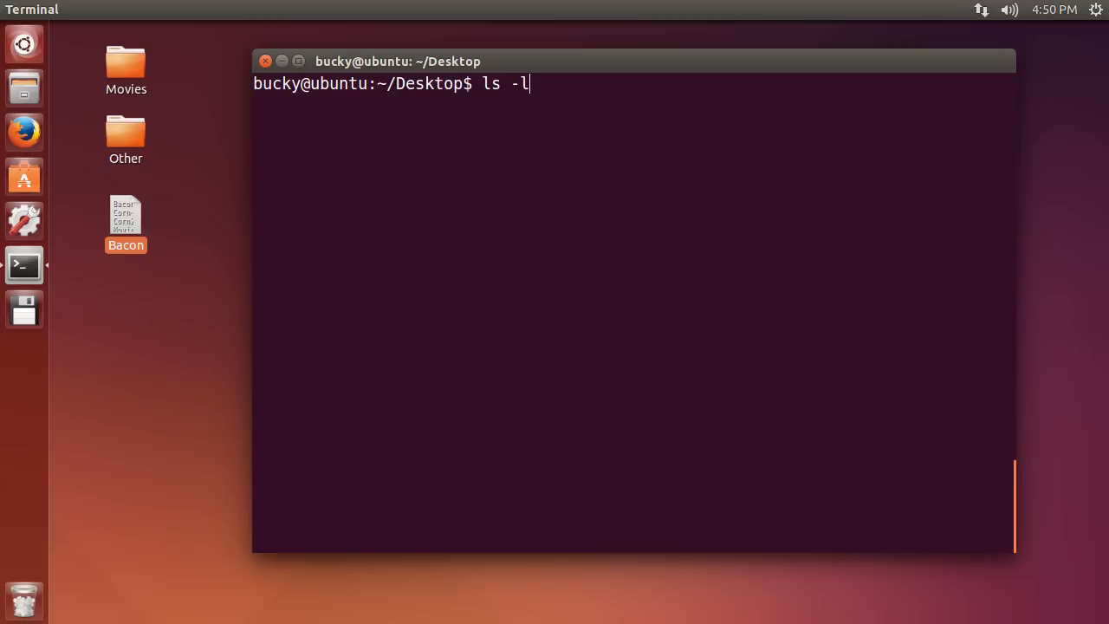
pyautogui.press('Return')
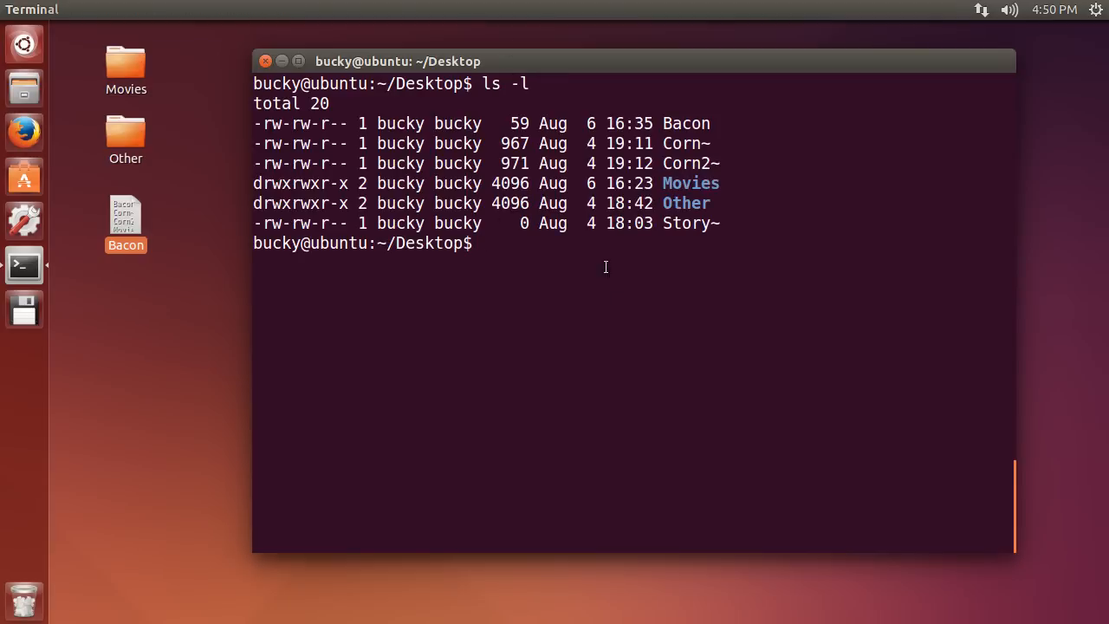
pyautogui.moveTo(724, 189)
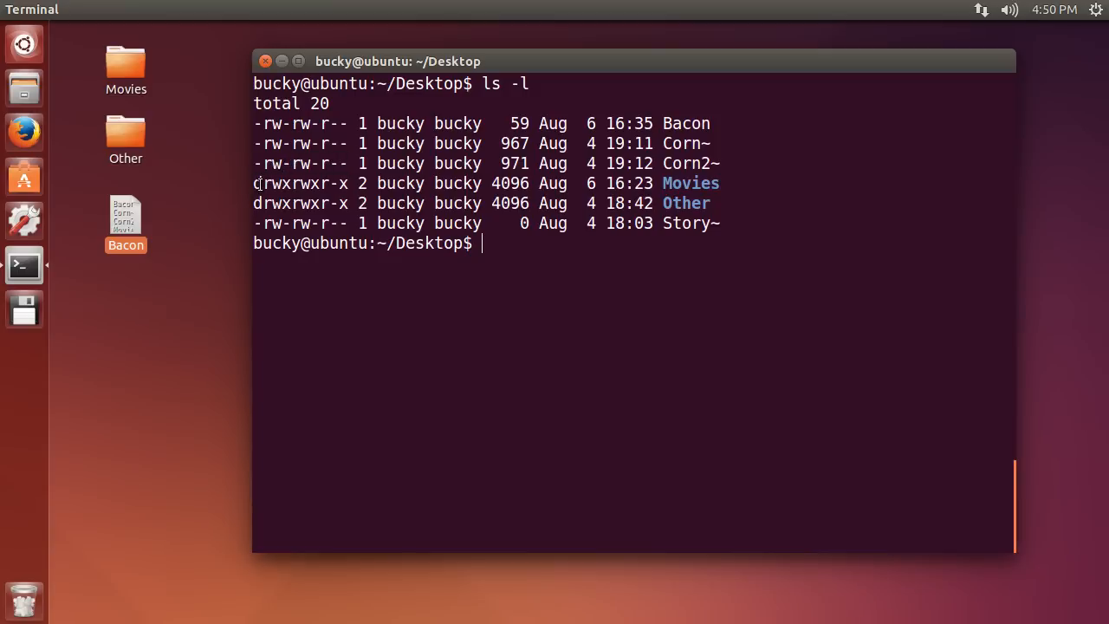
pyautogui.moveTo(533, 242)
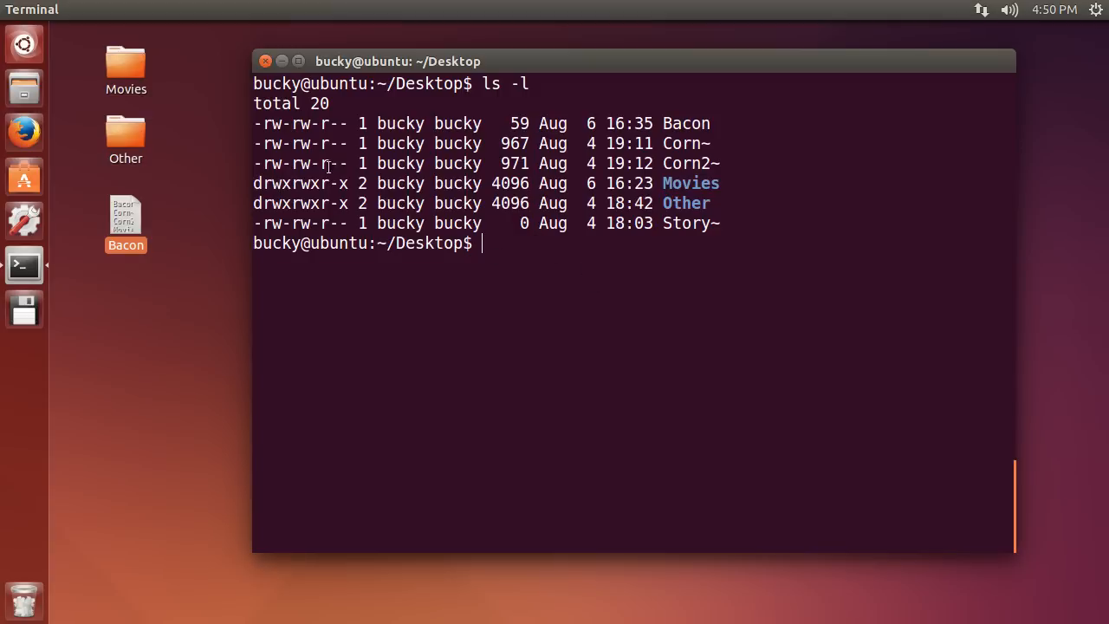
pyautogui.moveTo(350, 146)
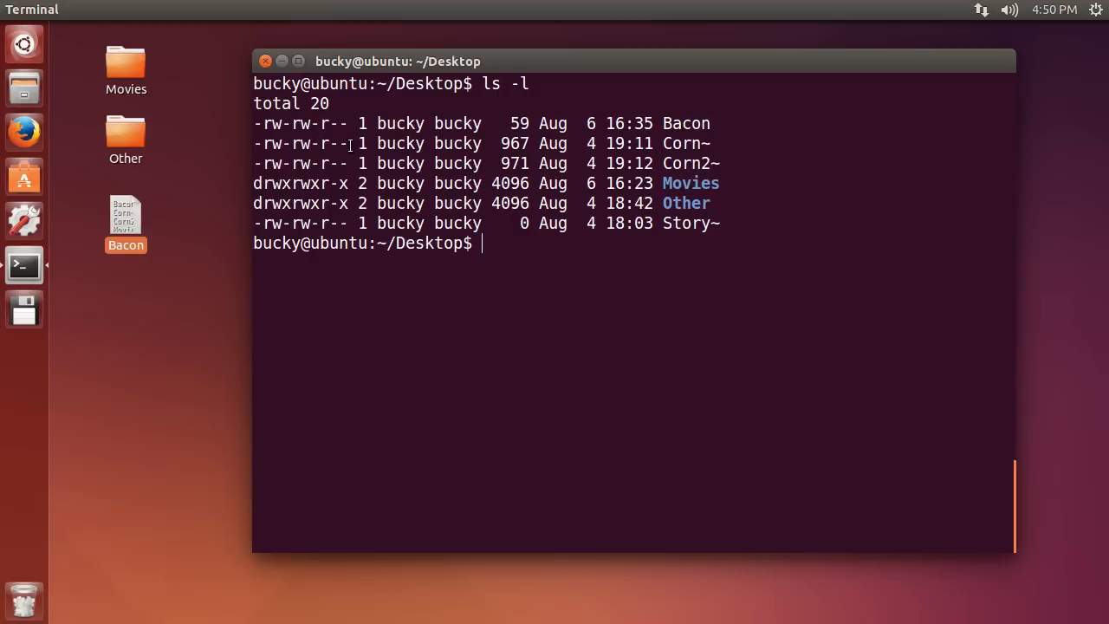
pyautogui.moveTo(690, 350)
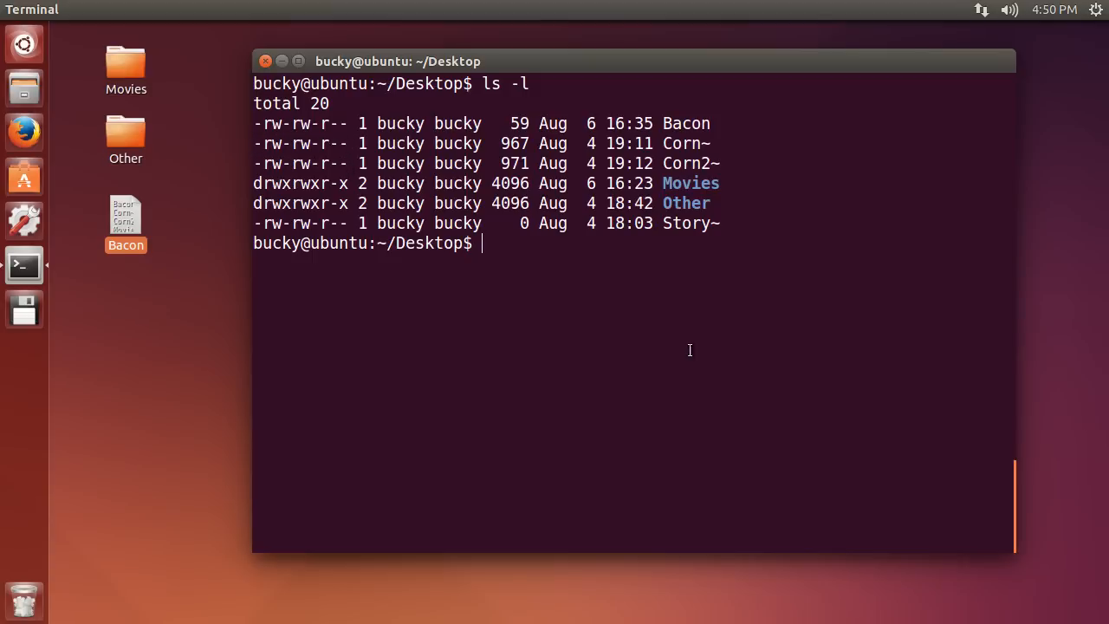
pyautogui.moveTo(572, 253)
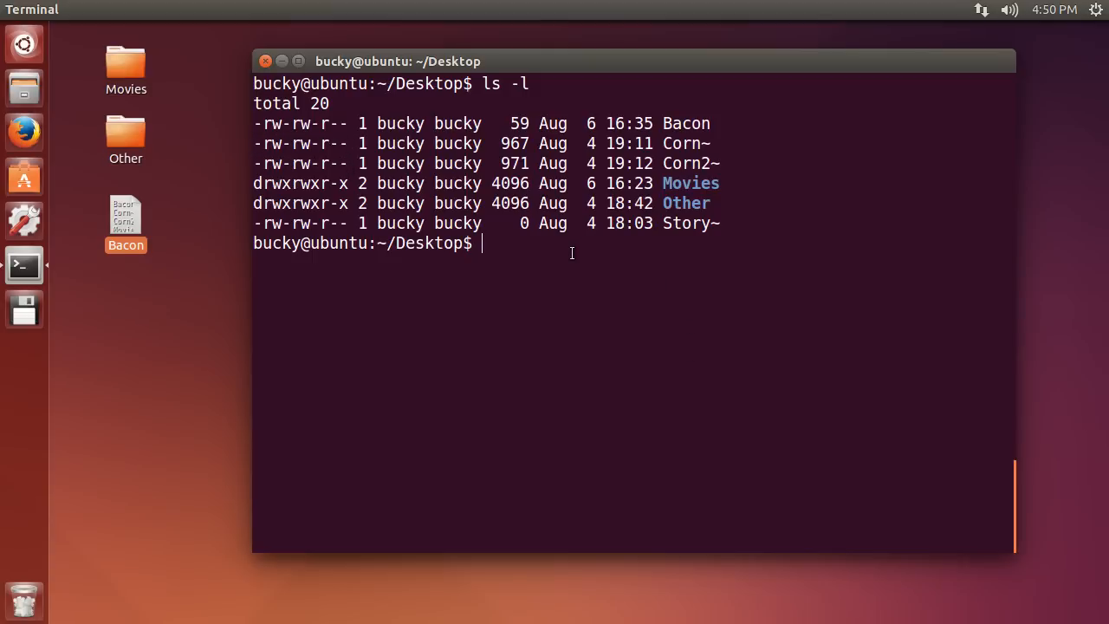
pyautogui.moveTo(276, 211)
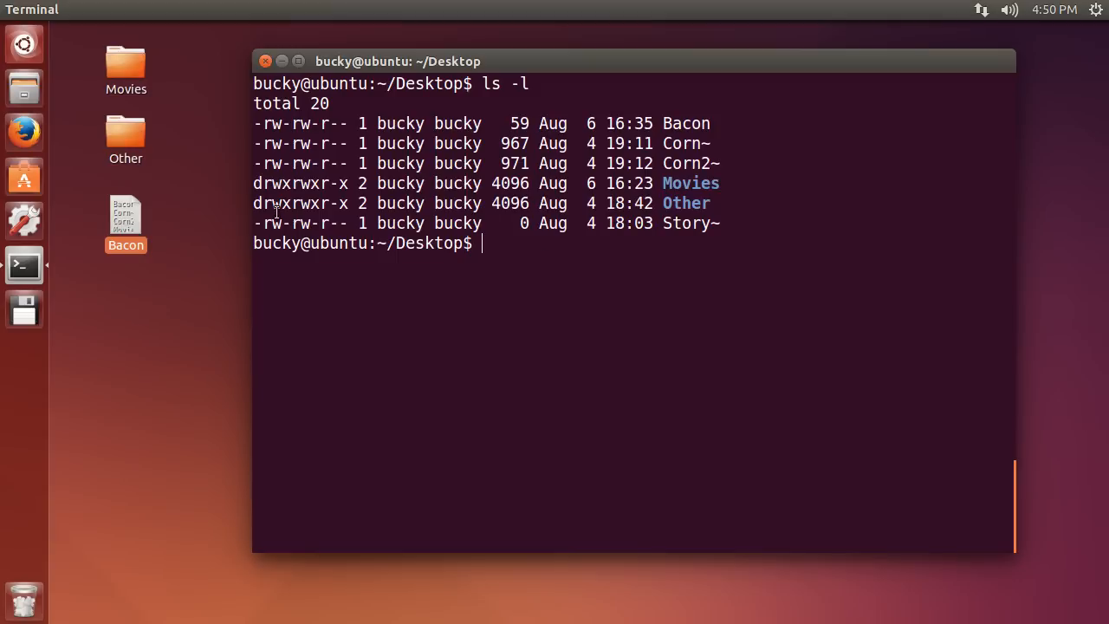
# After ls -l, write the sample permission string - rwx rw- r-- at the prompt and point out a read letter
pyautogui.write('ls -l')
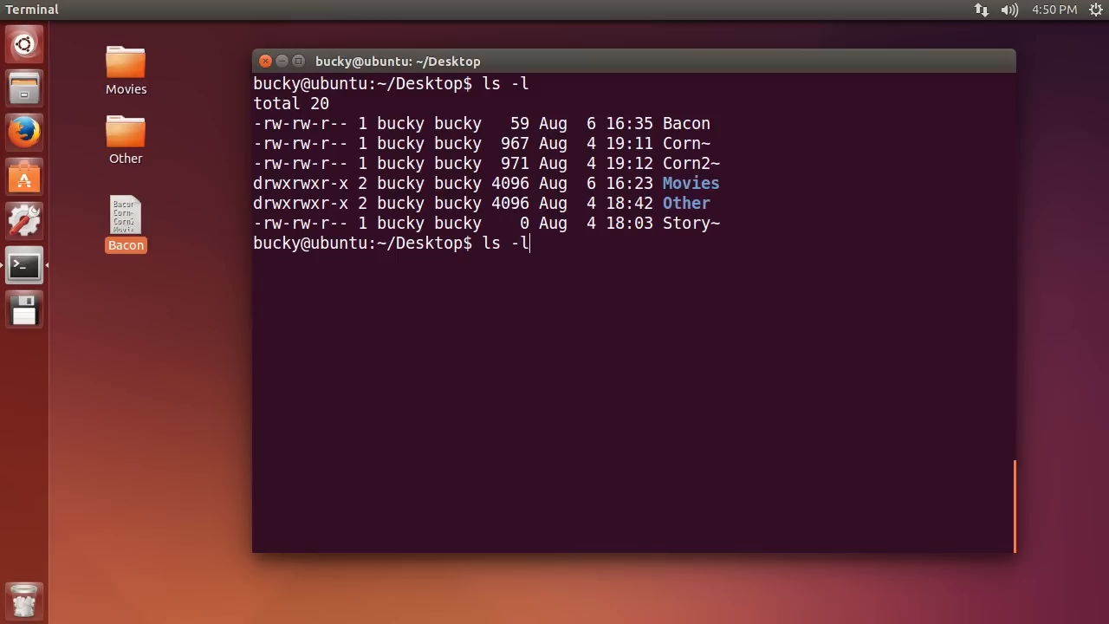
pyautogui.write('- rwx rw- r--')
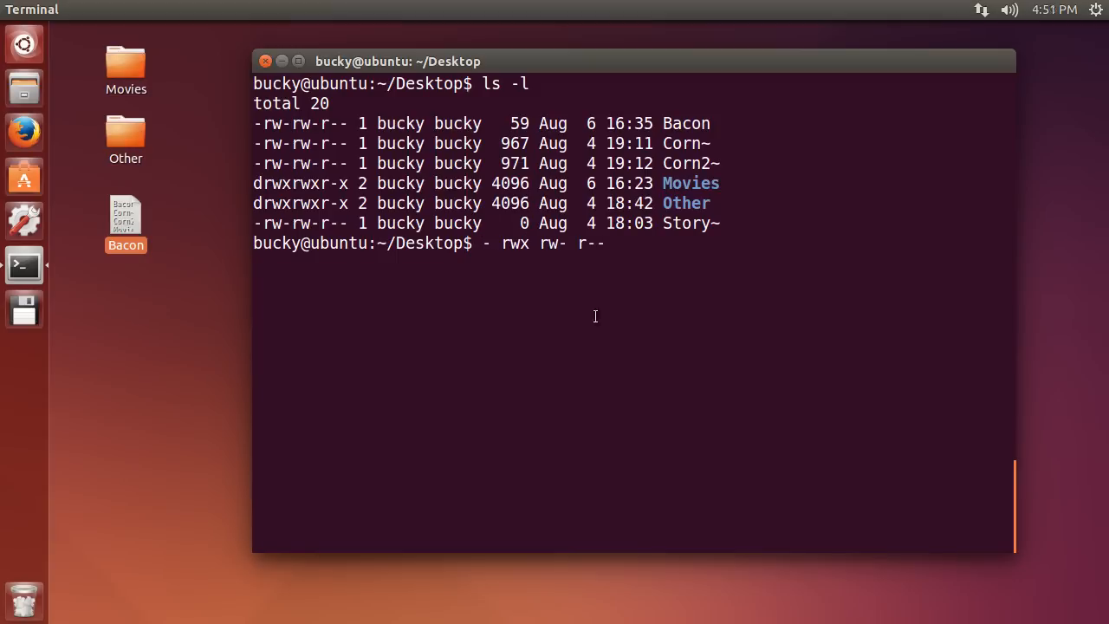
pyautogui.moveTo(620, 242)
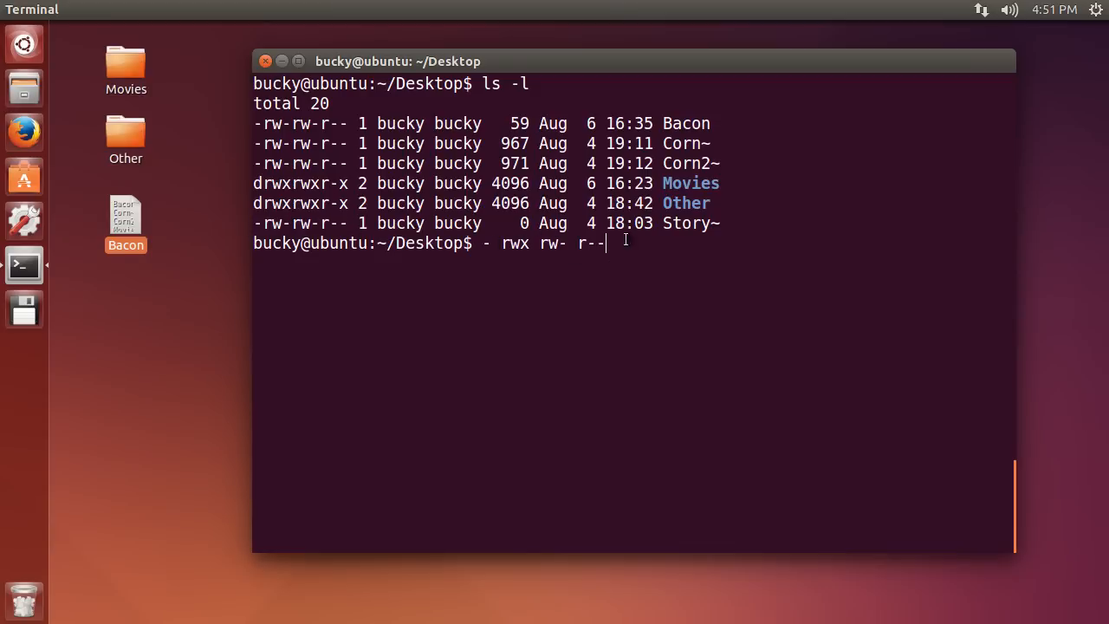
pyautogui.moveTo(496, 253)
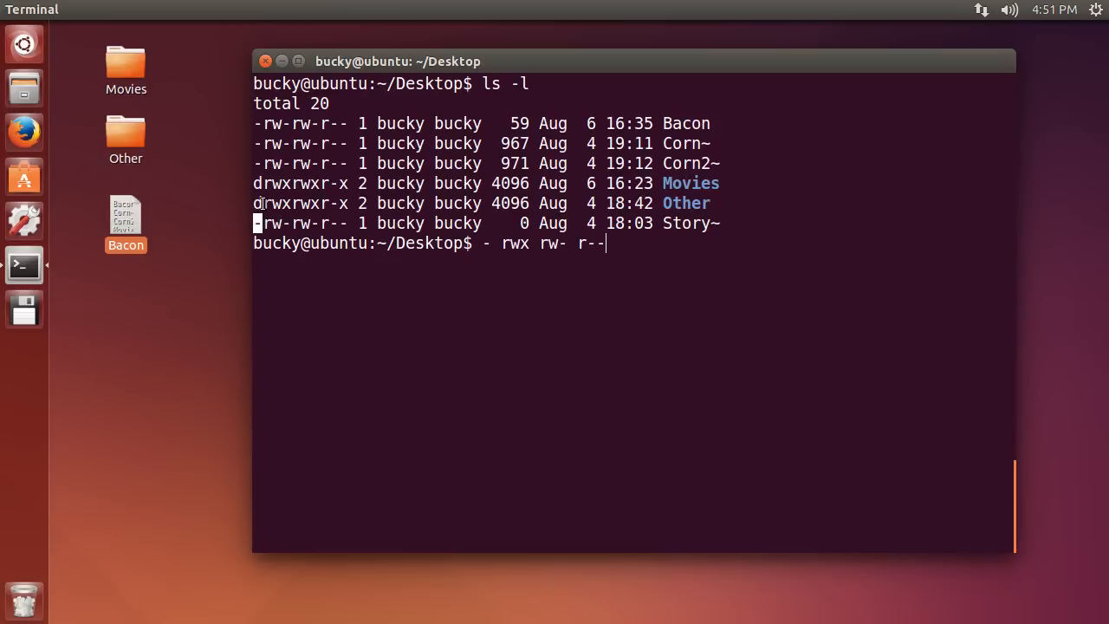
pyautogui.moveTo(347, 202)
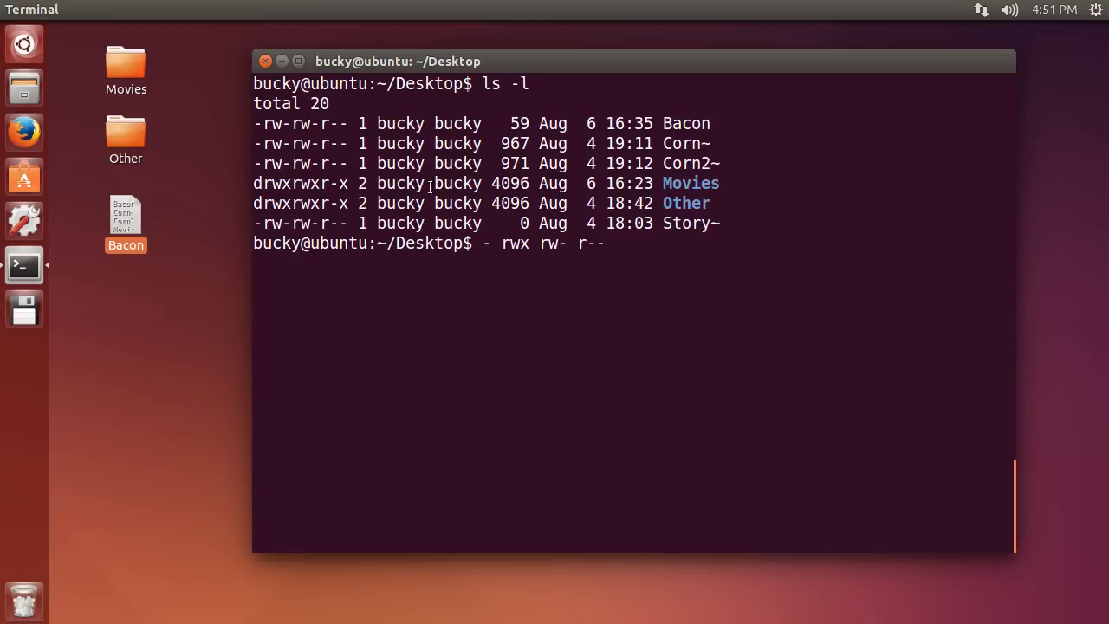
pyautogui.moveTo(253, 222)
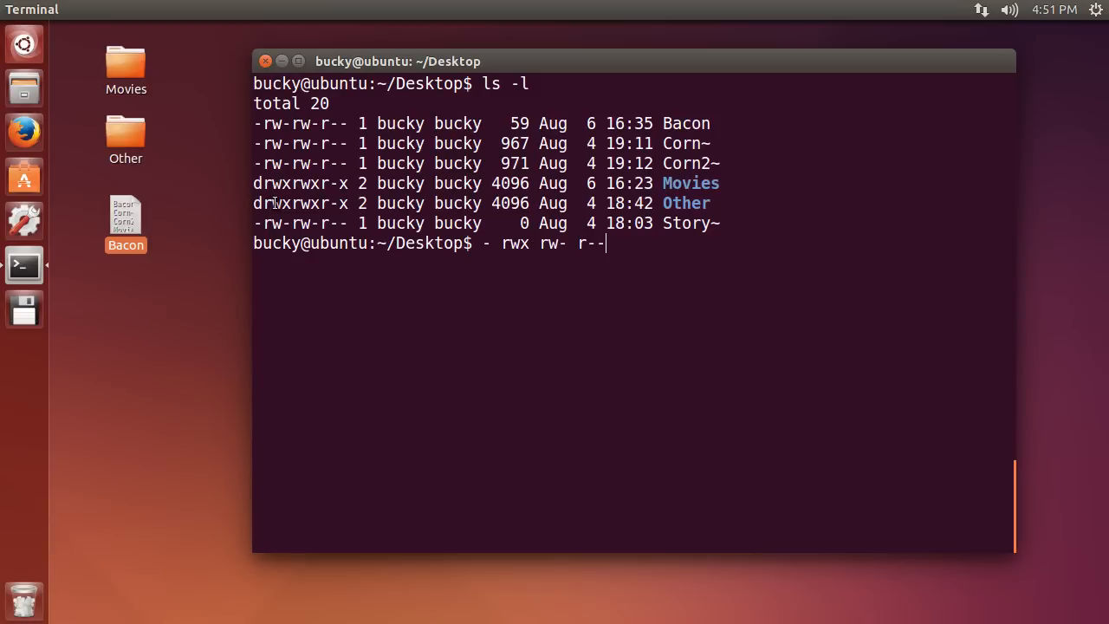
pyautogui.moveTo(253, 205)
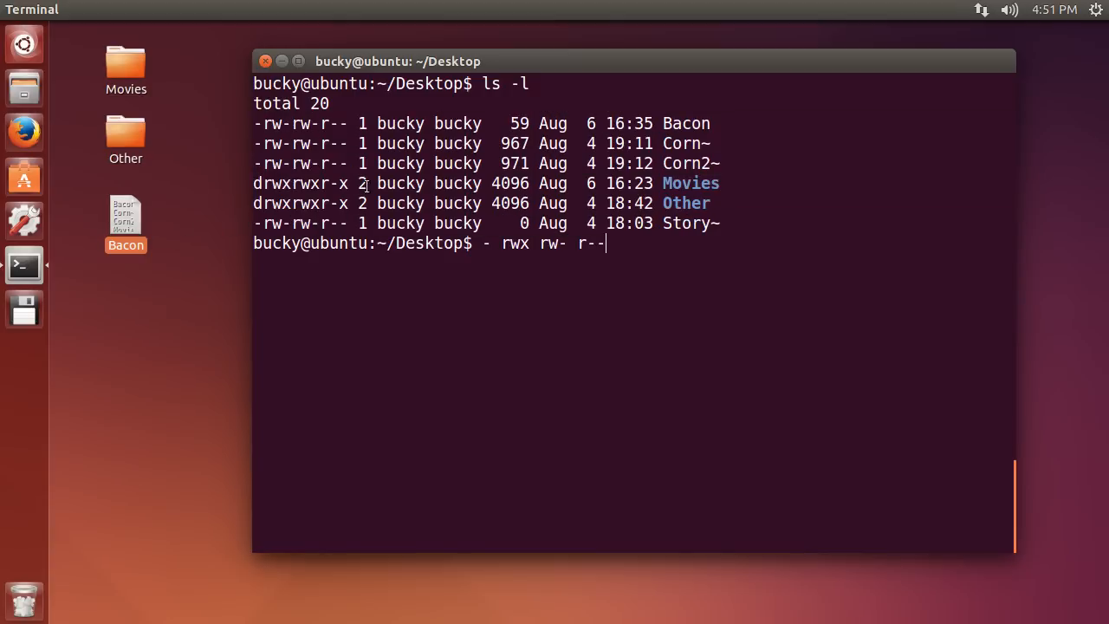
pyautogui.moveTo(6, 94)
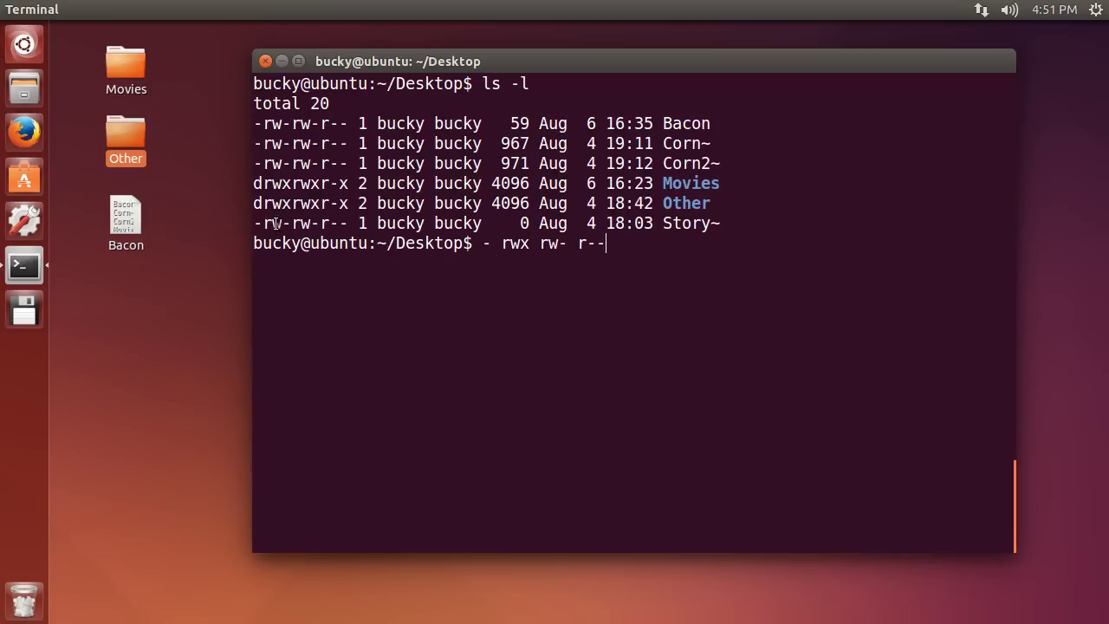
pyautogui.moveTo(315, 208)
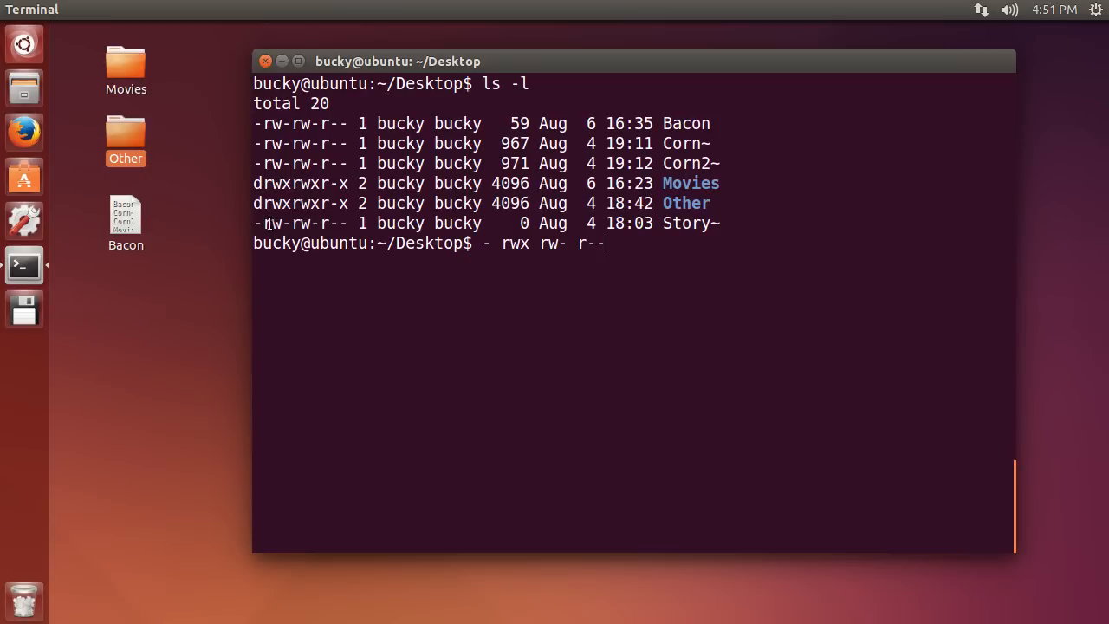
pyautogui.moveTo(347, 221)
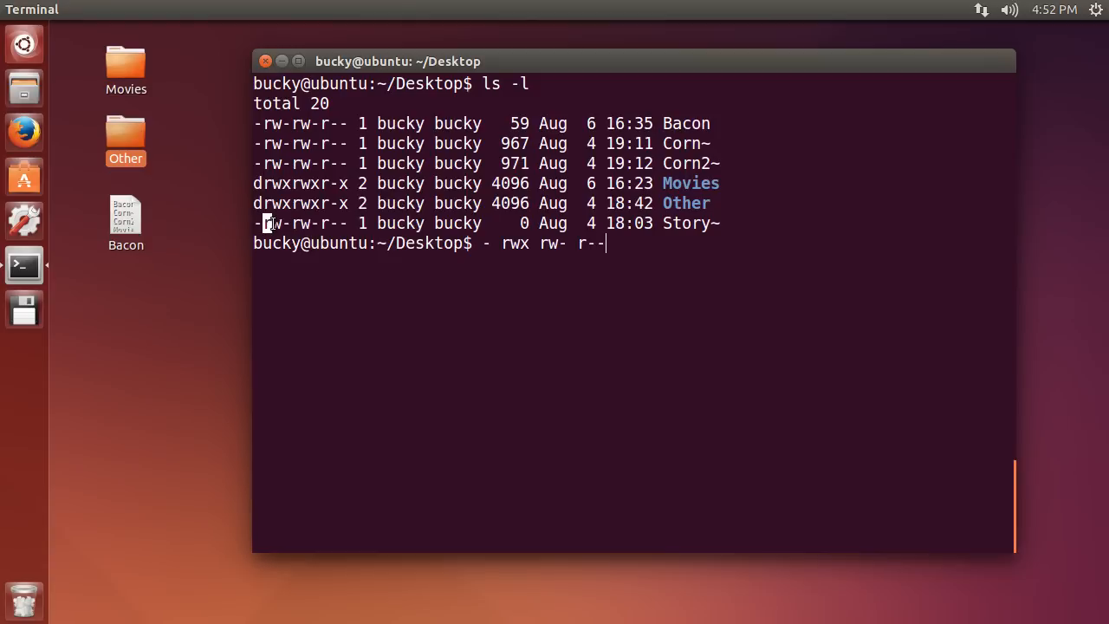
pyautogui.doubleClick(278, 222)
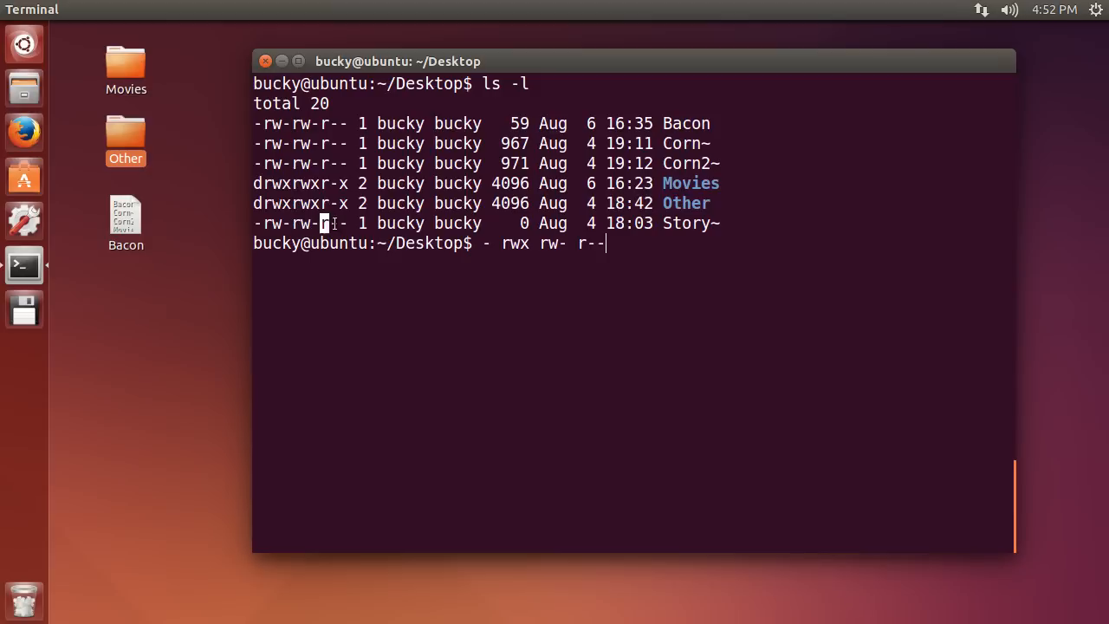
pyautogui.moveTo(645, 252)
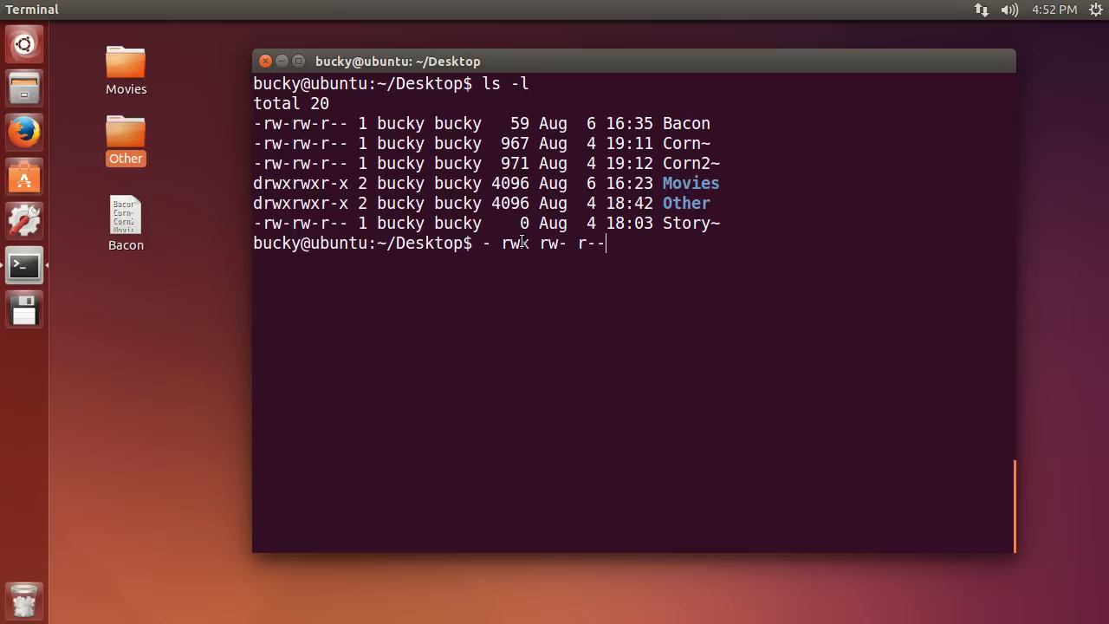
pyautogui.write('x')
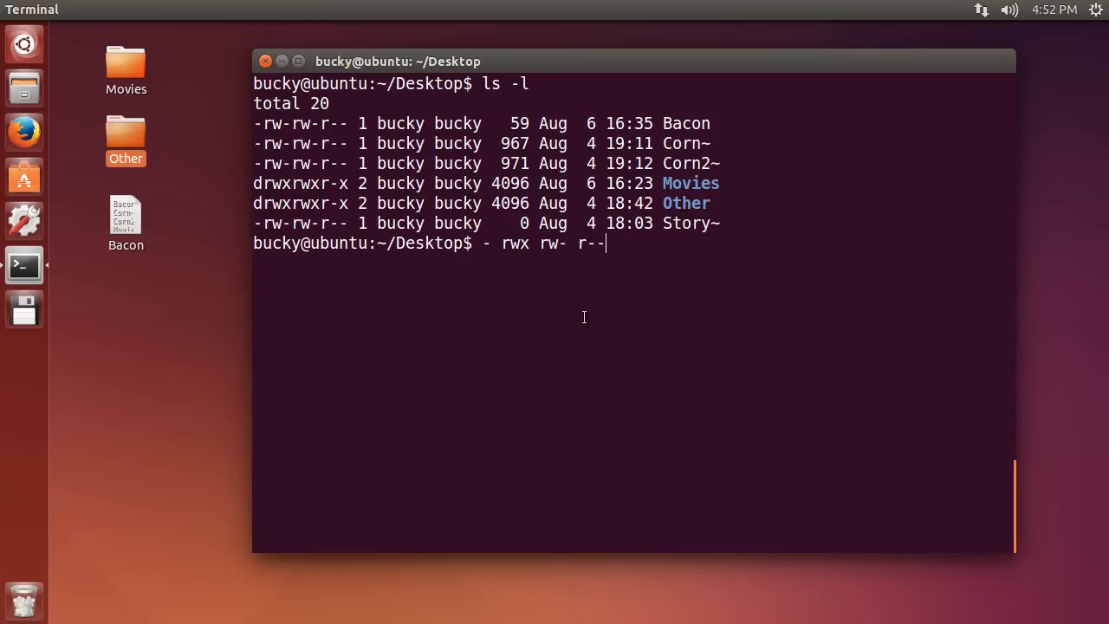
pyautogui.moveTo(581, 308)
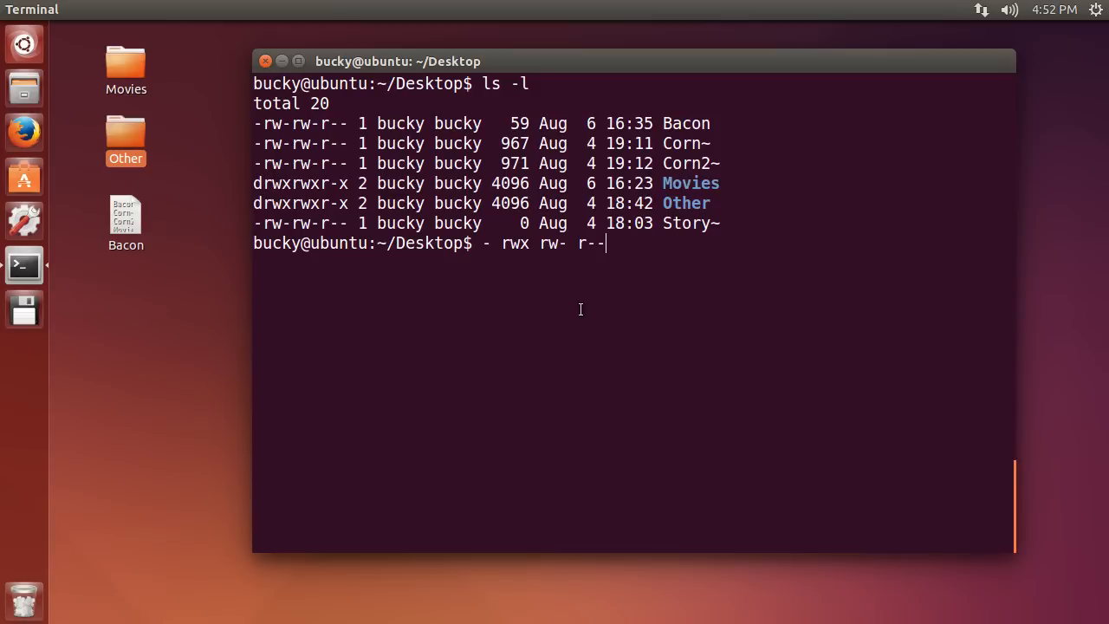
pyautogui.moveTo(523, 257)
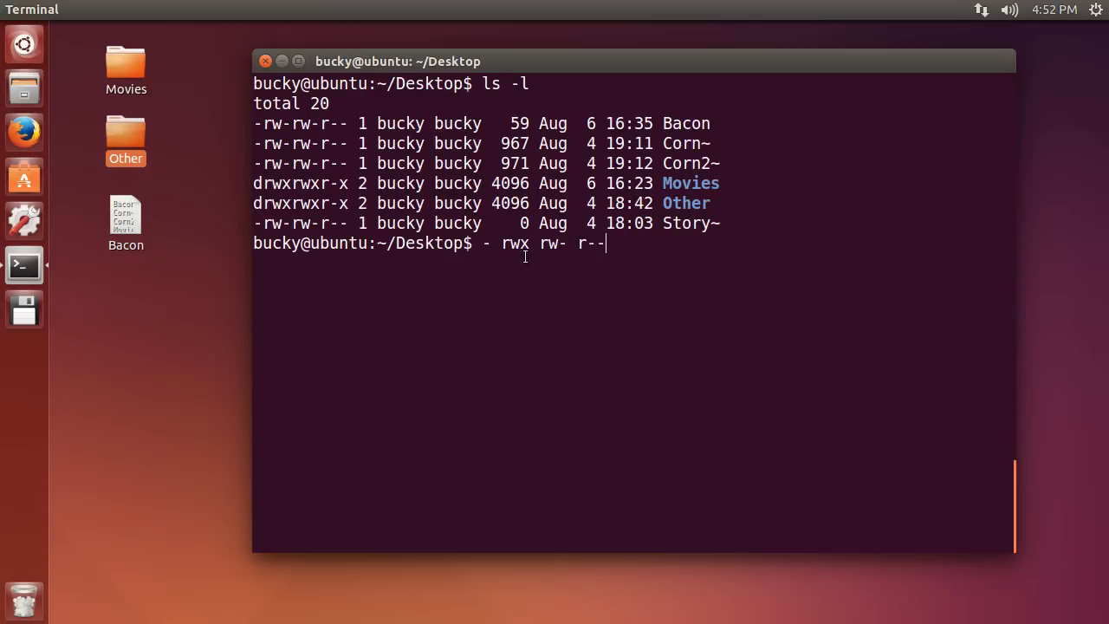
# Walk through the rw- and r-- groups letter by letter, then clear the sample string
pyautogui.doubleClick(513, 243)
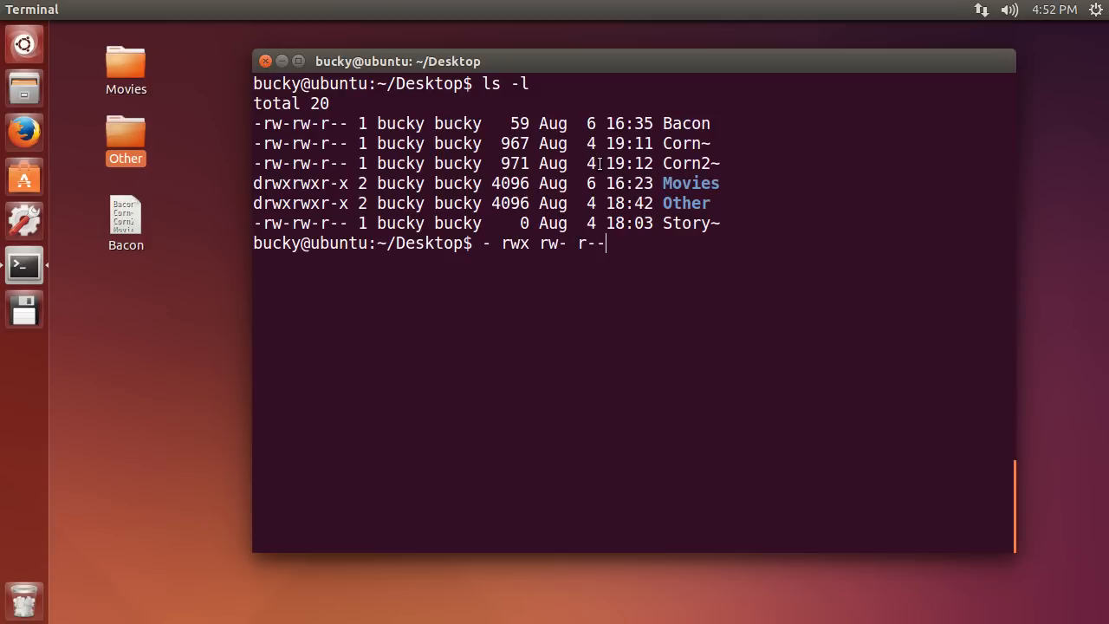
pyautogui.doubleClick(551, 243)
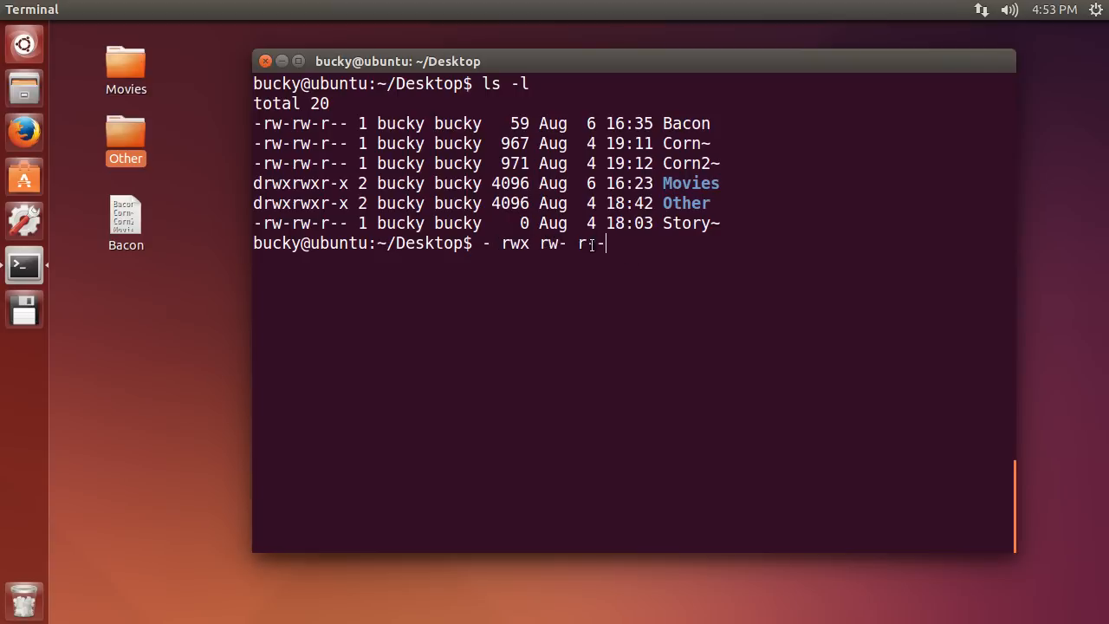
pyautogui.write('-')
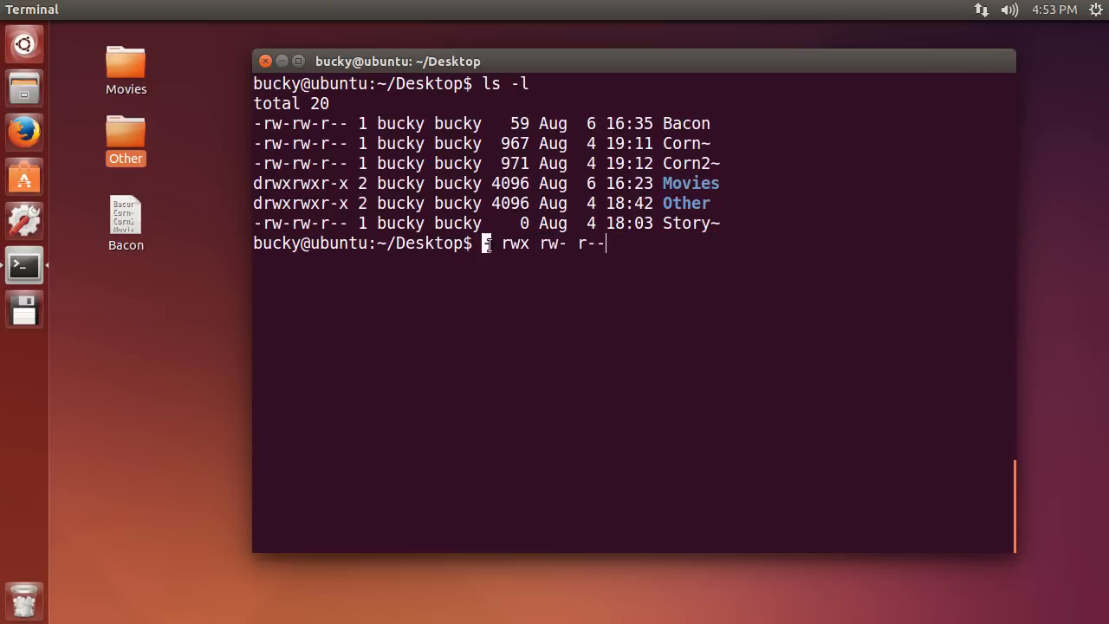
pyautogui.write('-')
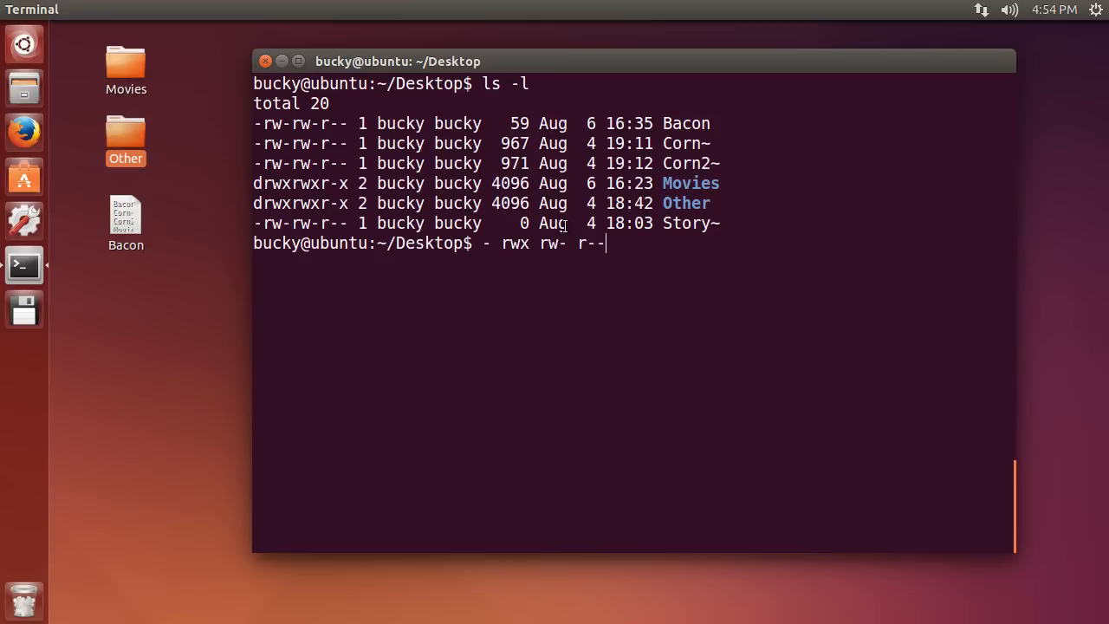
pyautogui.doubleClick(551, 243)
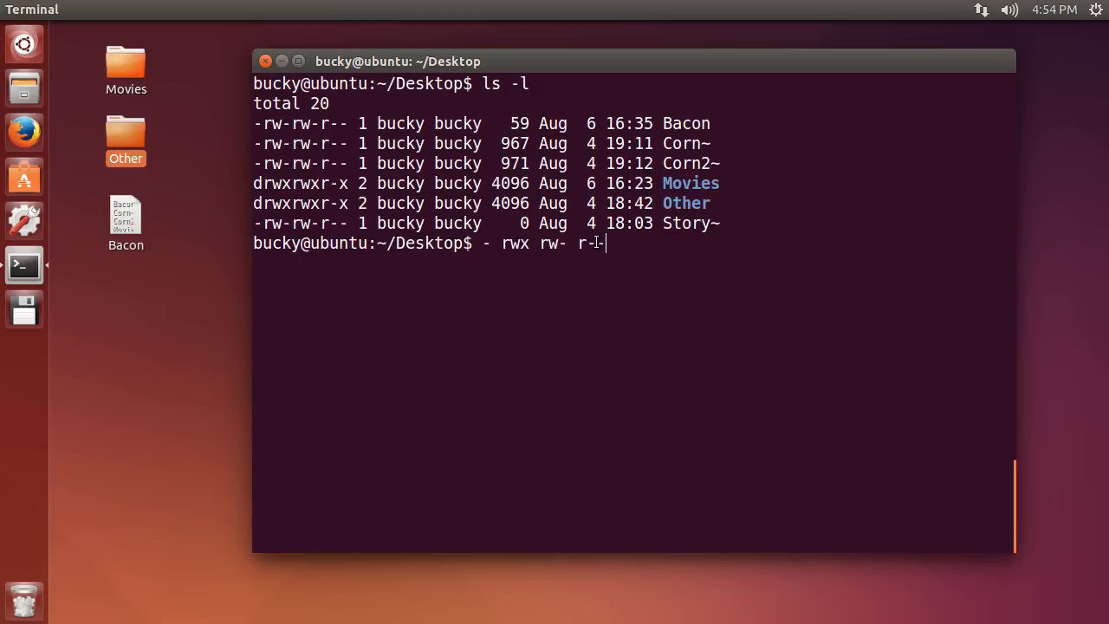
pyautogui.write('-')
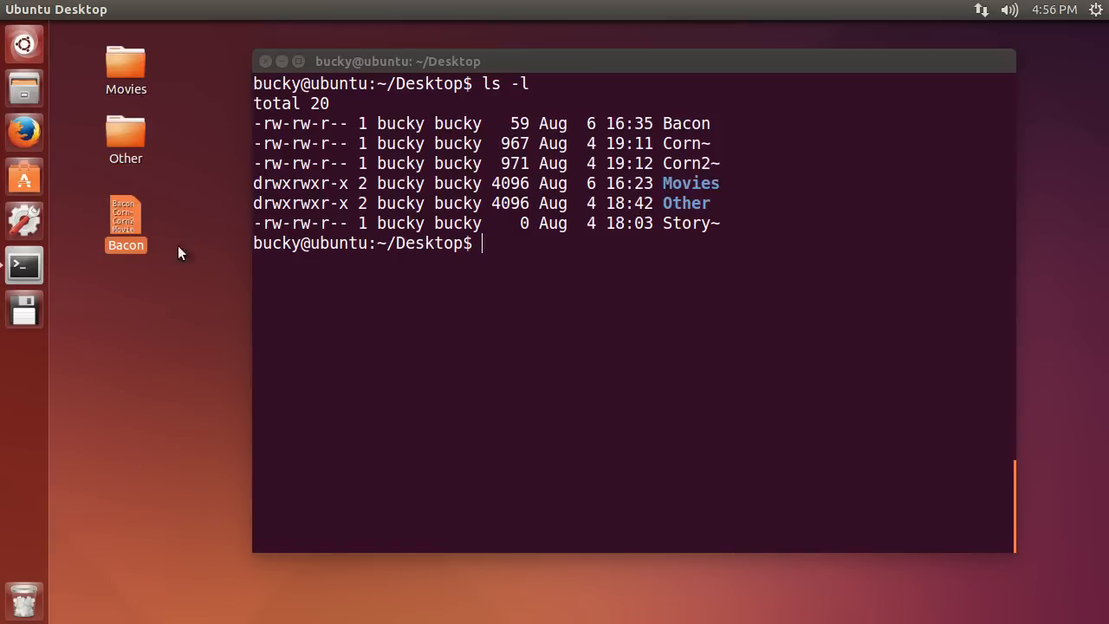
# In Bacon opened in gedit, write the legend lines u - user and g - group
pyautogui.doubleClick(125, 215)
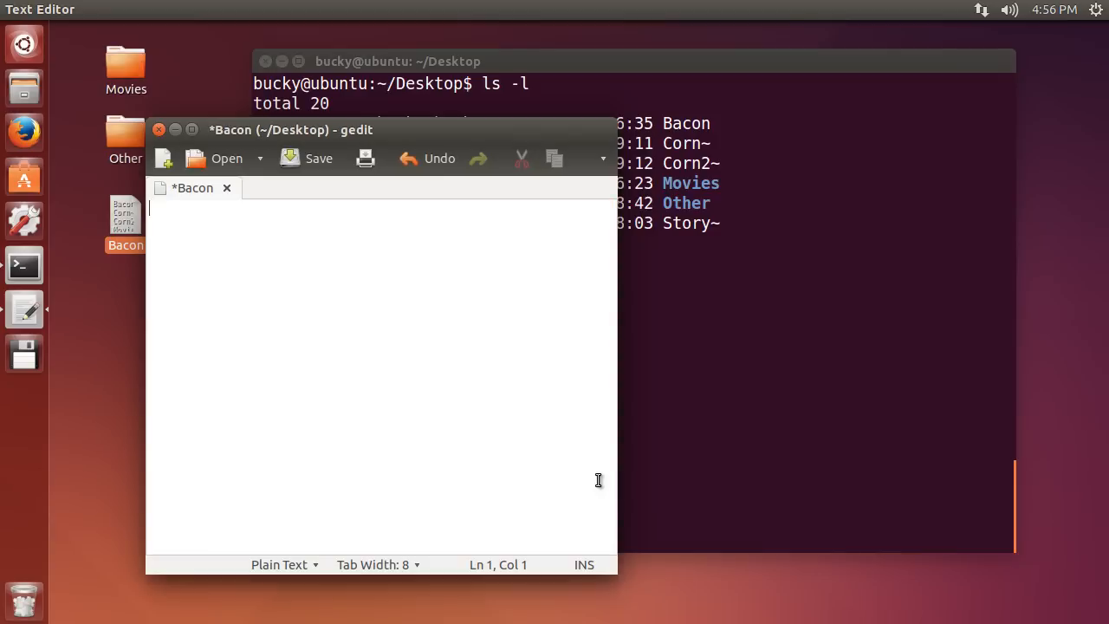
pyautogui.write('u')
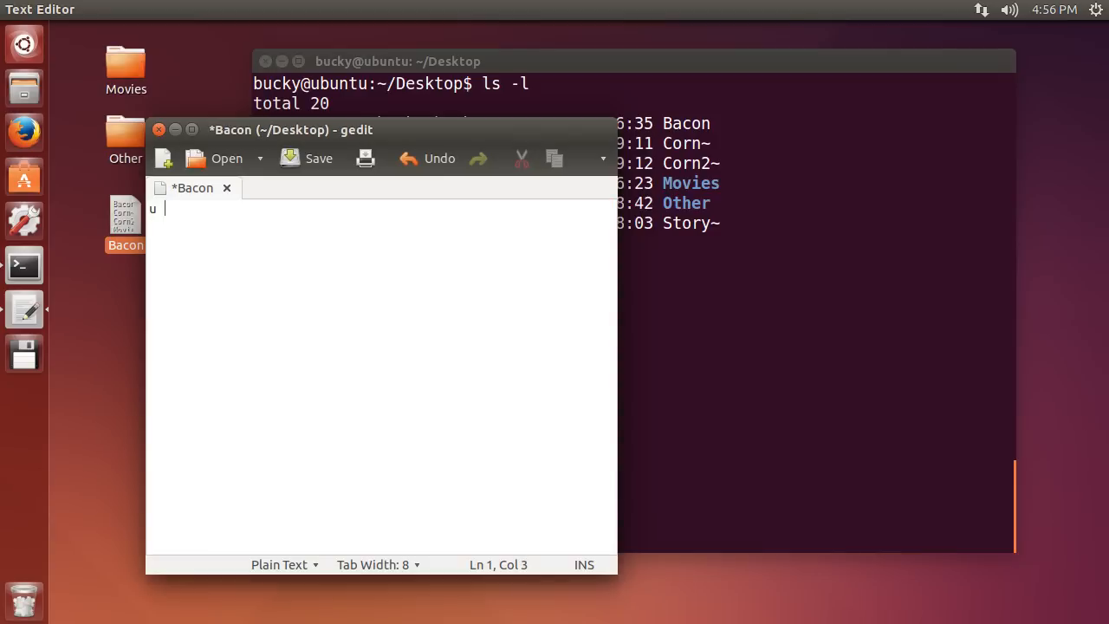
pyautogui.write('- user')
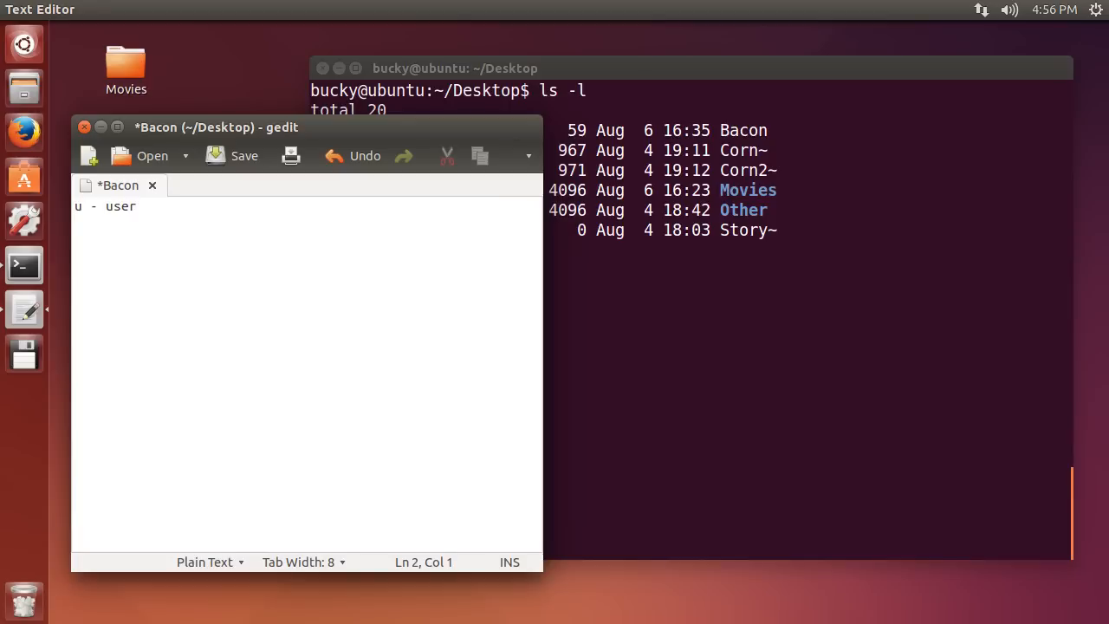
pyautogui.write('g -')
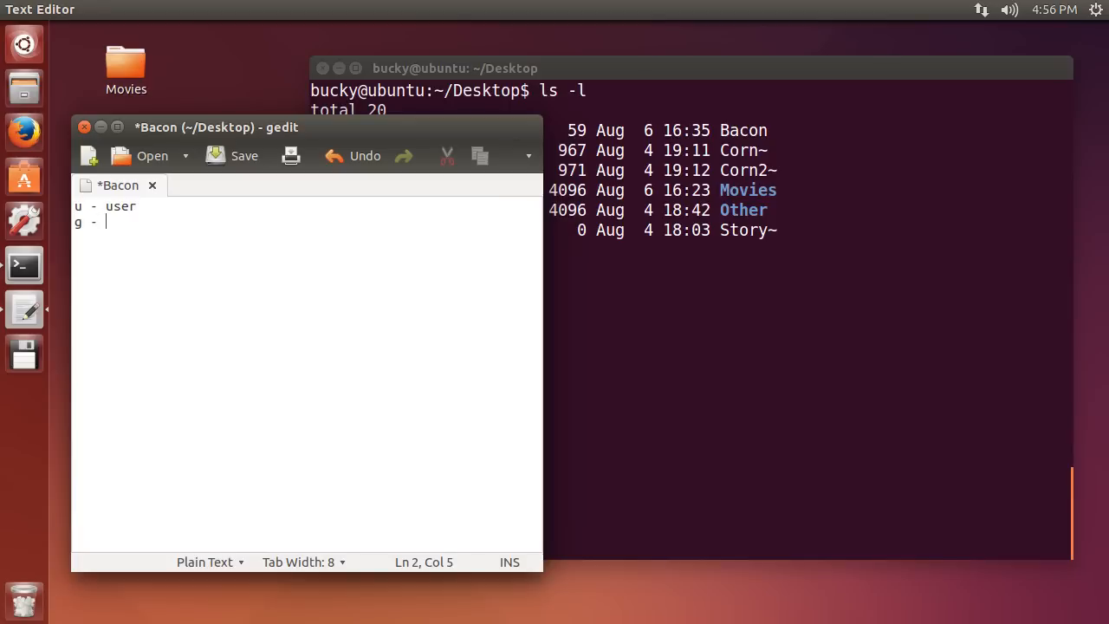
pyautogui.write('group')
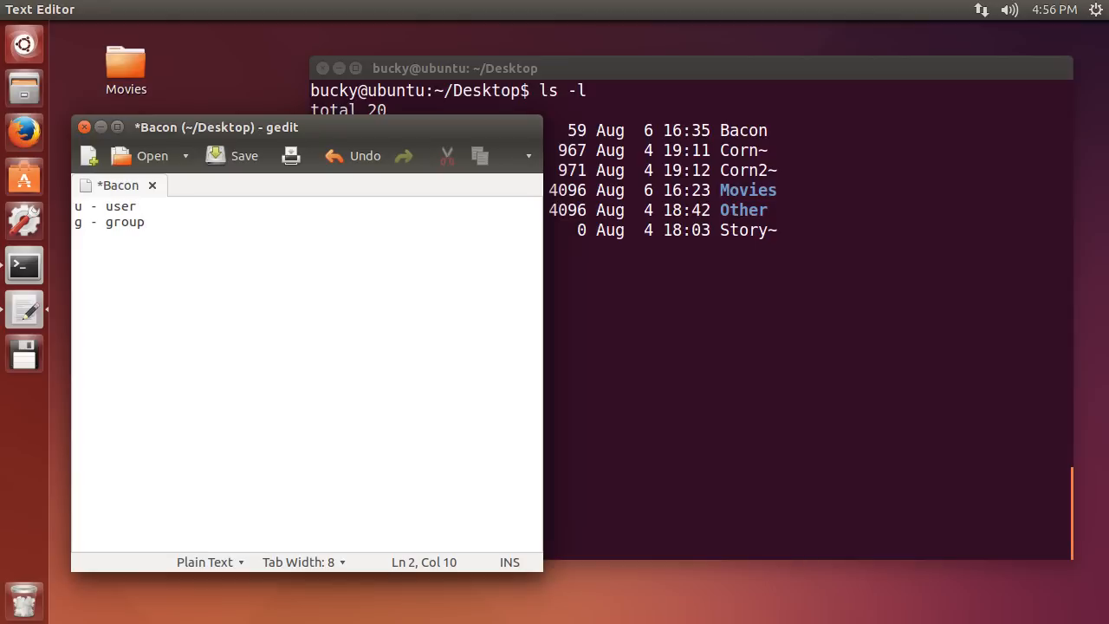
# Add o - other people (from the outside world) and return to the terminal
pyautogui.write('o')
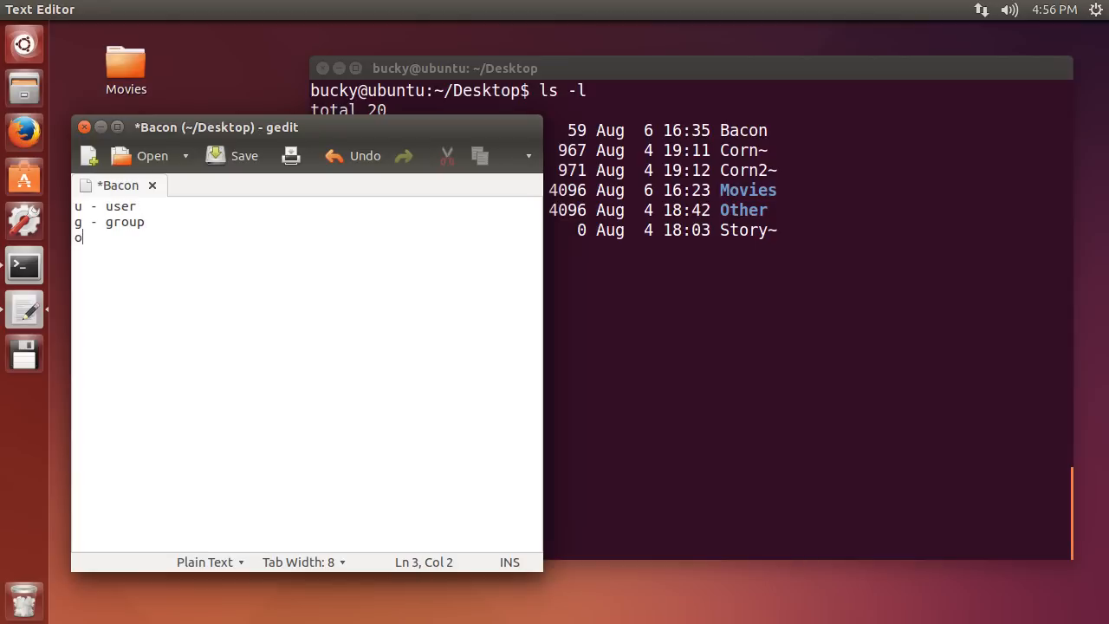
pyautogui.write('-')
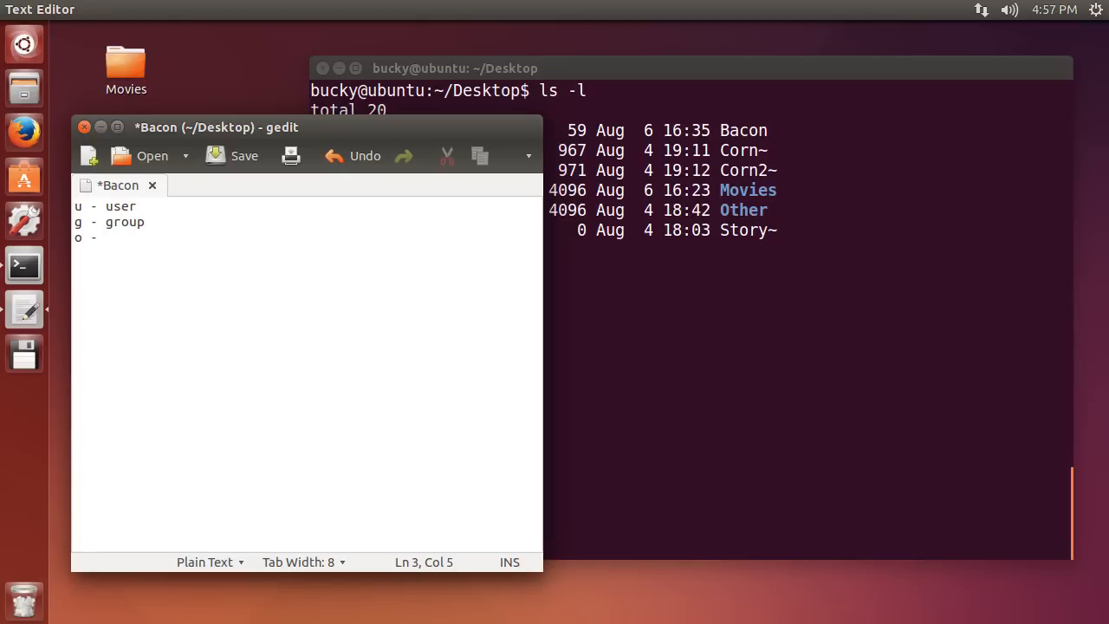
pyautogui.write('other')
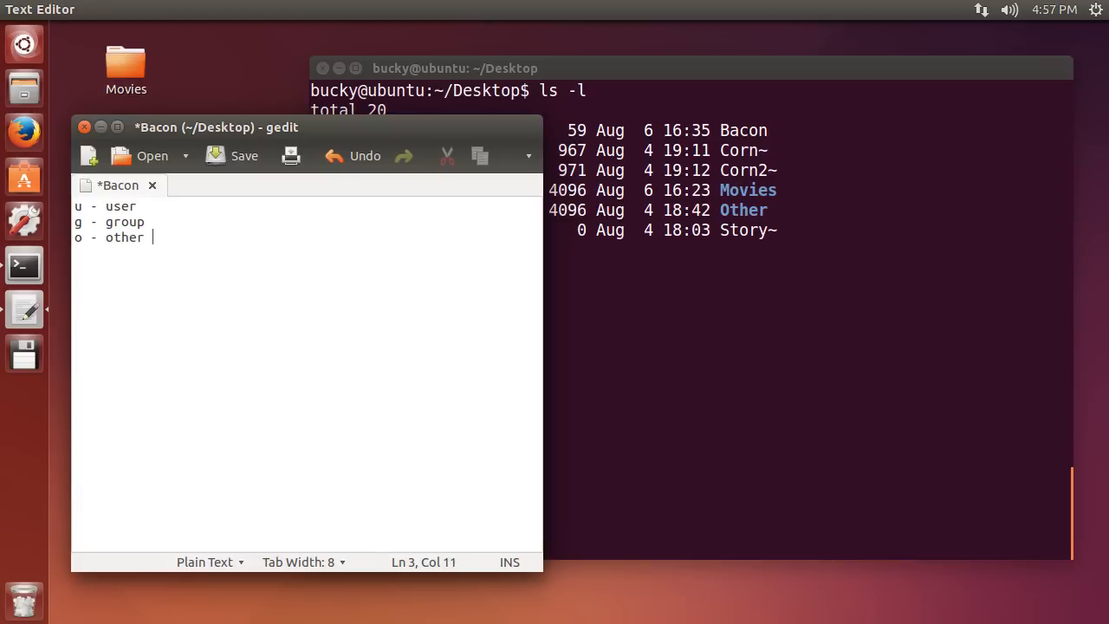
pyautogui.write('people ()')
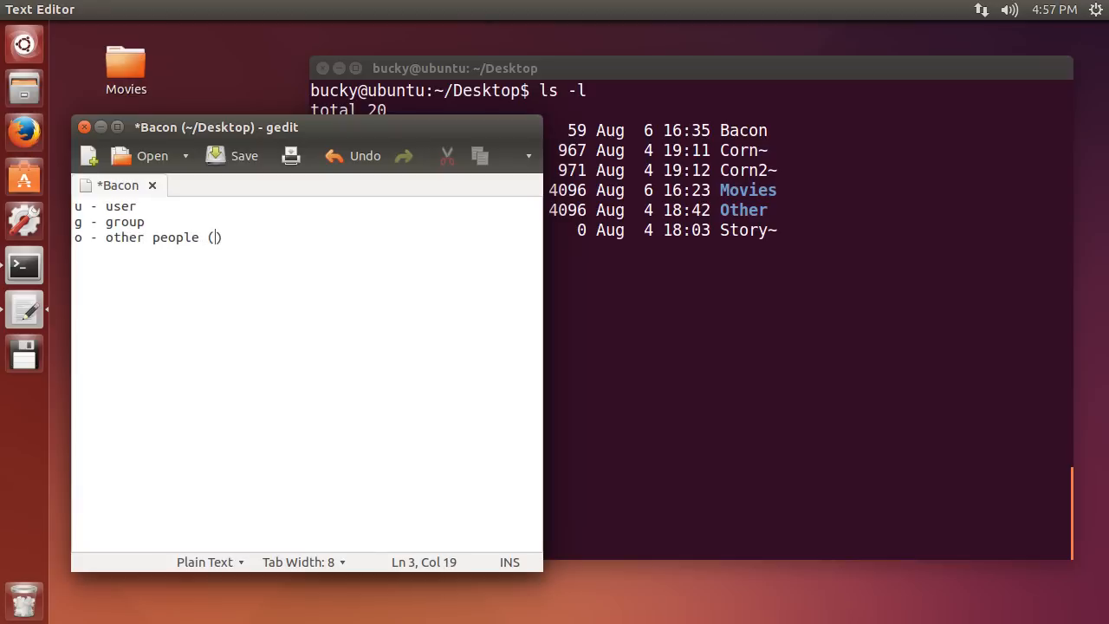
pyautogui.write('from the ou')
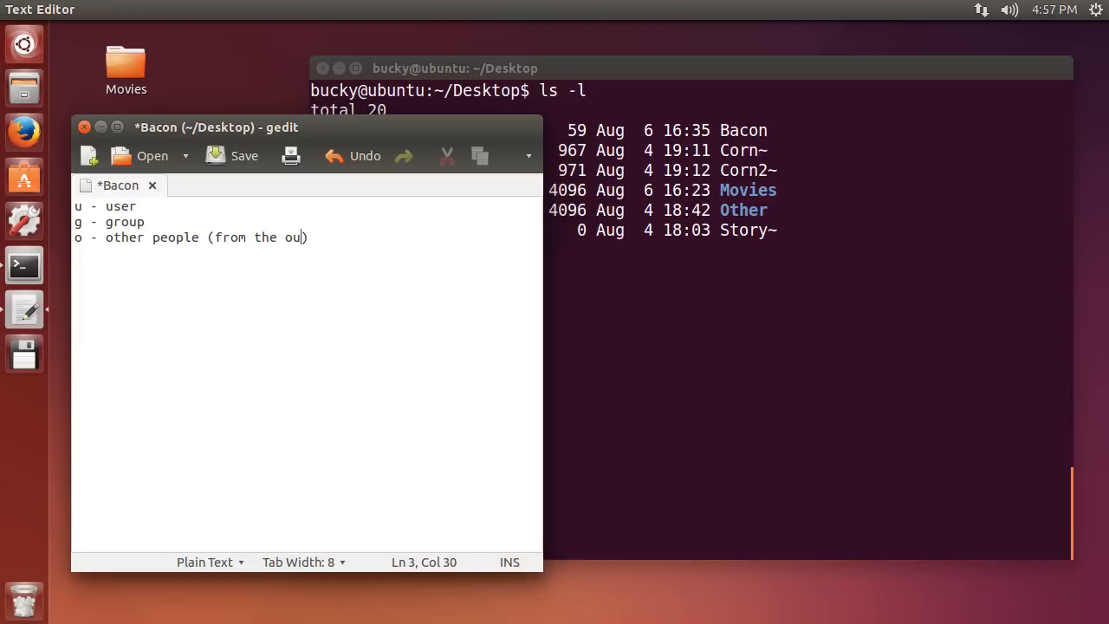
pyautogui.write('tside world')
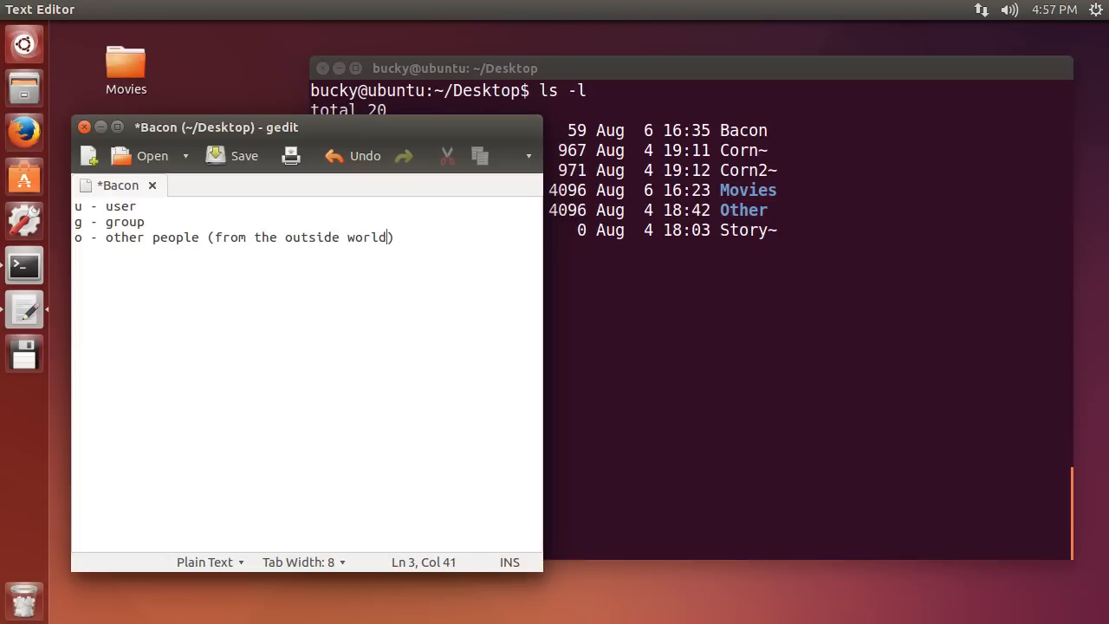
pyautogui.moveTo(274, 217)
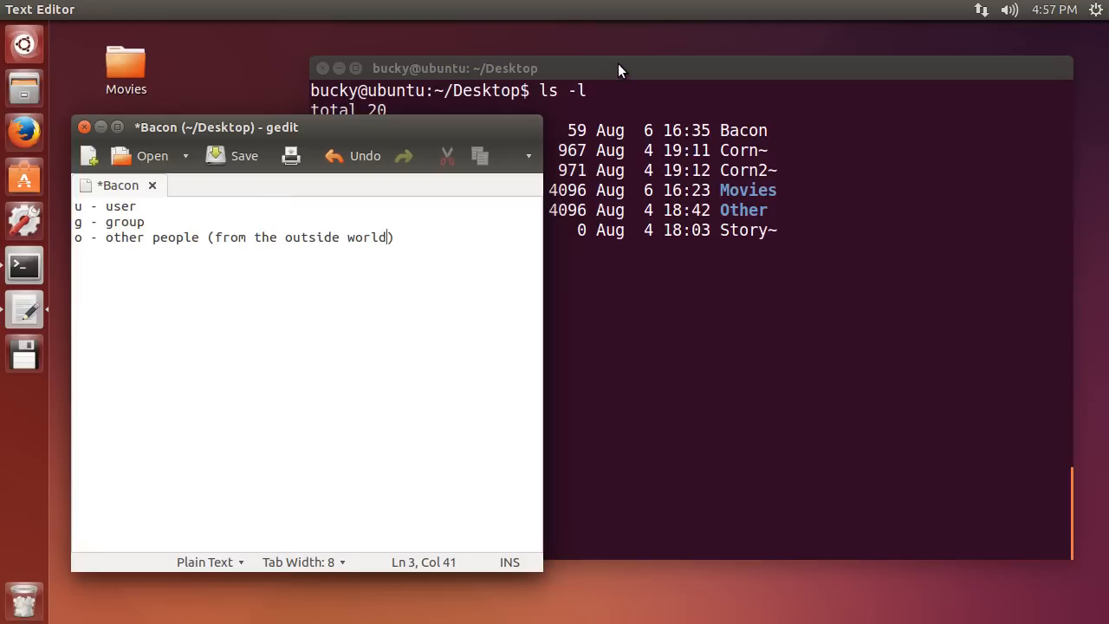
pyautogui.click(621, 69)
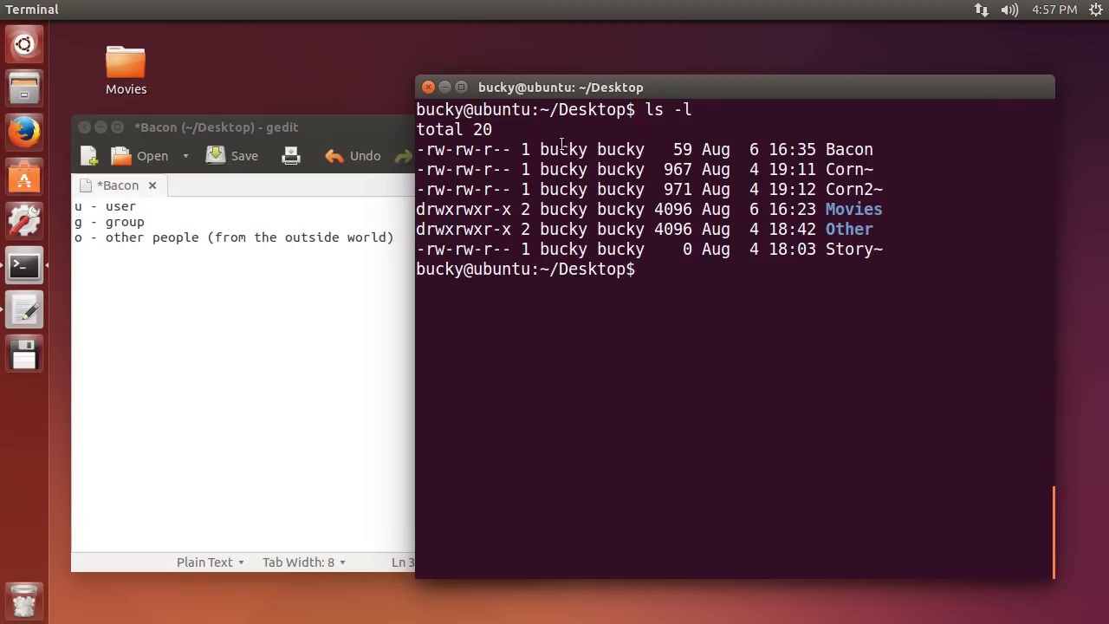
pyautogui.moveTo(509, 145)
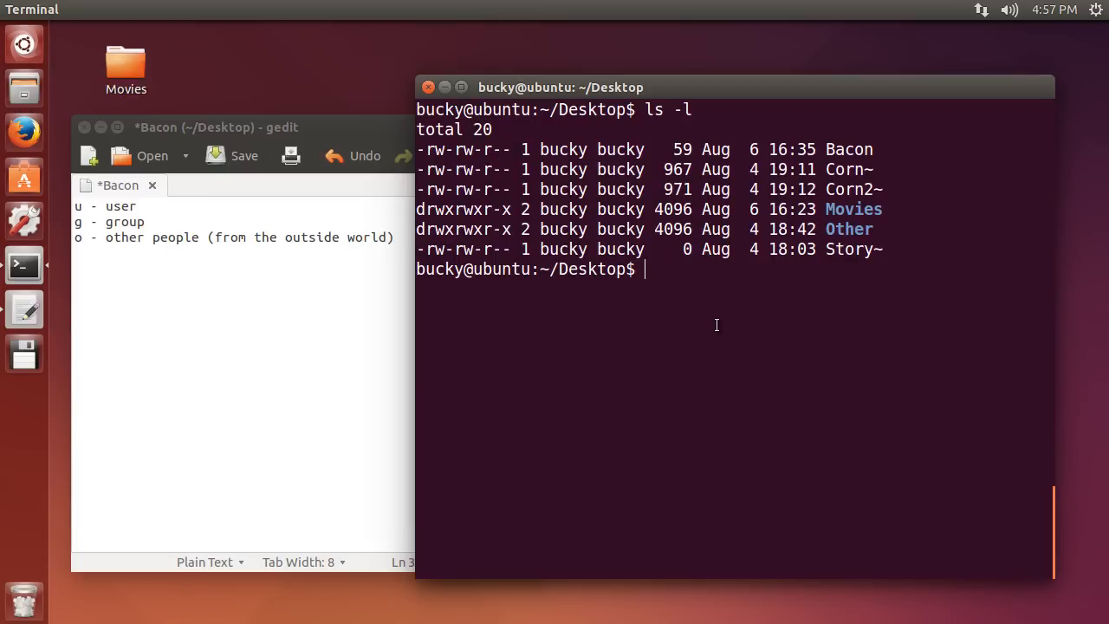
pyautogui.moveTo(713, 325)
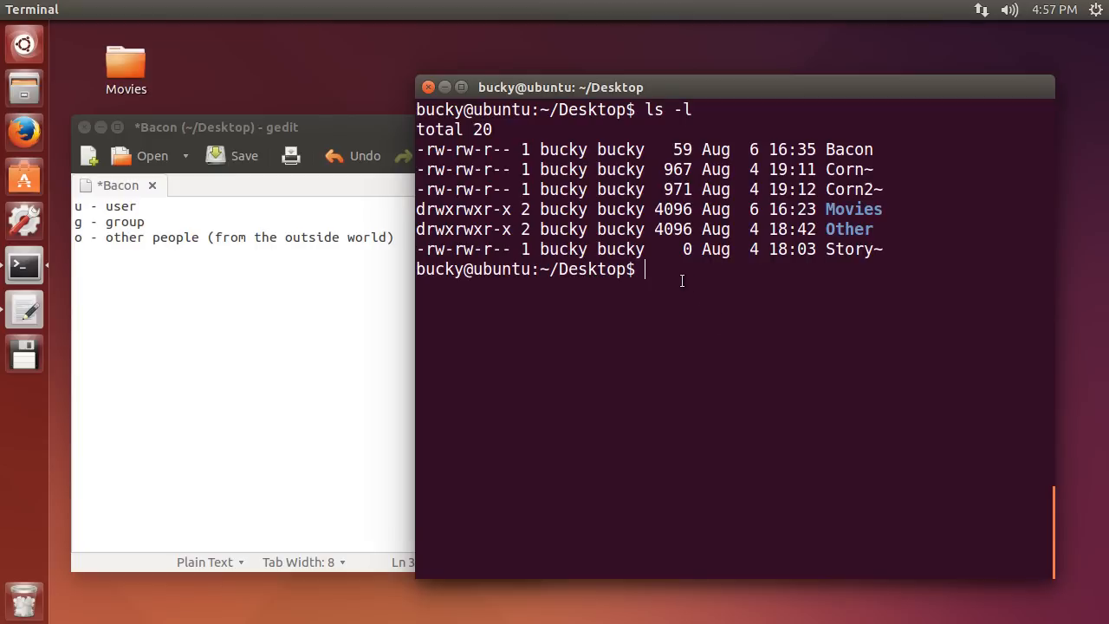
# Run chmod o+w Bacon to give other people write permission
pyautogui.write('ch')
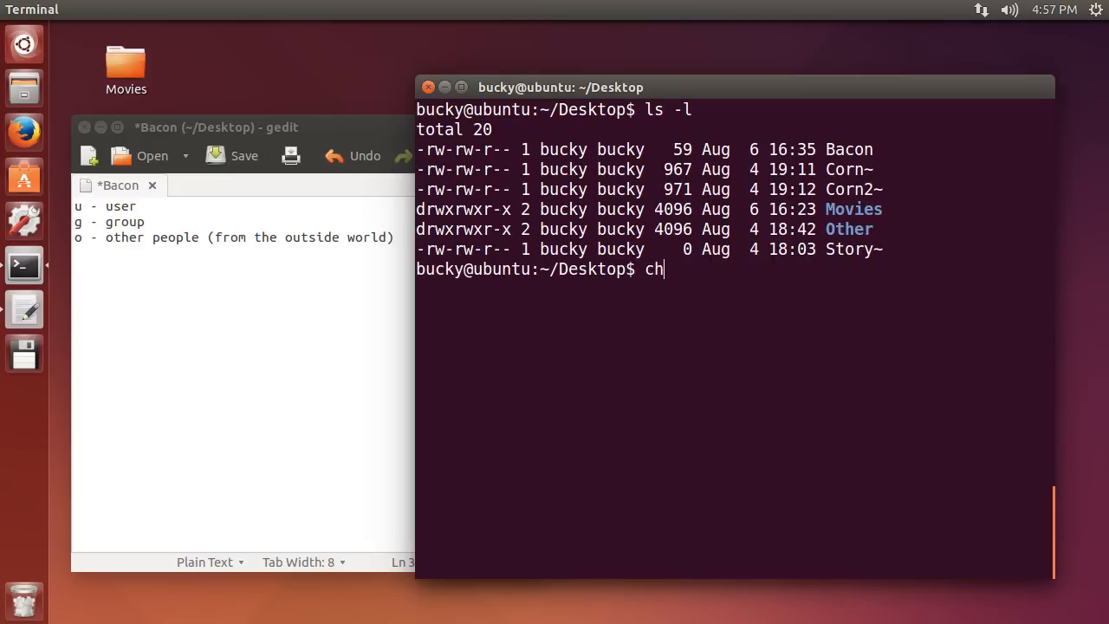
pyautogui.write('mod')
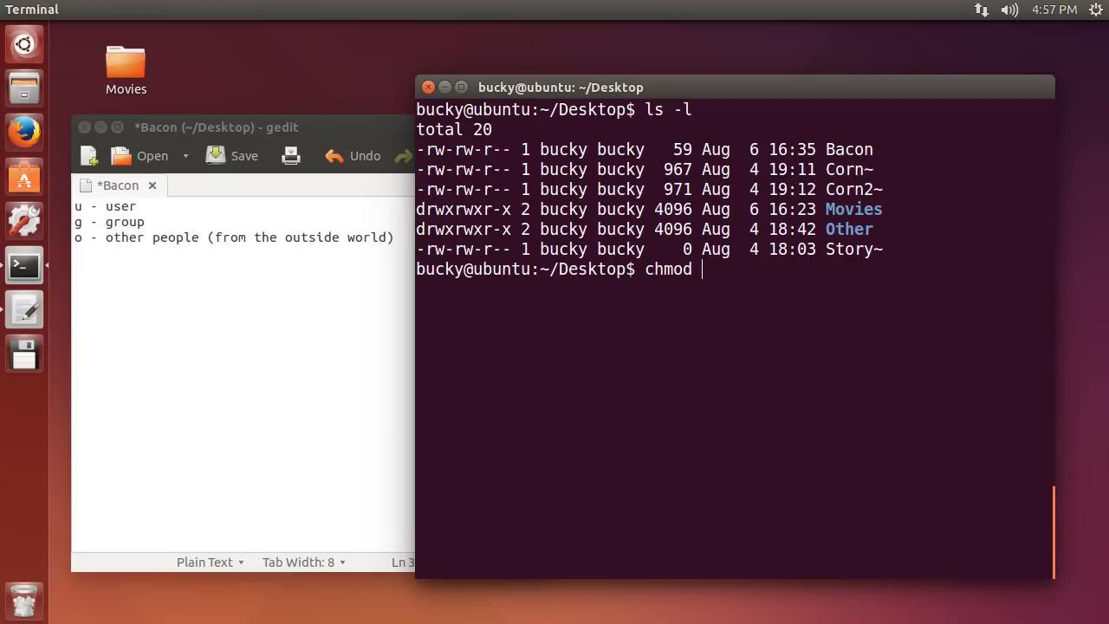
pyautogui.write('o')
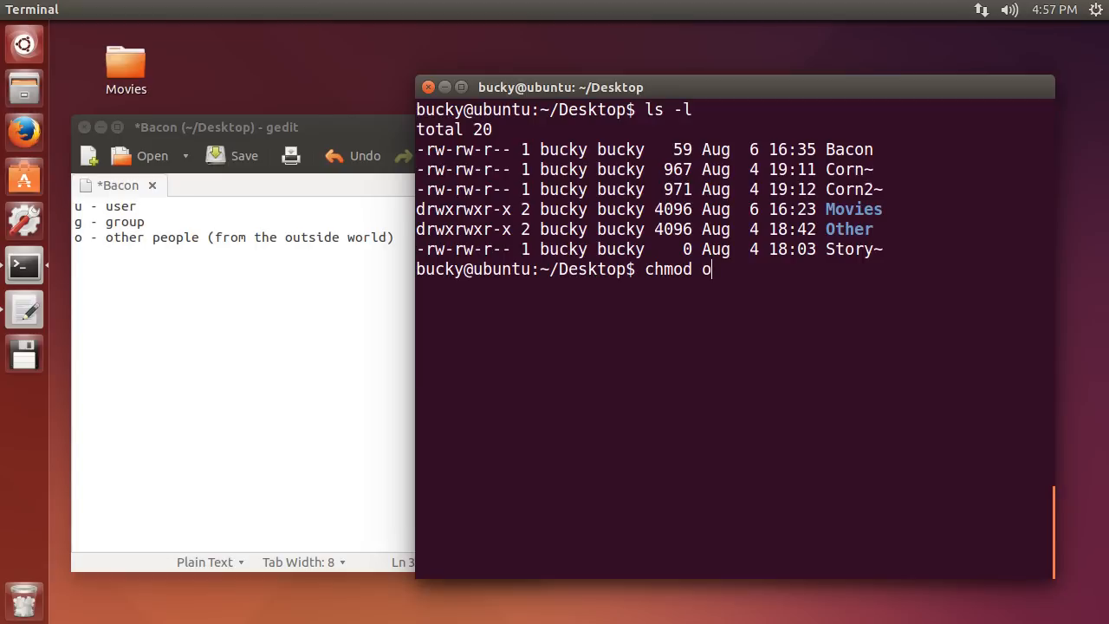
pyautogui.write('+')
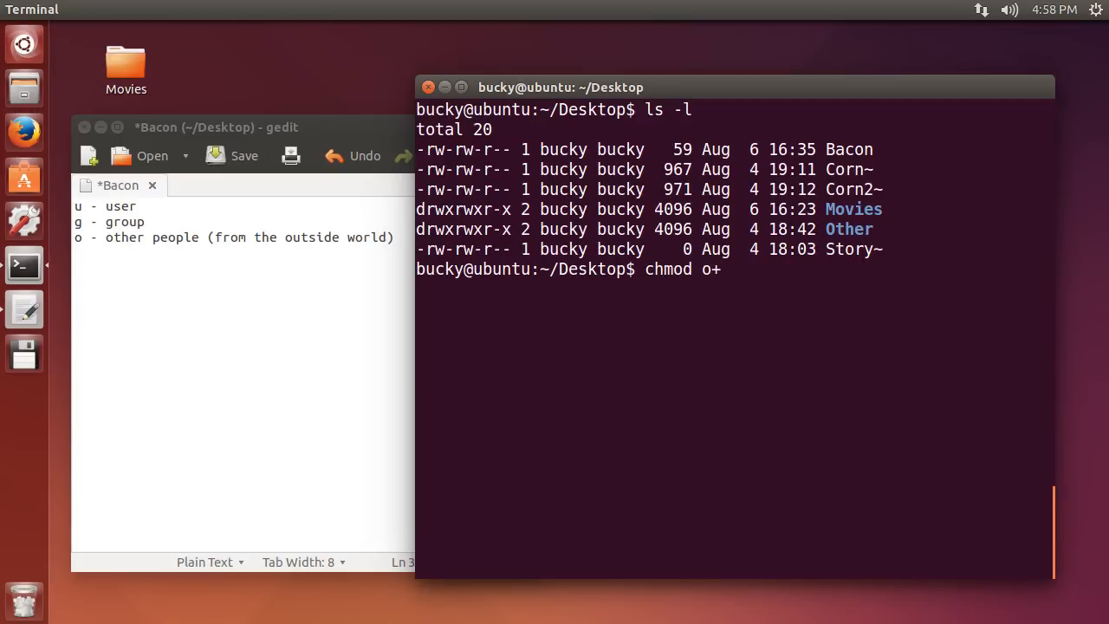
pyautogui.write('w')
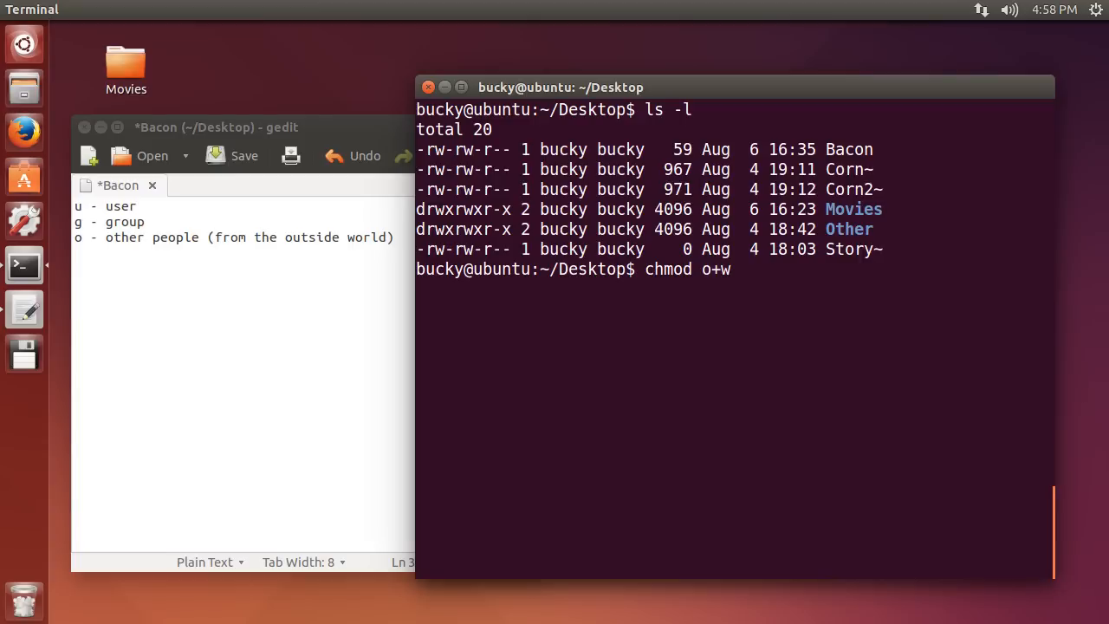
pyautogui.press('Return')
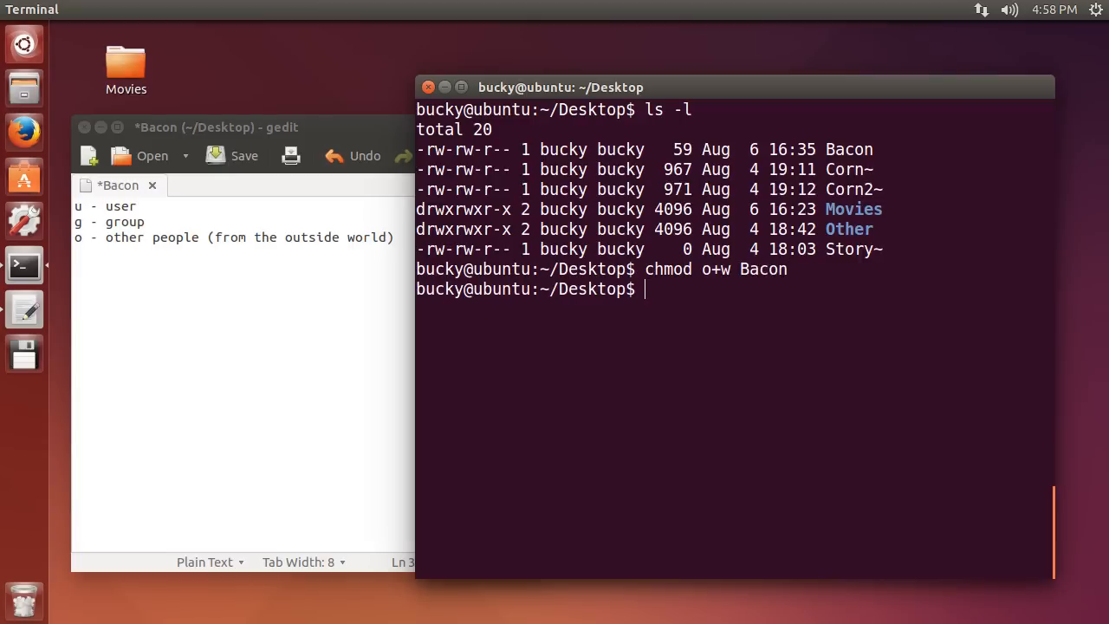
# Run ls -l and confirm Bacon now shows -rw-rw-rw-
pyautogui.write('ls -l')
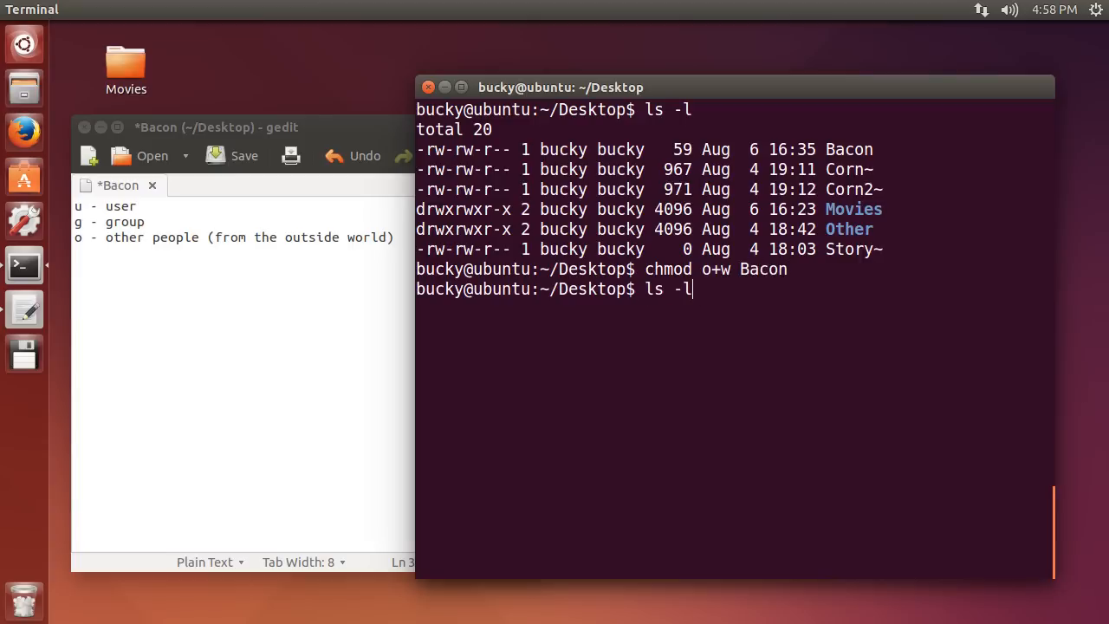
pyautogui.press('Return')
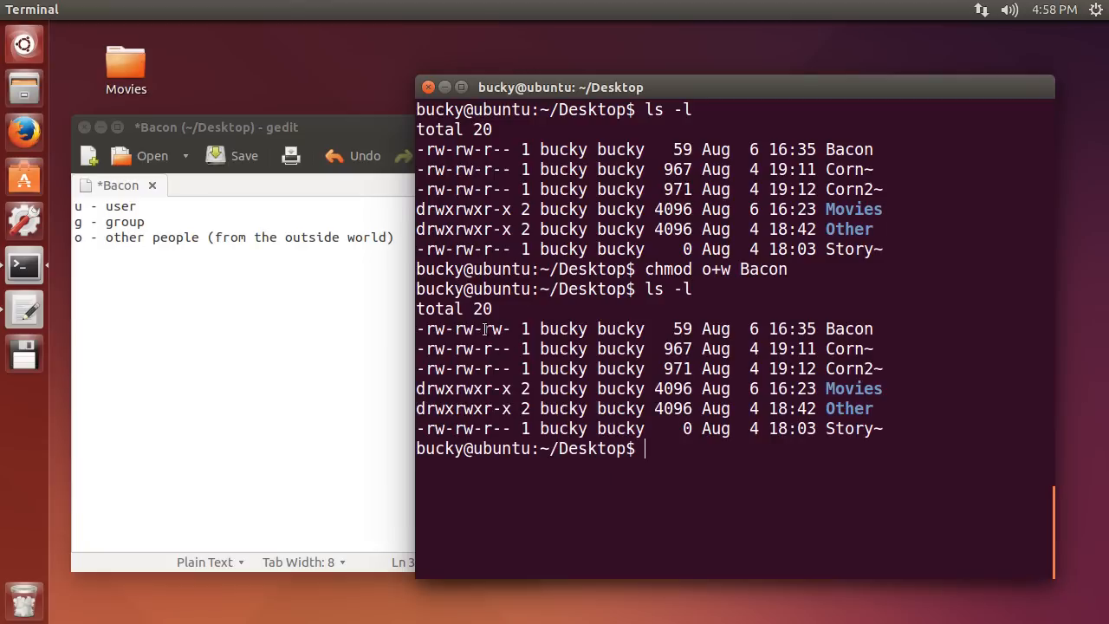
pyautogui.doubleClick(494, 329)
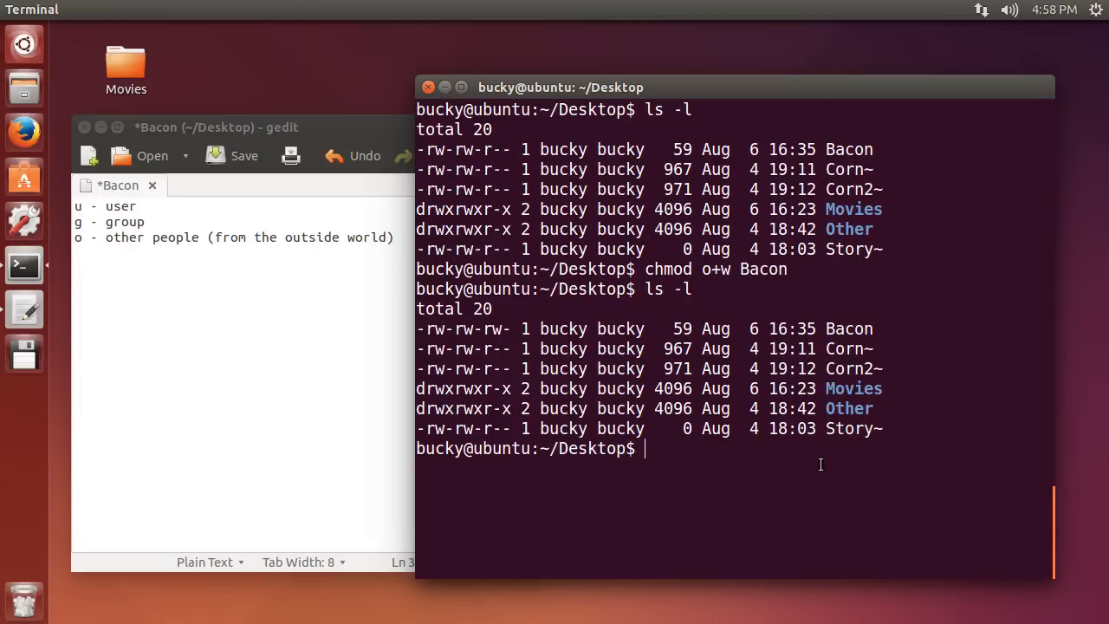
# Run chmod o-w Bacon to take others' write permission away again
pyautogui.write('chmod o+w Bacon')
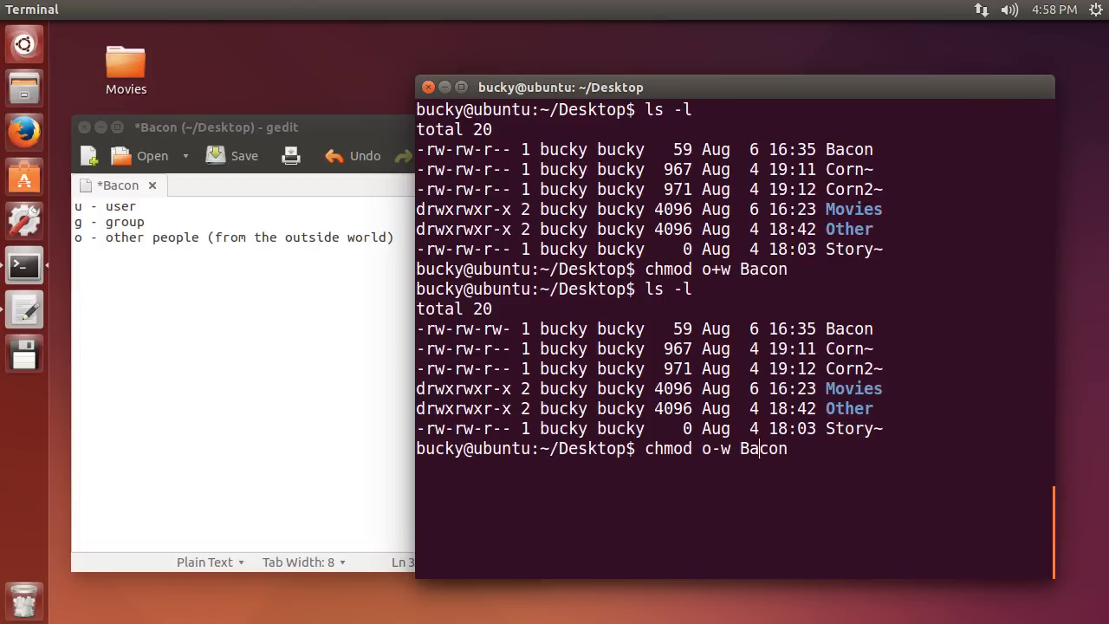
pyautogui.press('Return')
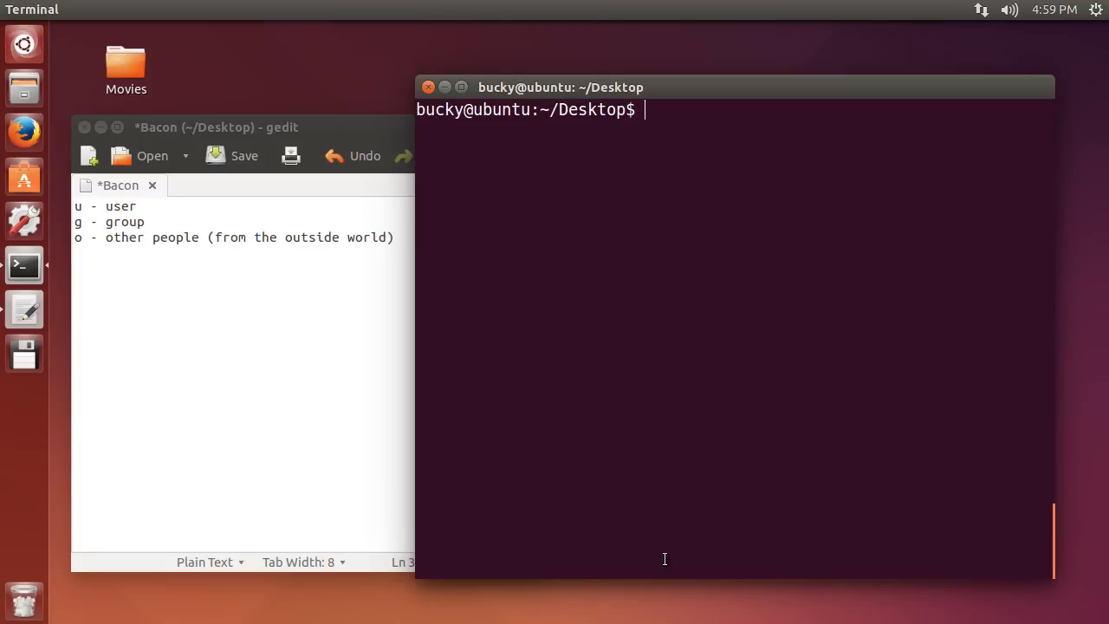
pyautogui.moveTo(762, 555)
pyautogui.write('--------------------------')
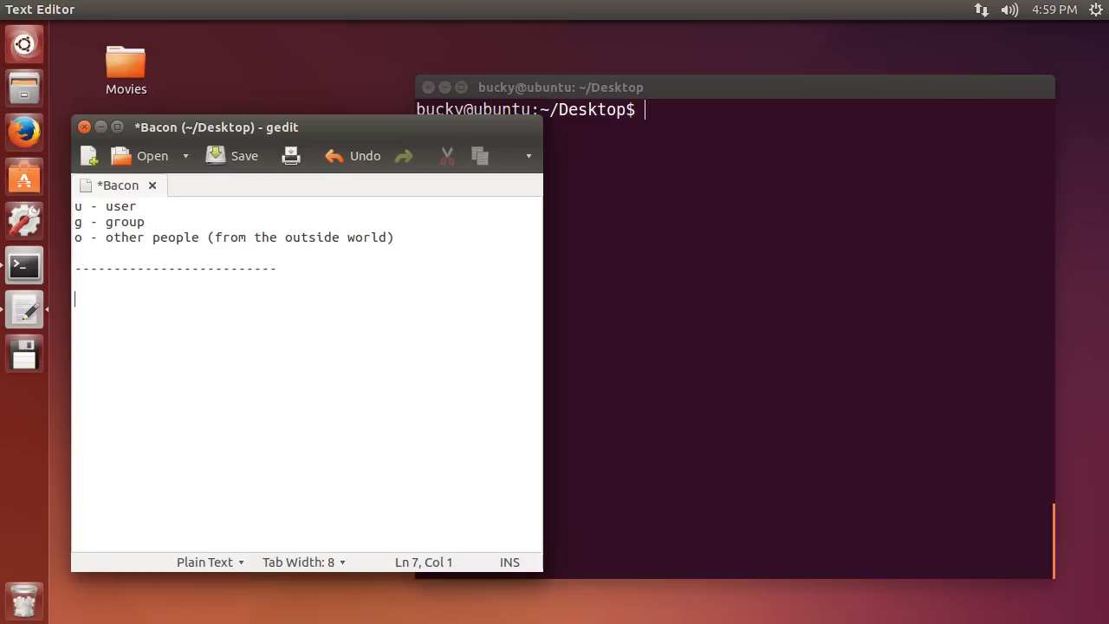
pyautogui.moveTo(333, 398)
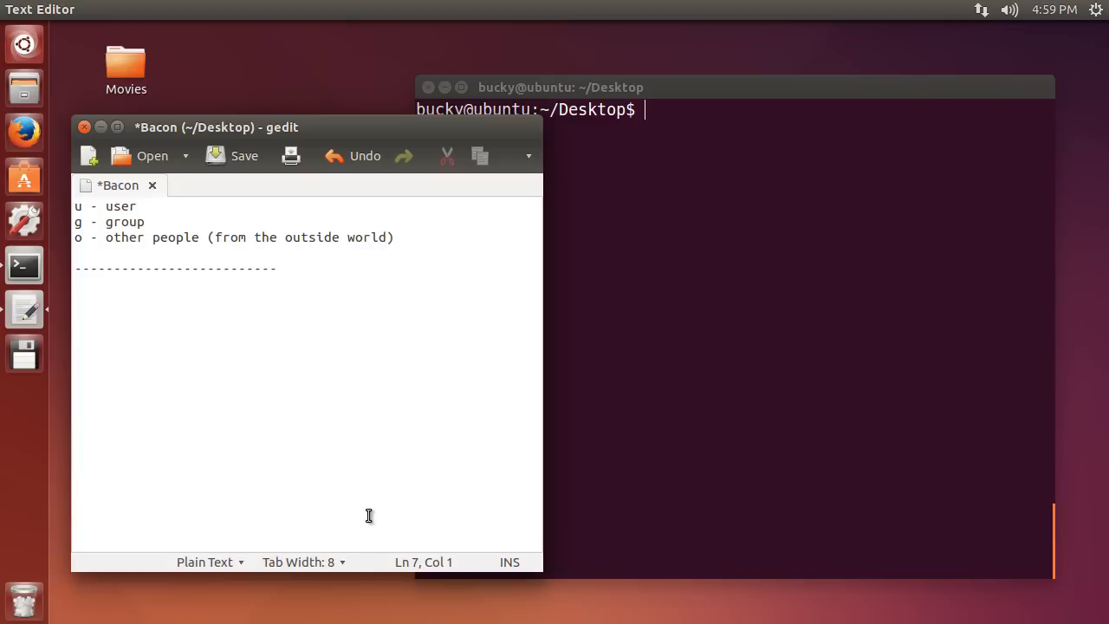
# Below a dashed separator in the notes, write the line chmod 754 Bacon
pyautogui.write('chmod')
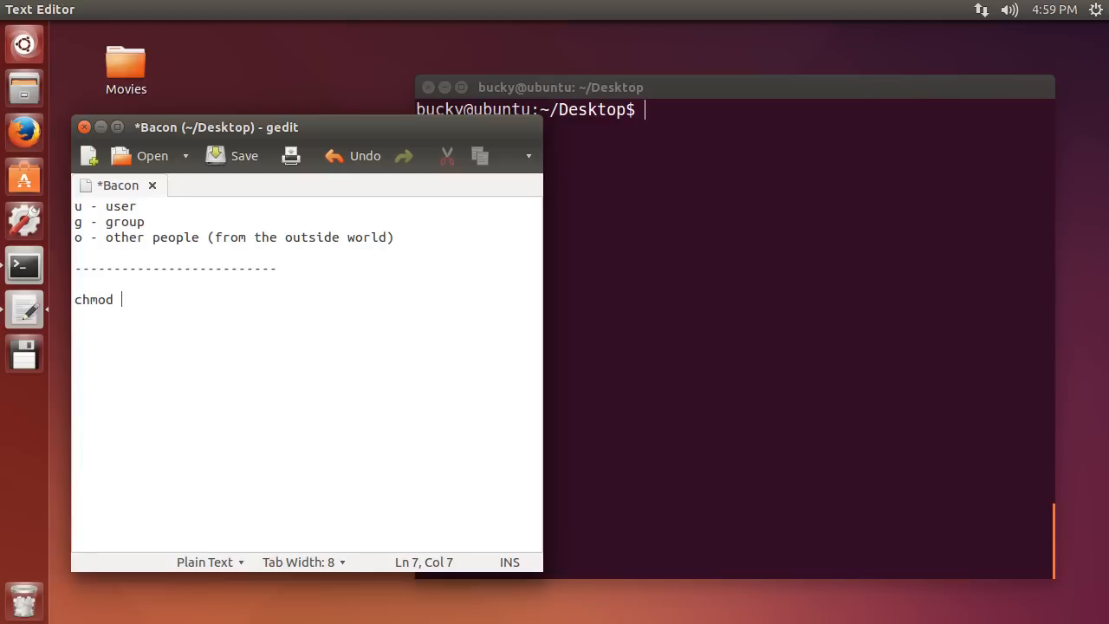
pyautogui.write('754 B')
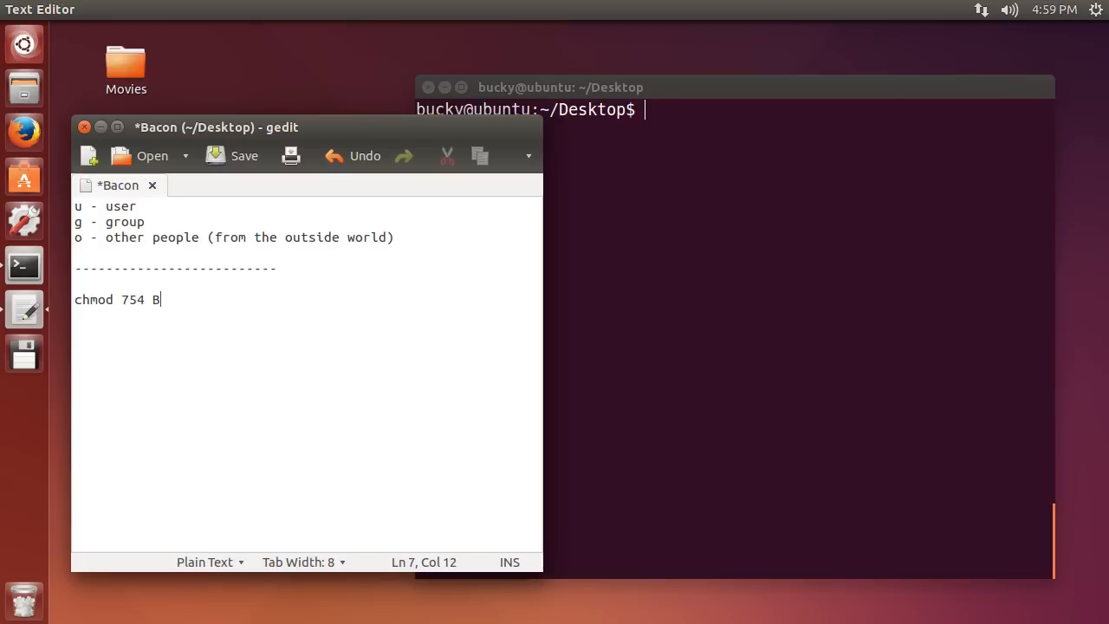
pyautogui.write('acon')
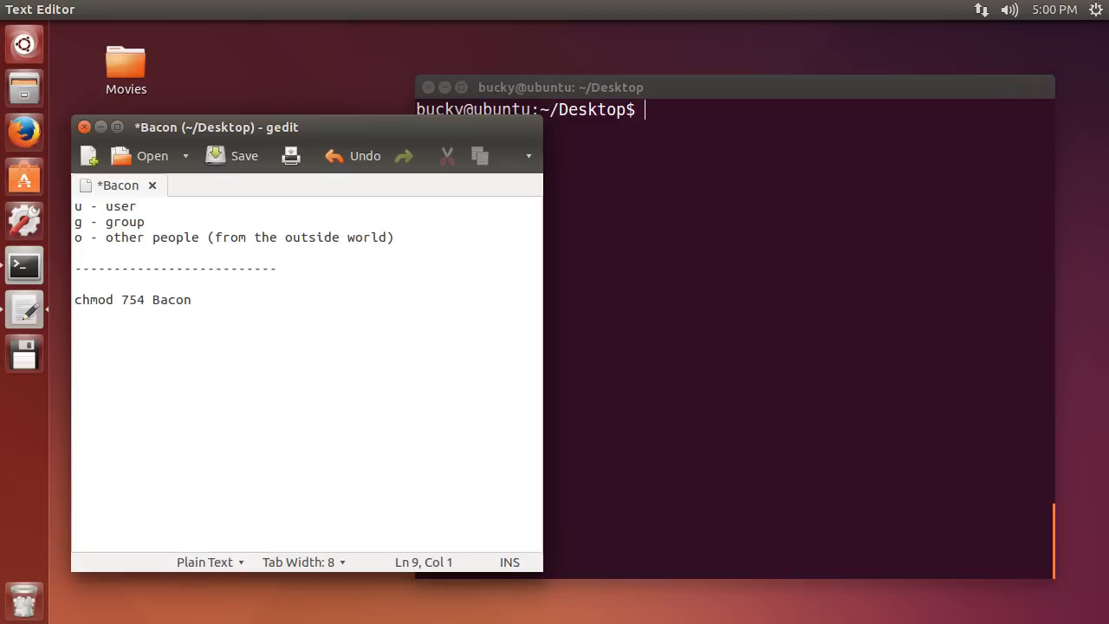
# Add the note that 7, 5, 4 represent the individual permissions in this order: user, group, other
pyautogui.write('7, 5,')
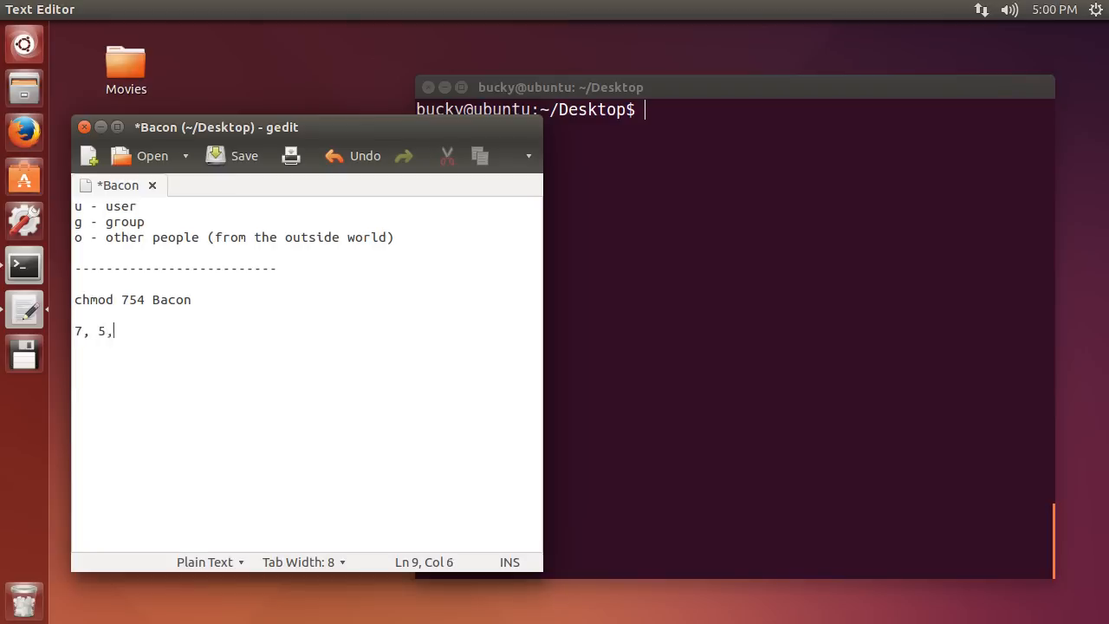
pyautogui.write('4 represen')
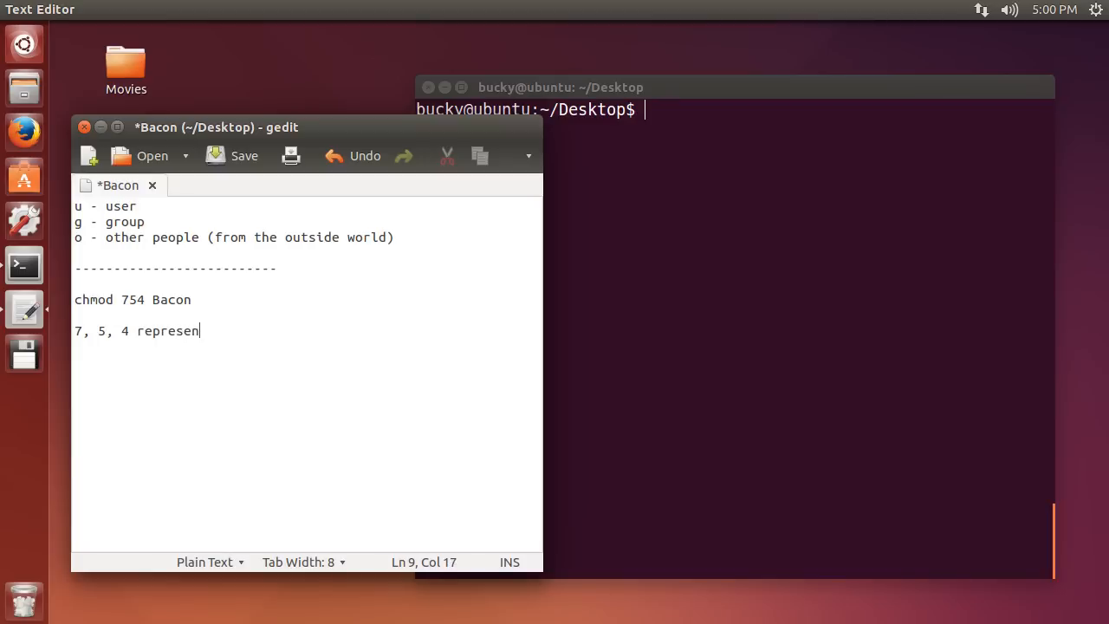
pyautogui.write('ts the i')
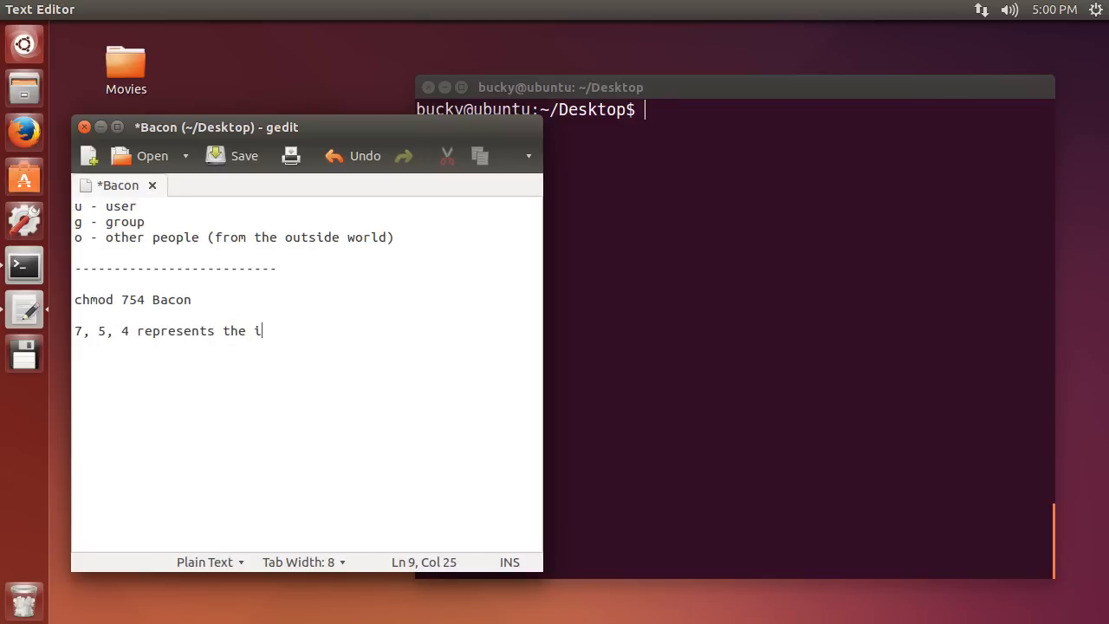
pyautogui.write('ndividual per')
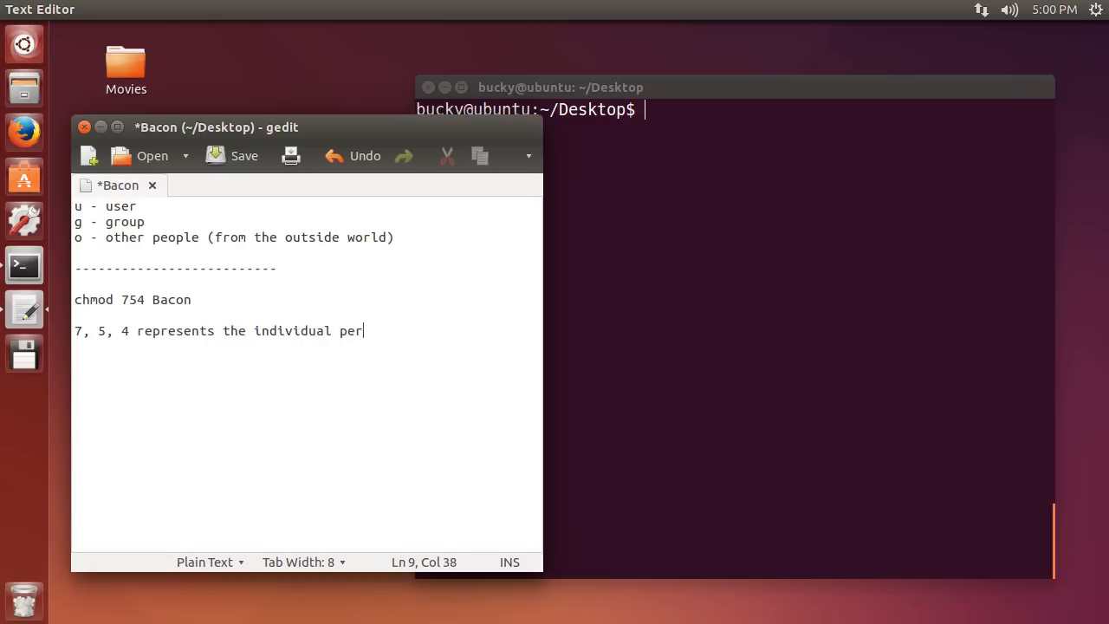
pyautogui.write('missions')
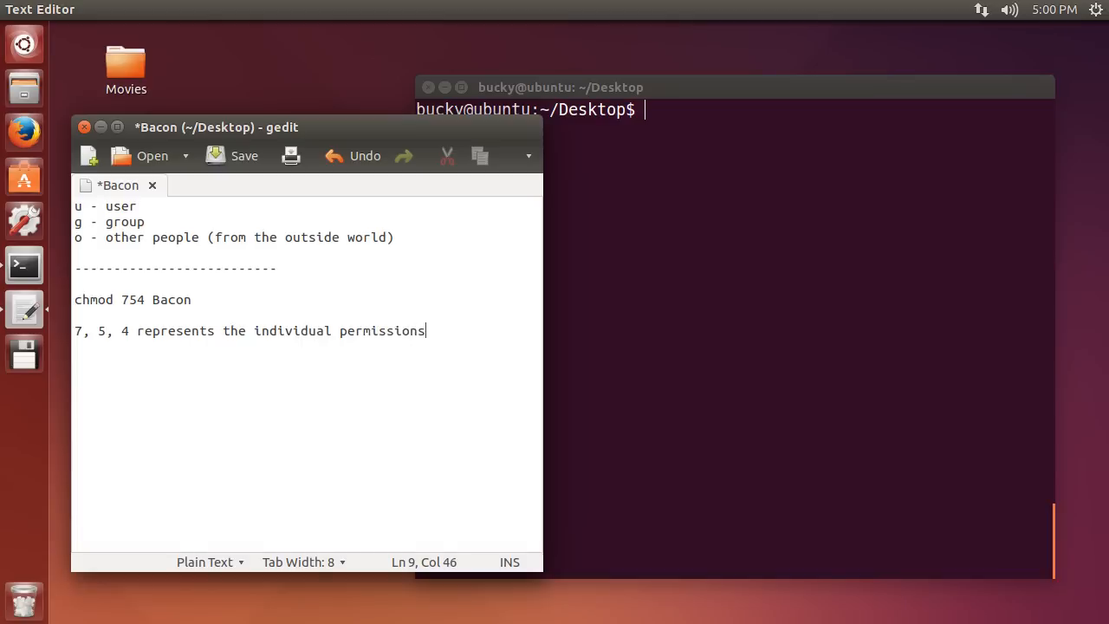
pyautogui.write('for')
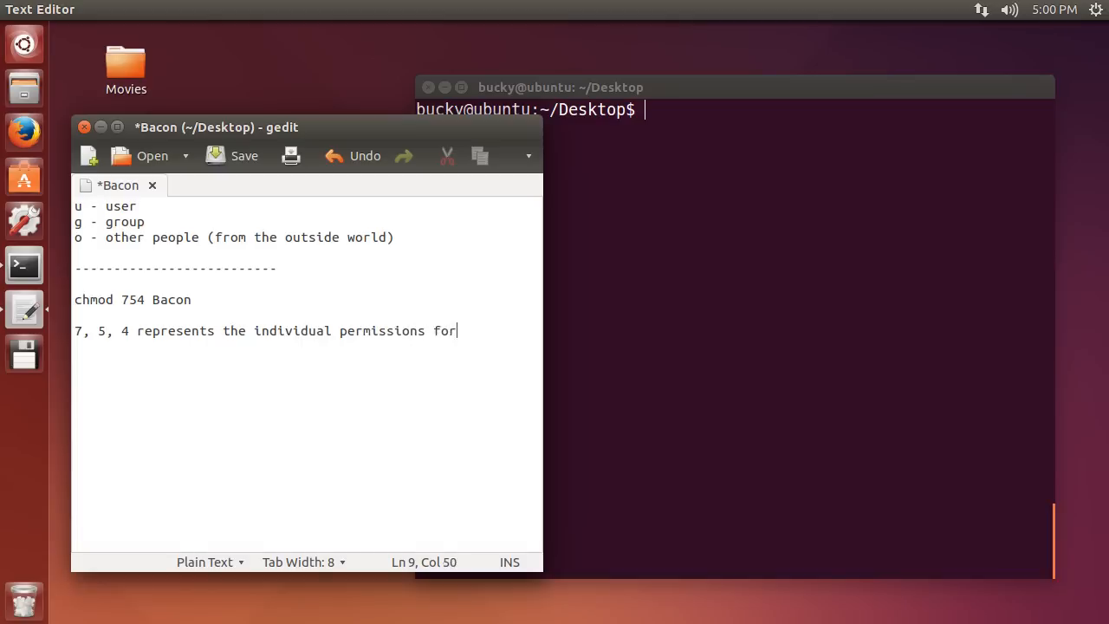
pyautogui.write('()')
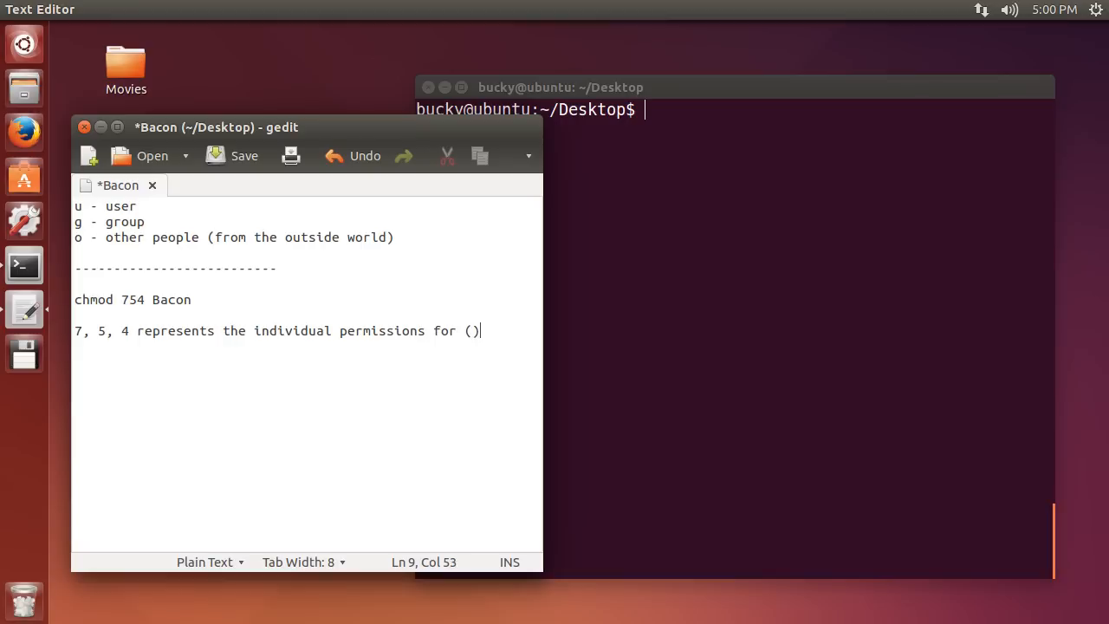
pyautogui.write('in this order')
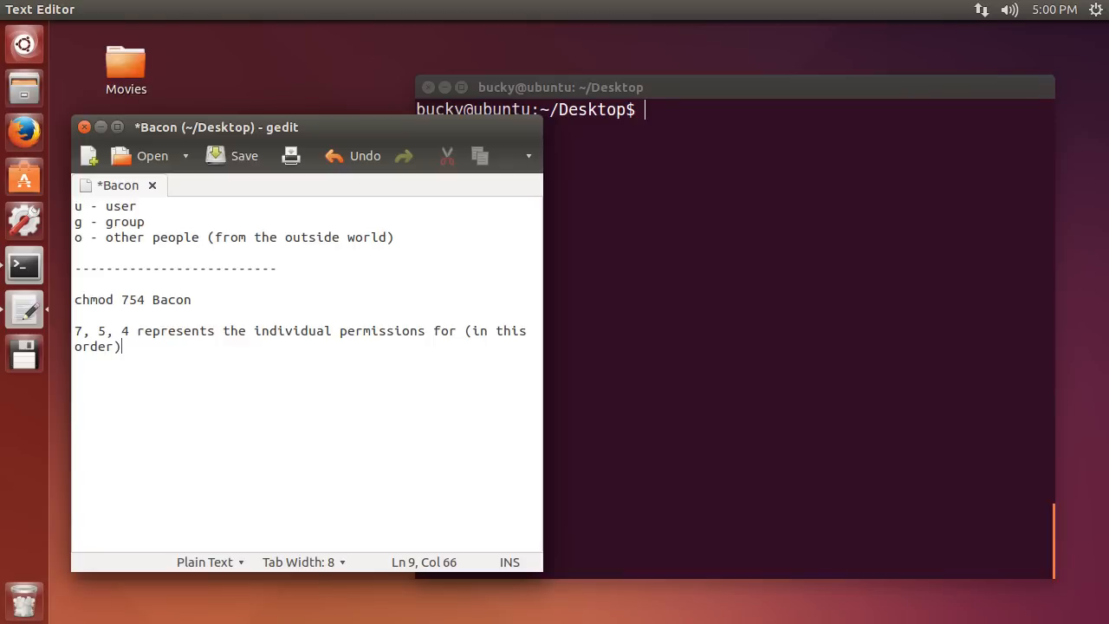
pyautogui.write('u')
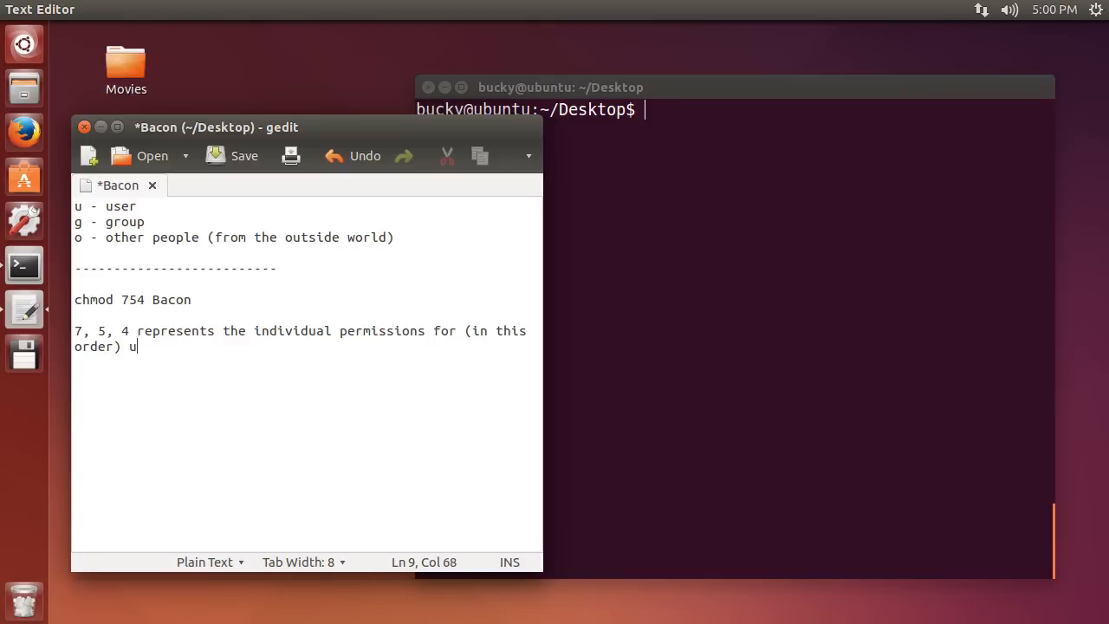
pyautogui.write('ser, group, o')
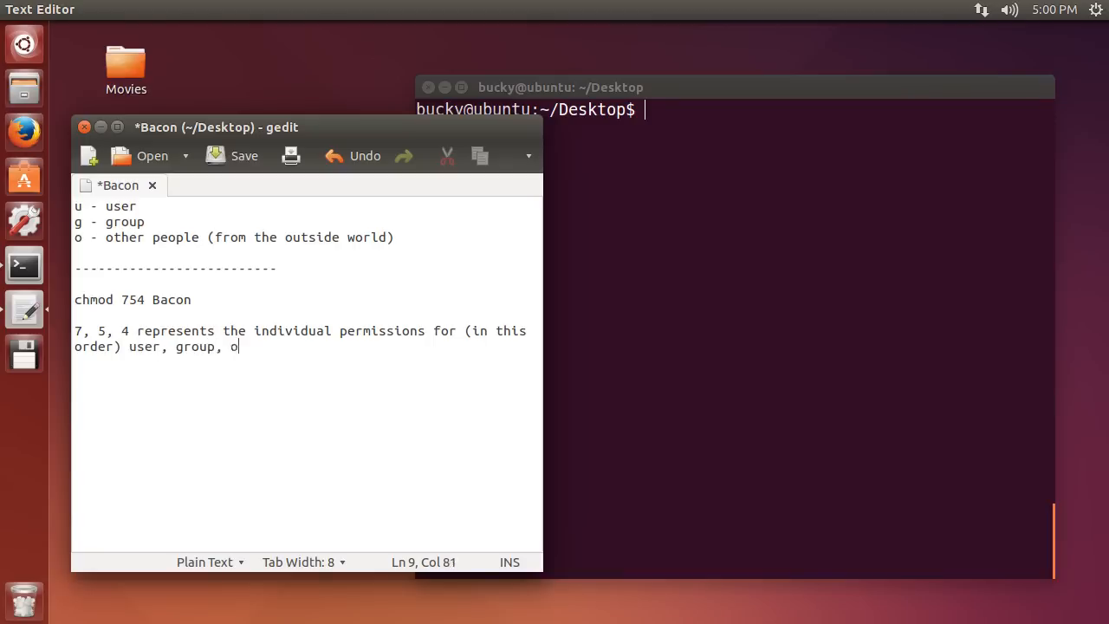
pyautogui.write('ther')
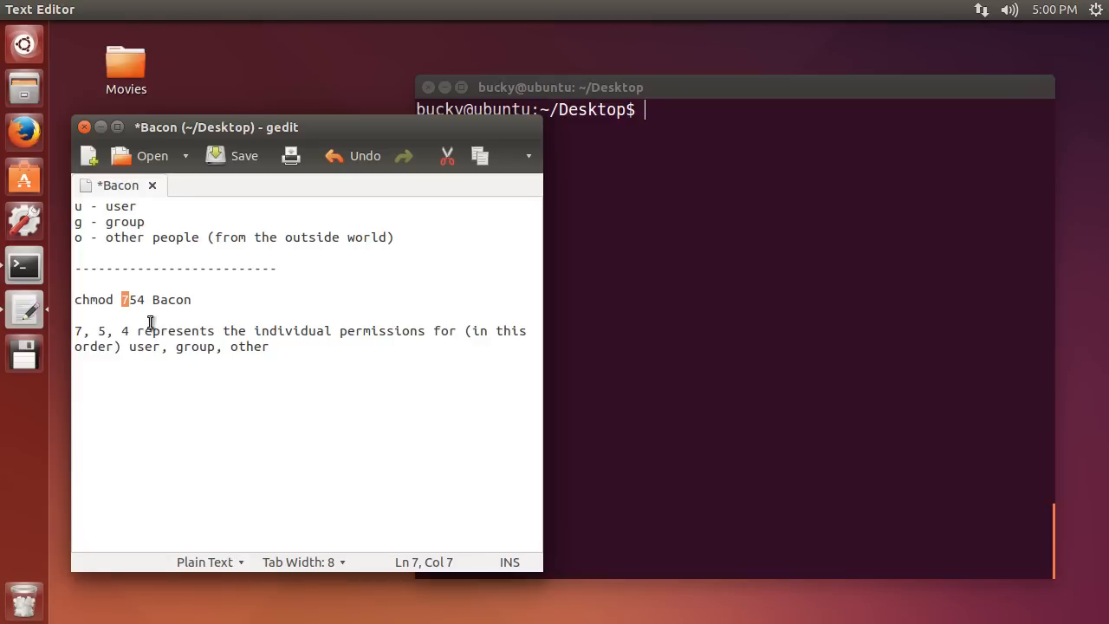
pyautogui.moveTo(246, 396)
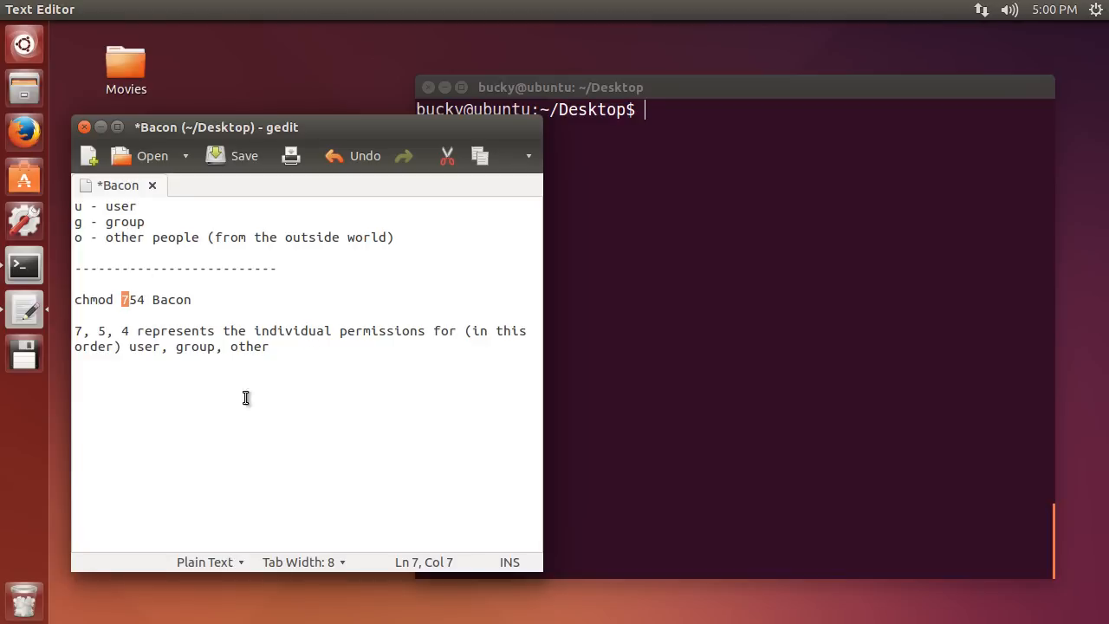
# Write the line 4 - stands for "read" and duplicate it into further copies
pyautogui.click(181, 390)
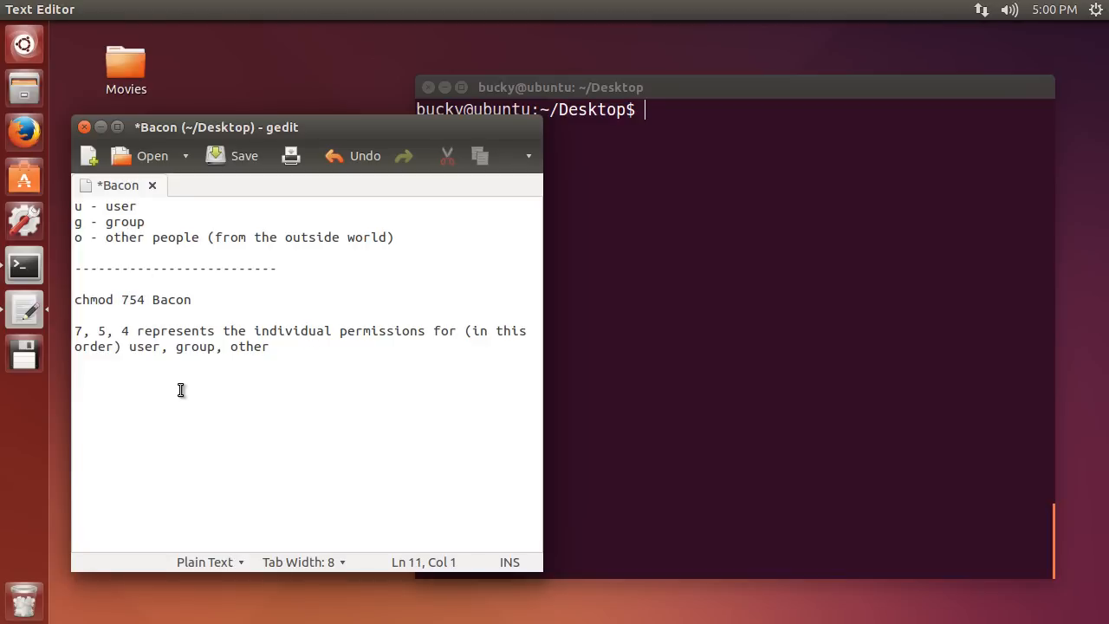
pyautogui.write('4 -')
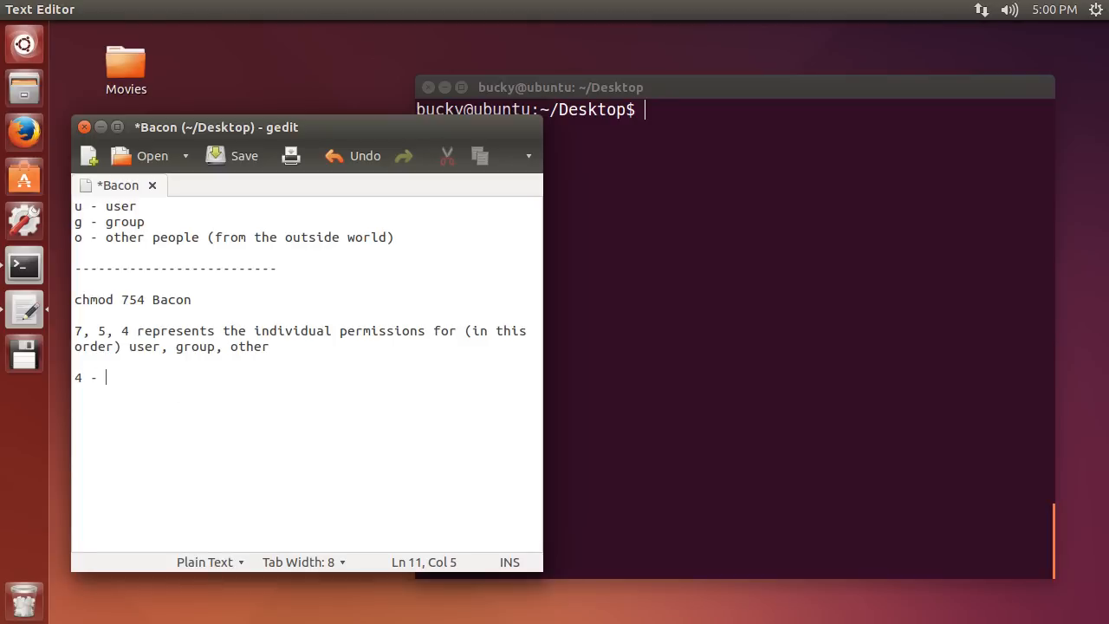
pyautogui.write('stands for')
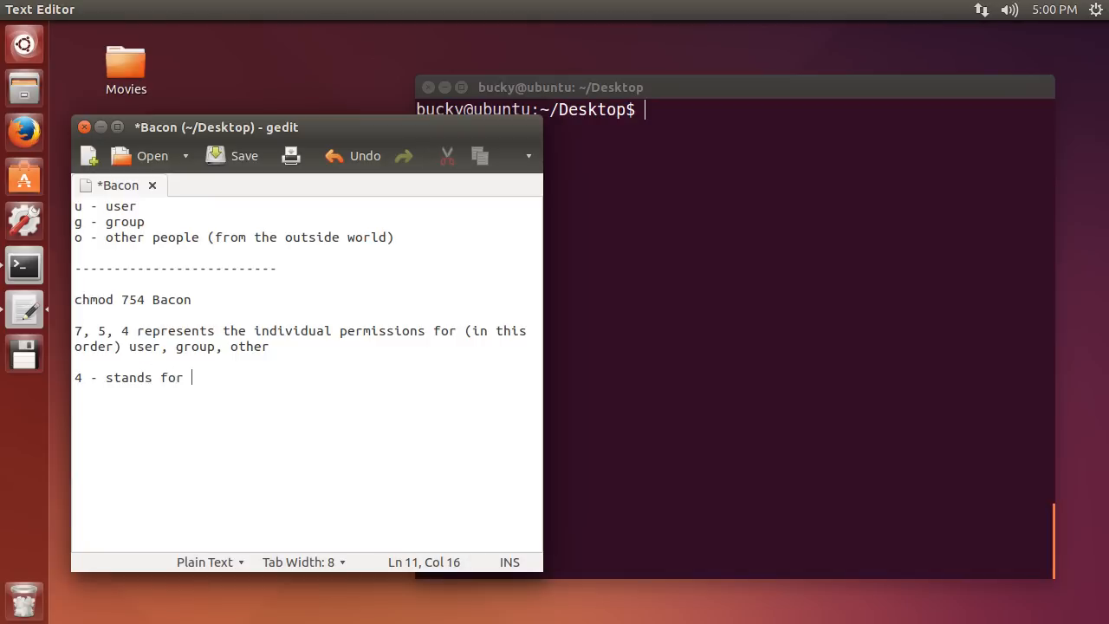
pyautogui.write('"read"')
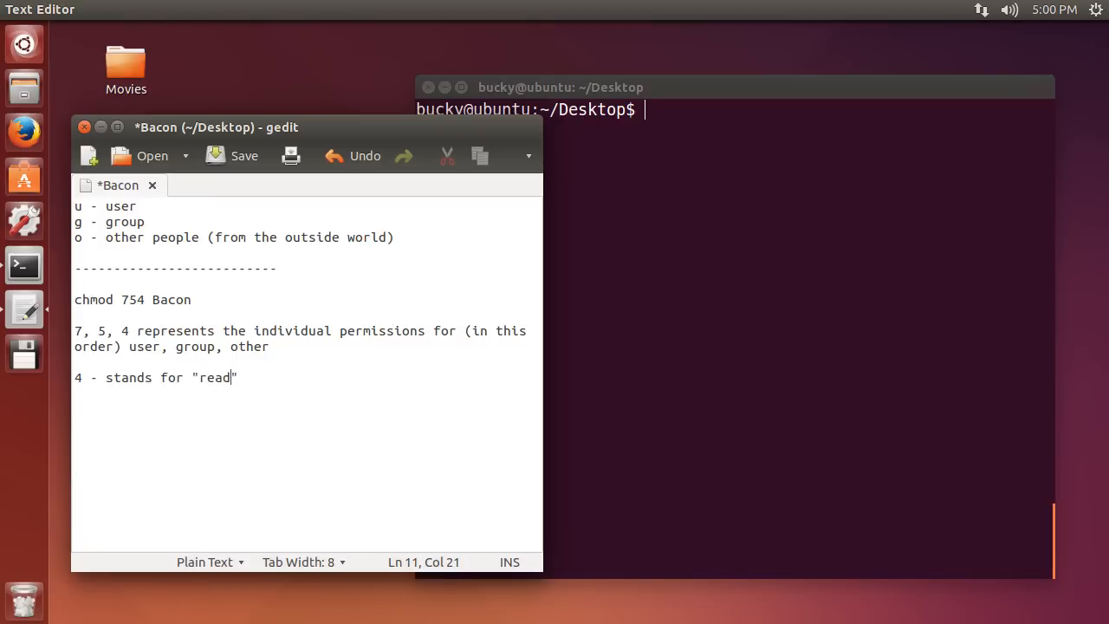
pyautogui.tripleClick(156, 378)
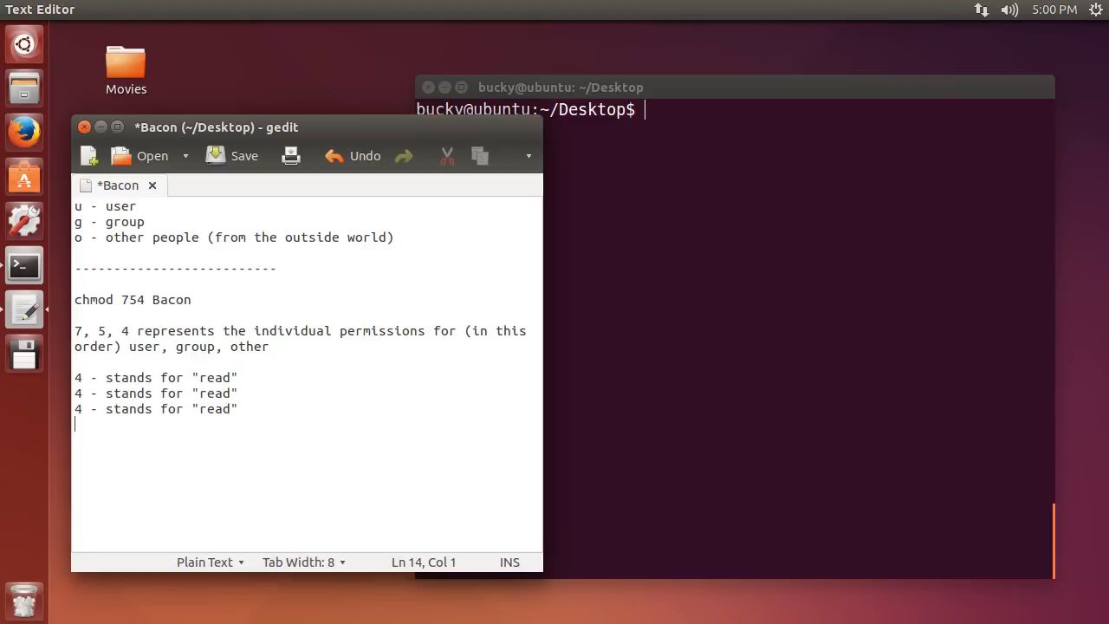
pyautogui.write('4 - stands for "read"')
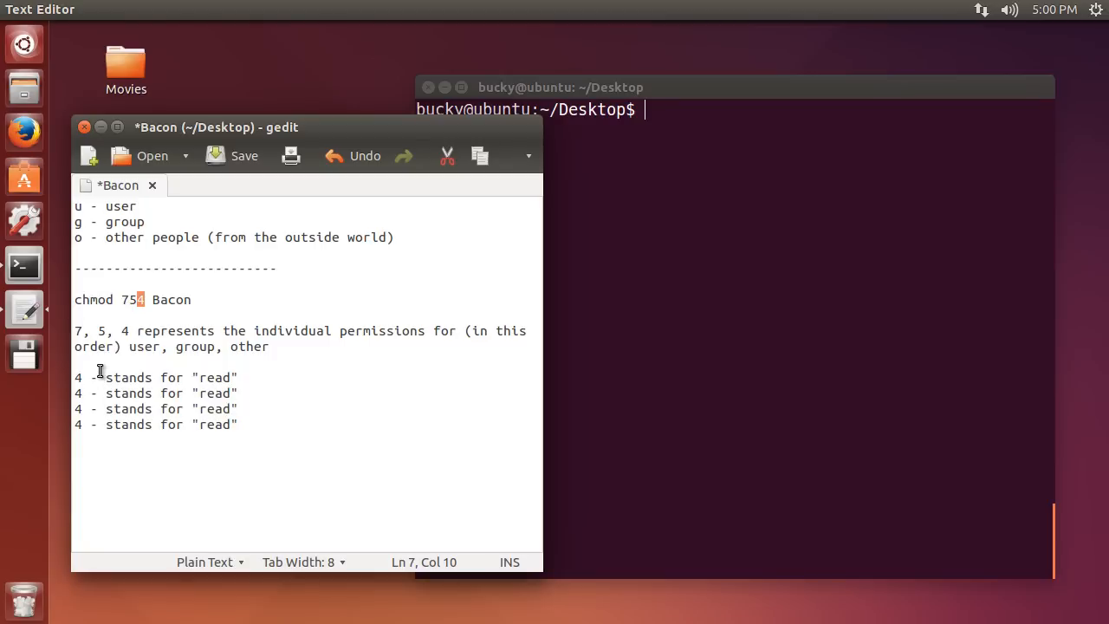
pyautogui.moveTo(142, 274)
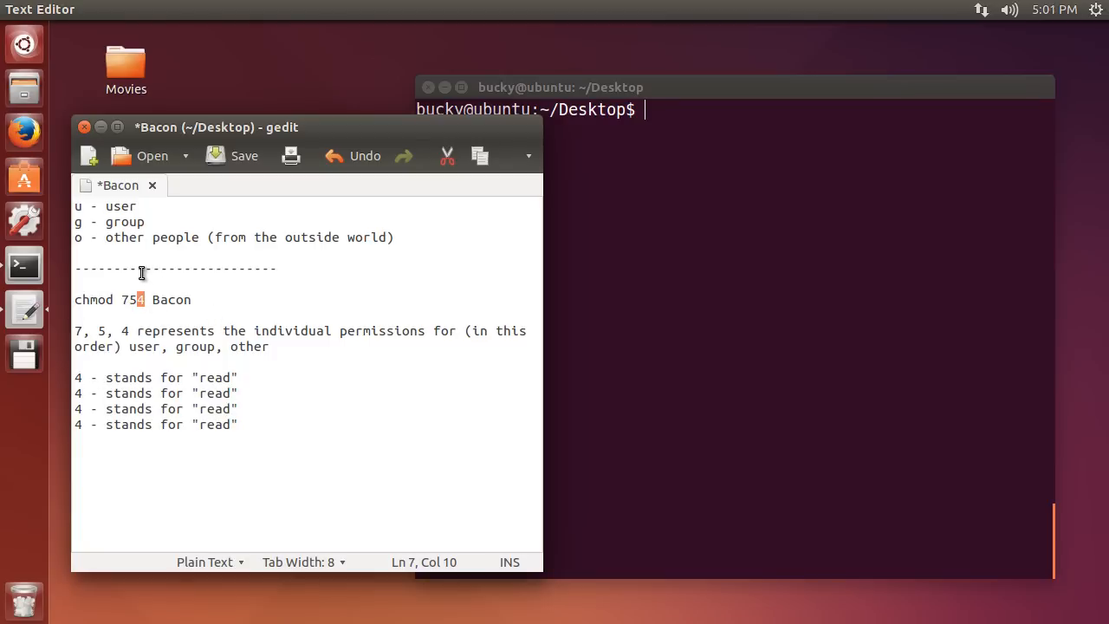
pyautogui.moveTo(83, 389)
pyautogui.write('2')
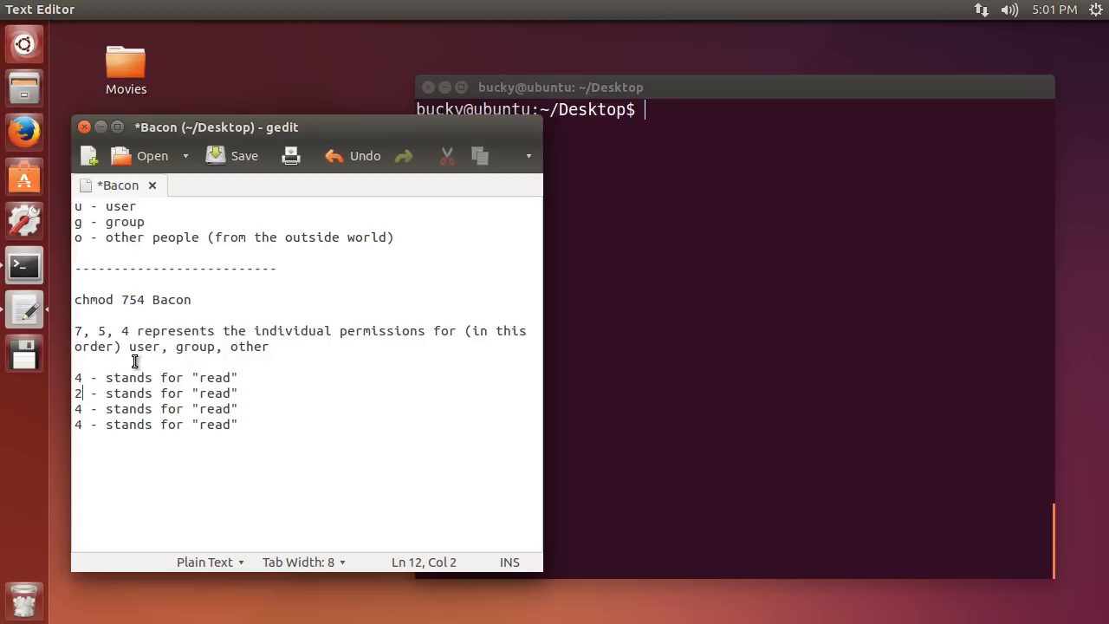
pyautogui.moveTo(224, 392)
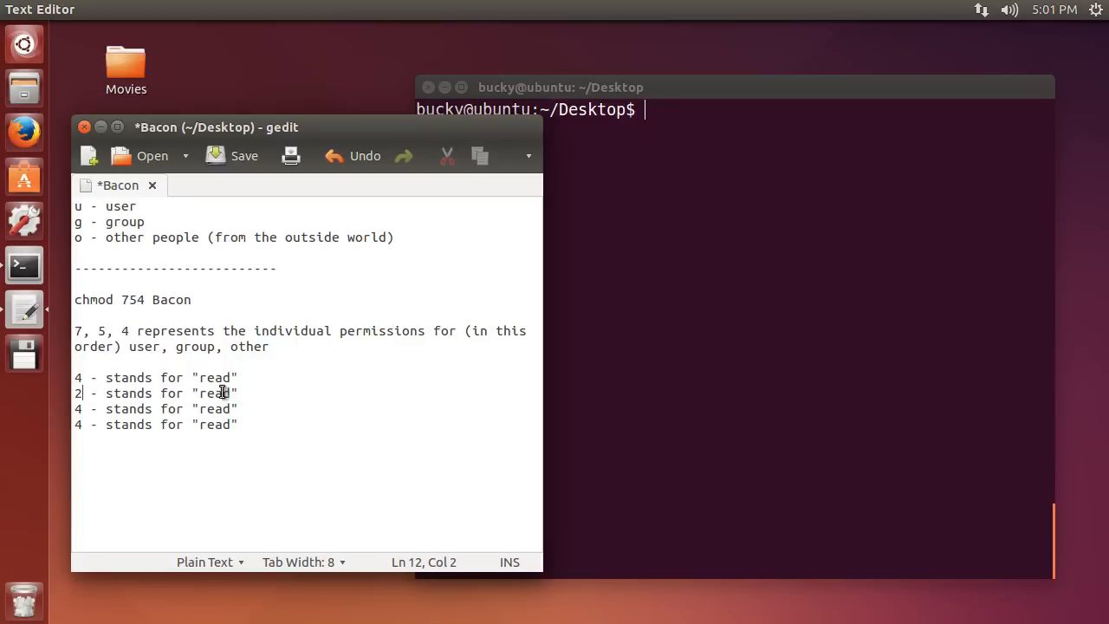
# Edit the copies to 2 - stands for "write" and 1 - stands for "execute"
pyautogui.doubleClick(215, 392)
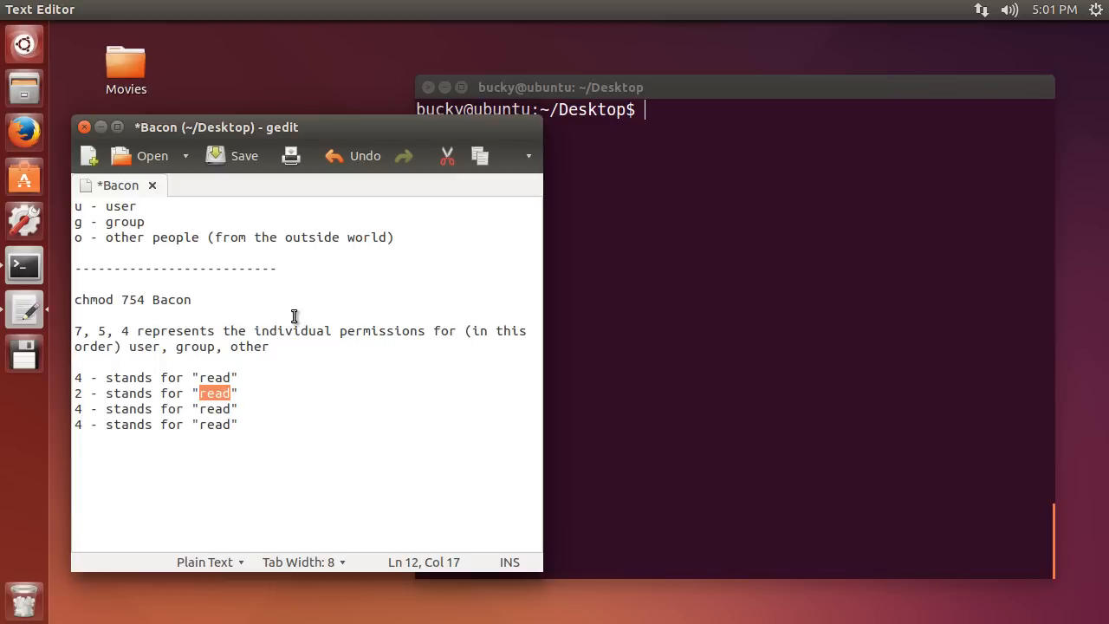
pyautogui.write('write')
pyautogui.click(306, 299)
pyautogui.write('2')
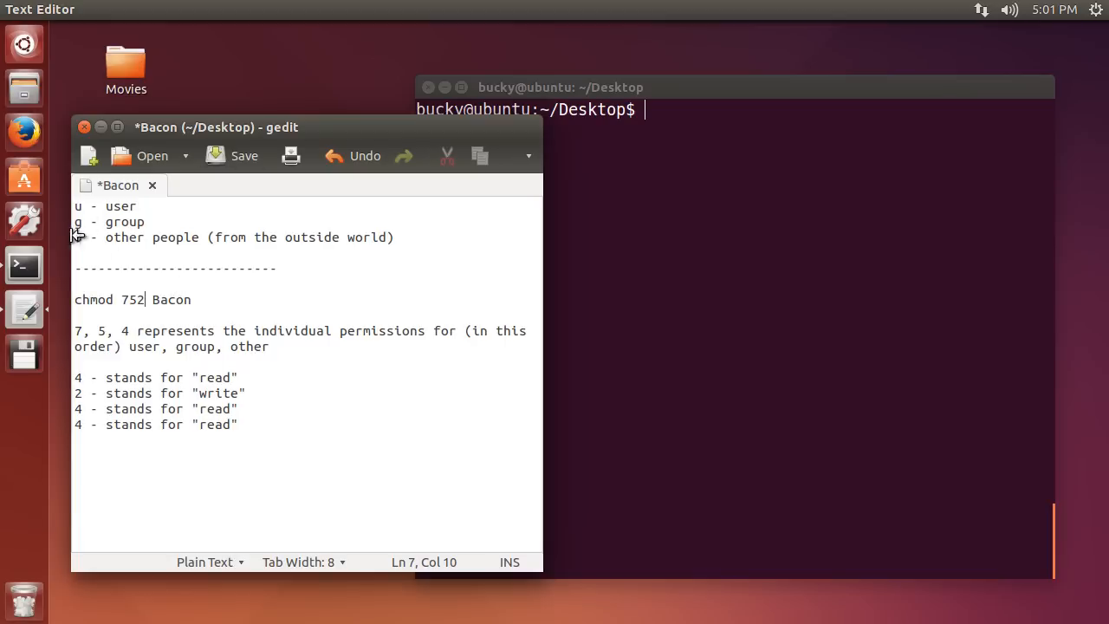
pyautogui.moveTo(97, 232)
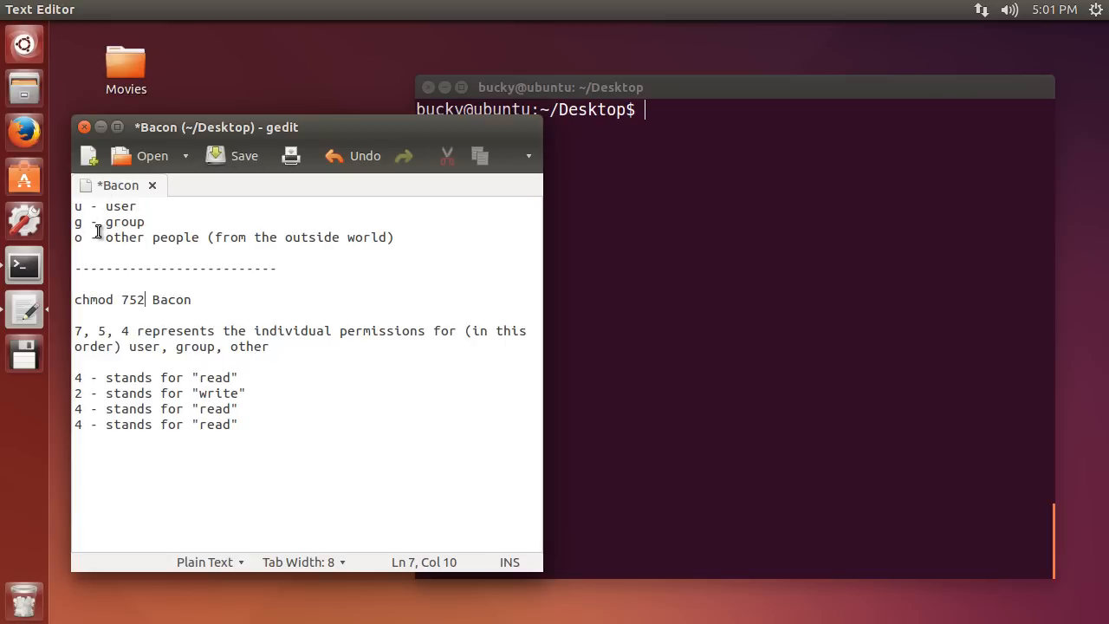
pyautogui.write('4')
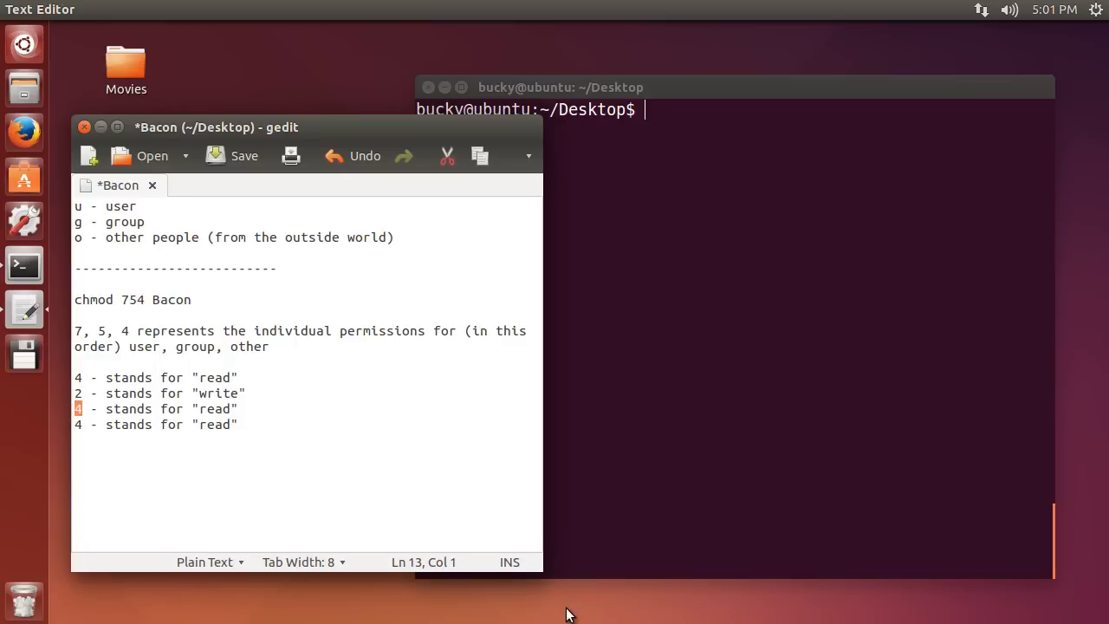
pyautogui.doubleClick(215, 409)
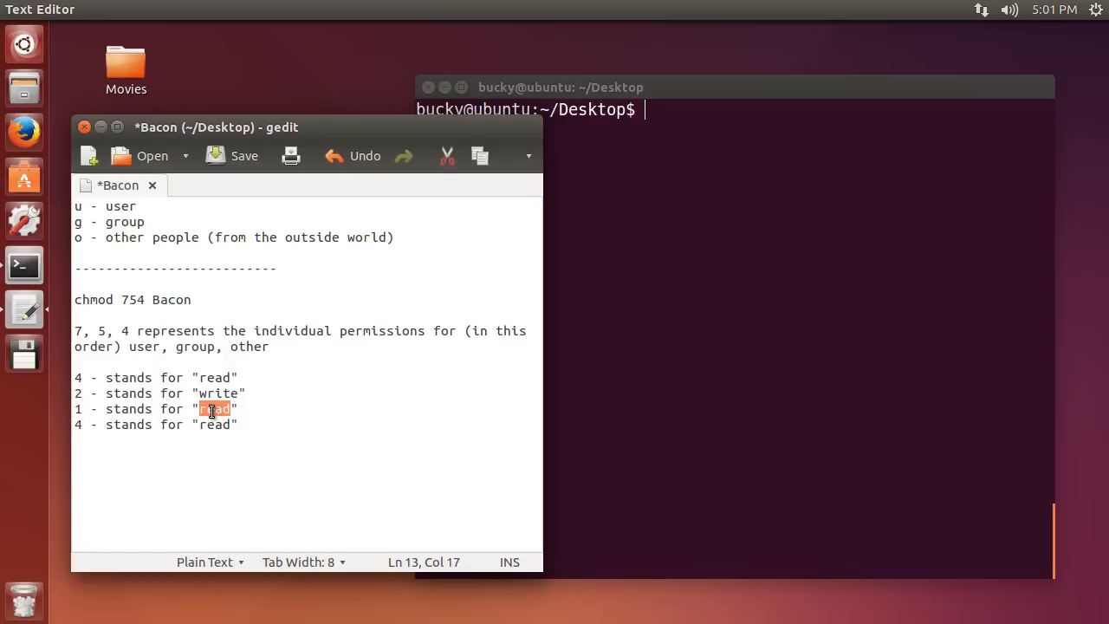
pyautogui.write('execute')
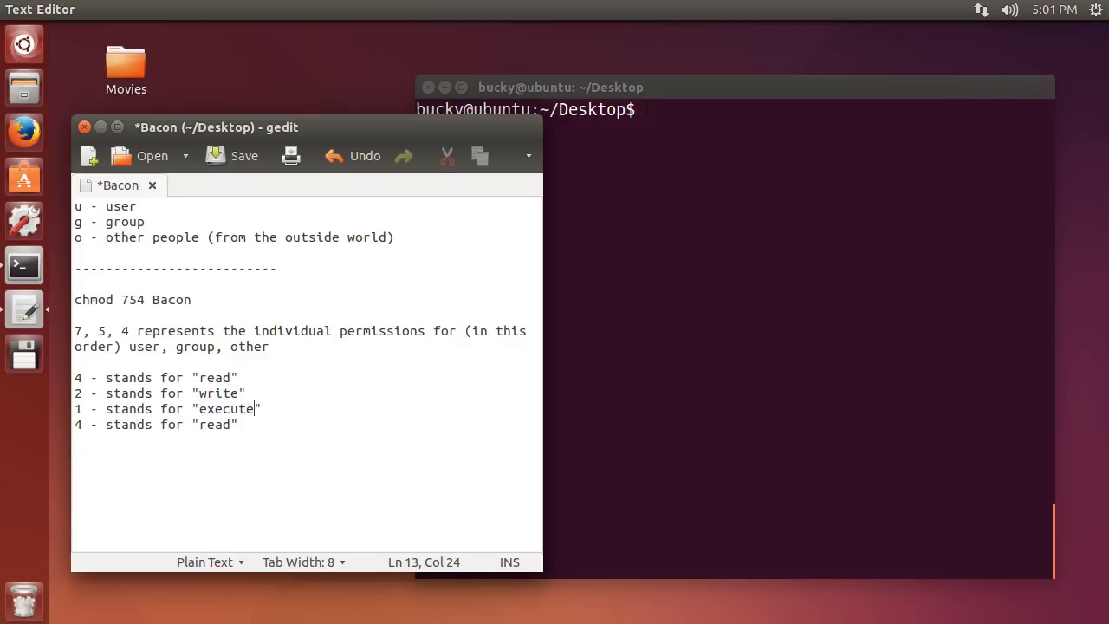
pyautogui.click(246, 393)
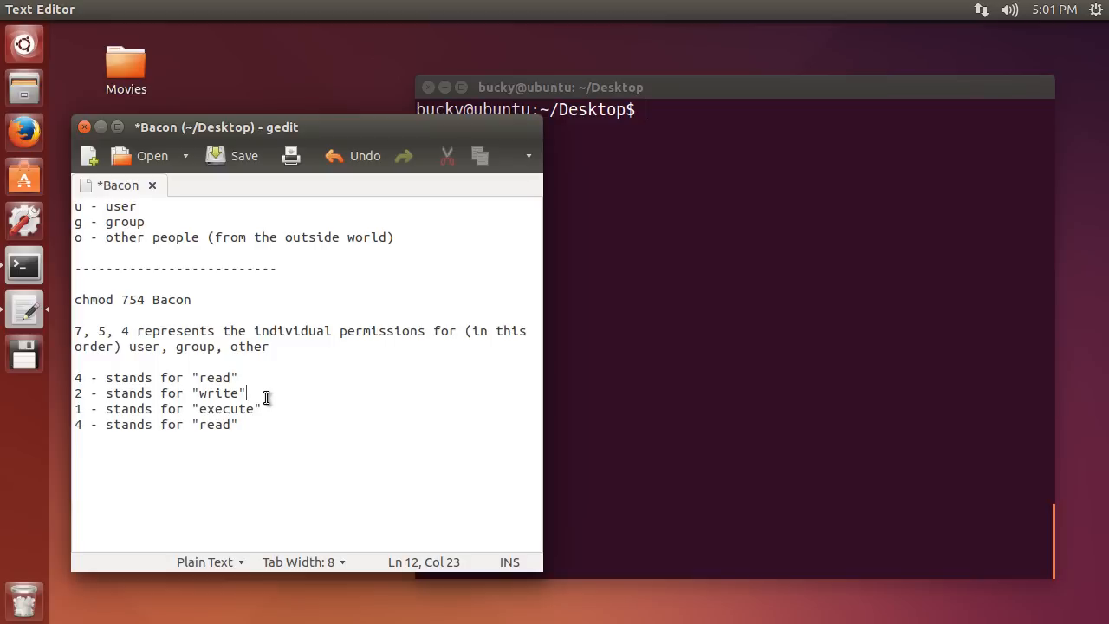
pyautogui.moveTo(217, 446)
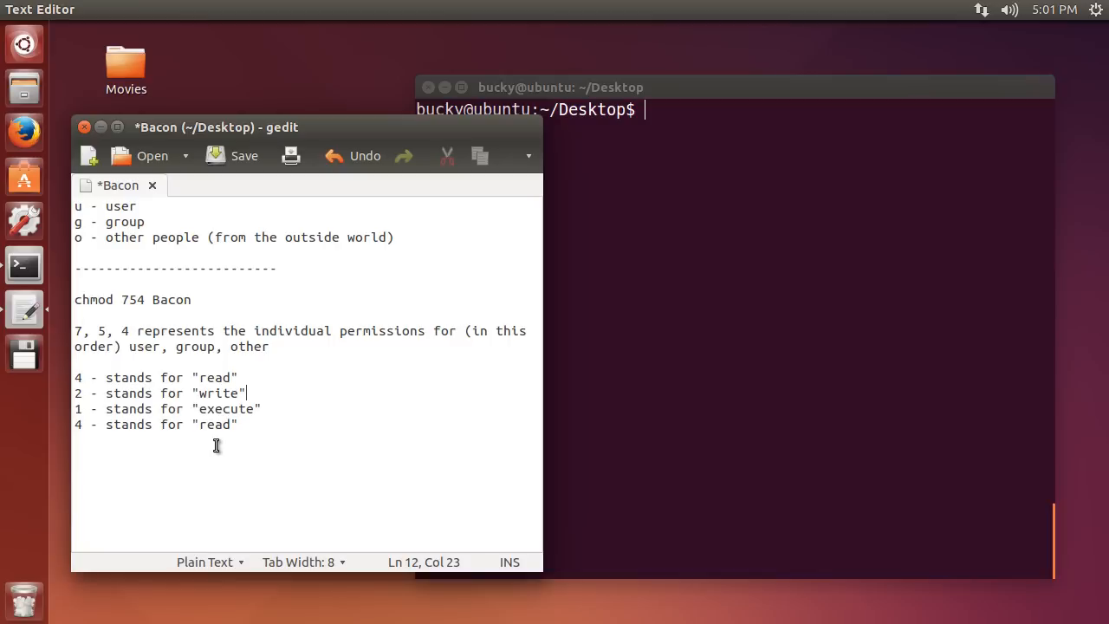
# Select the leading 4 on the last duplicate read line ready to change it
pyautogui.click(197, 378)
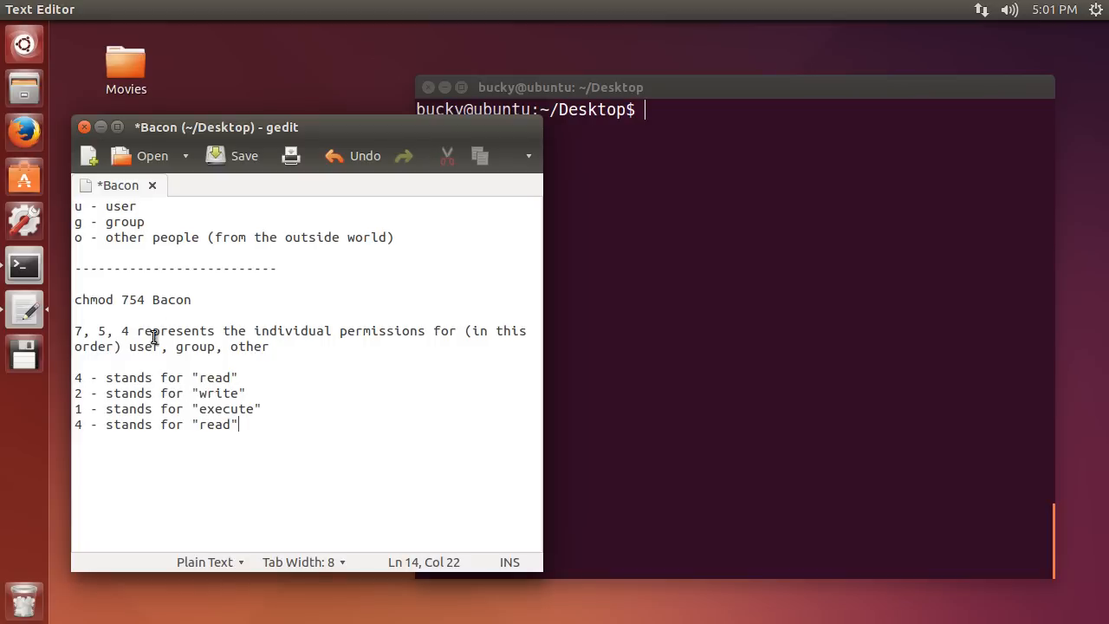
pyautogui.doubleClick(215, 378)
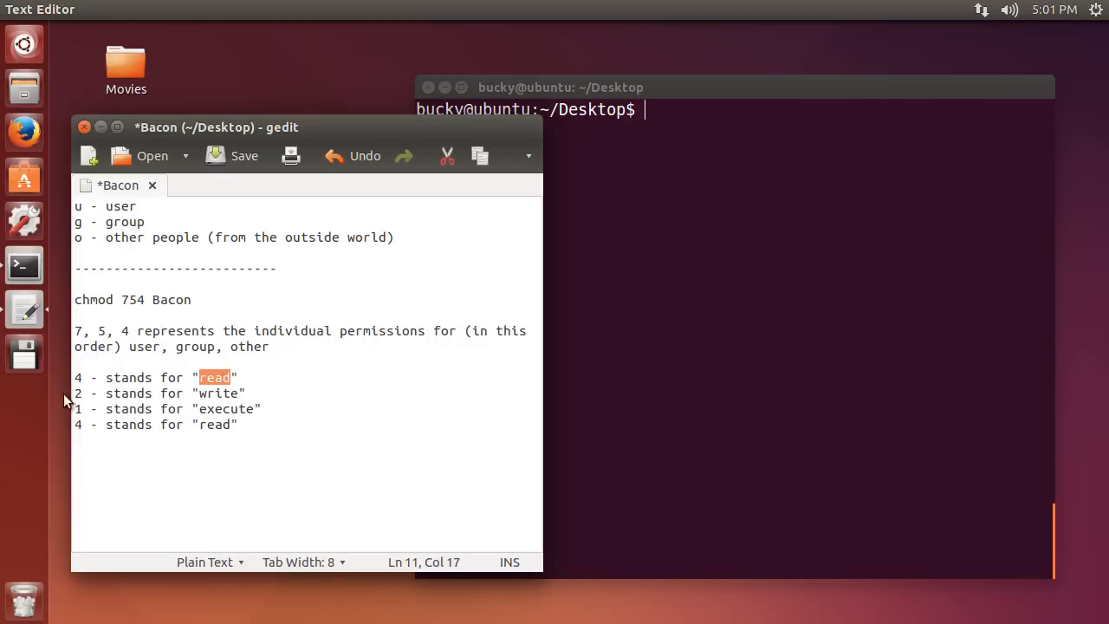
pyautogui.click(224, 409)
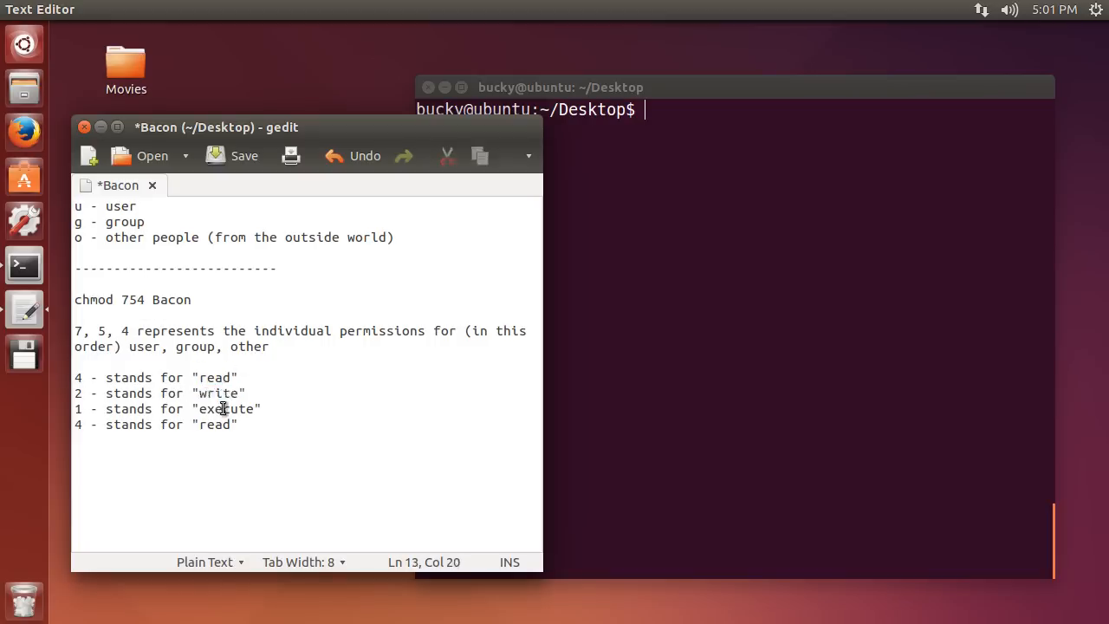
pyautogui.doubleClick(225, 409)
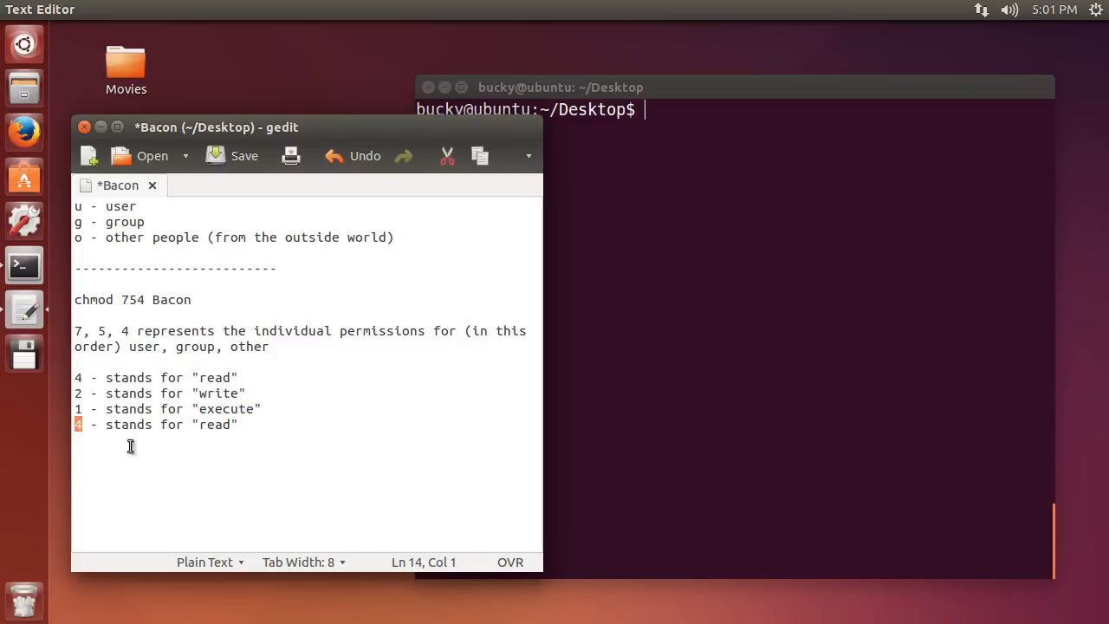
# Rewrite the last line as 0 - stands for "no permissions"
pyautogui.press('Insert')
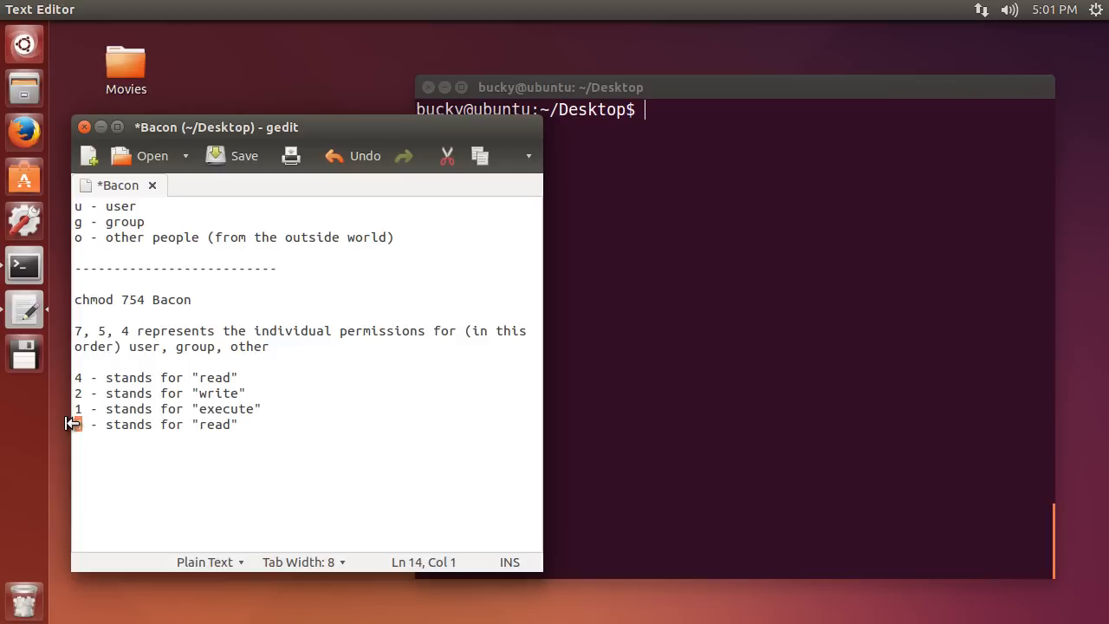
pyautogui.write('0')
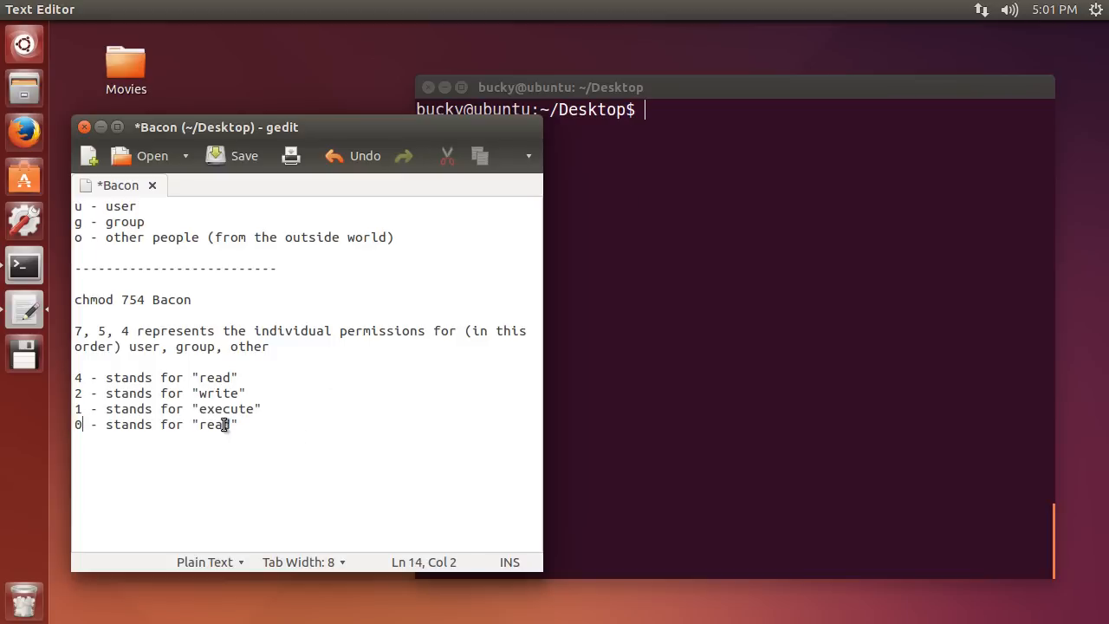
pyautogui.write('no')
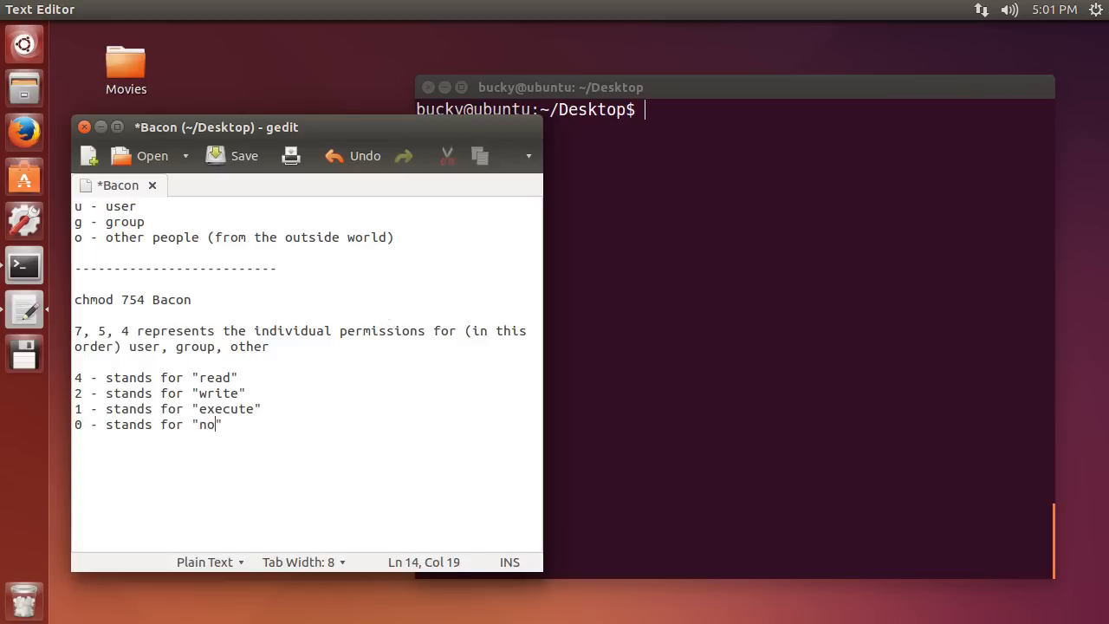
pyautogui.write('permissions')
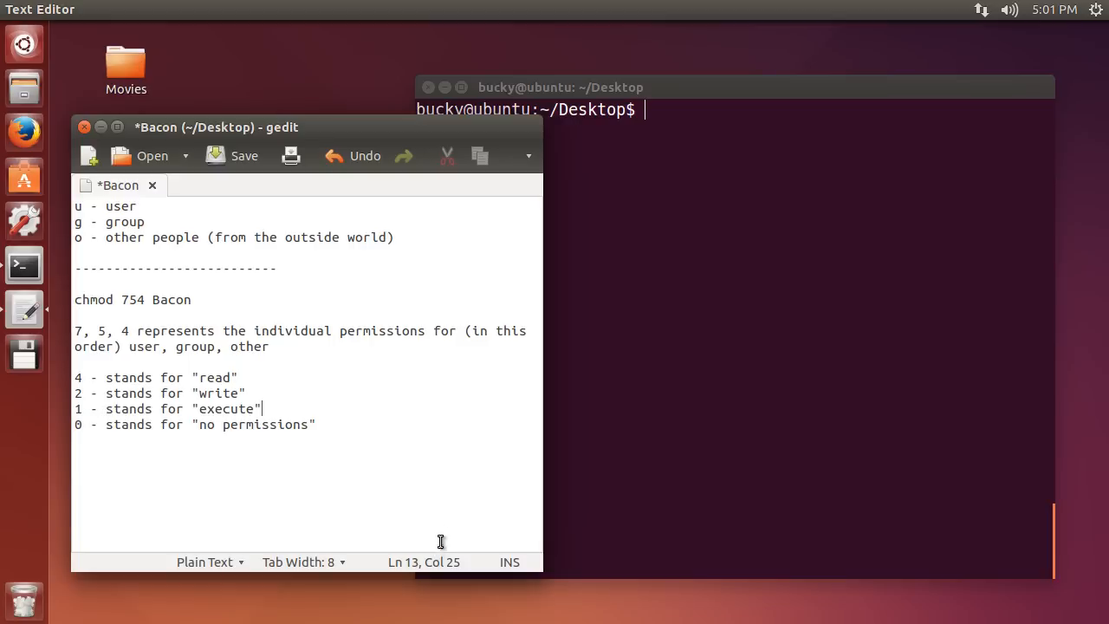
pyautogui.click(320, 424)
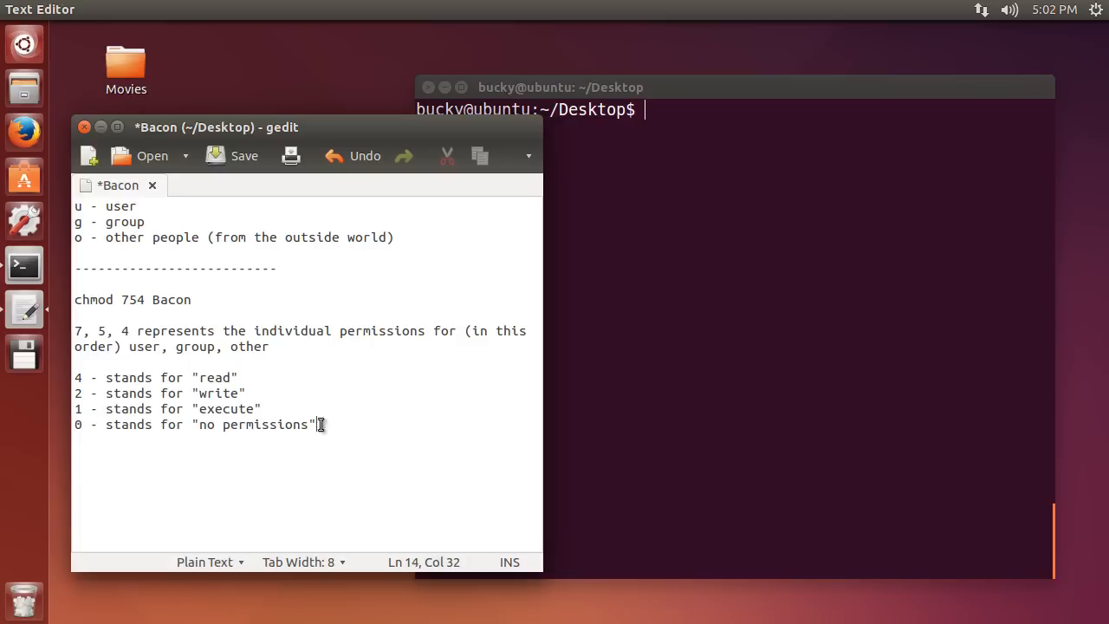
pyautogui.click(199, 378)
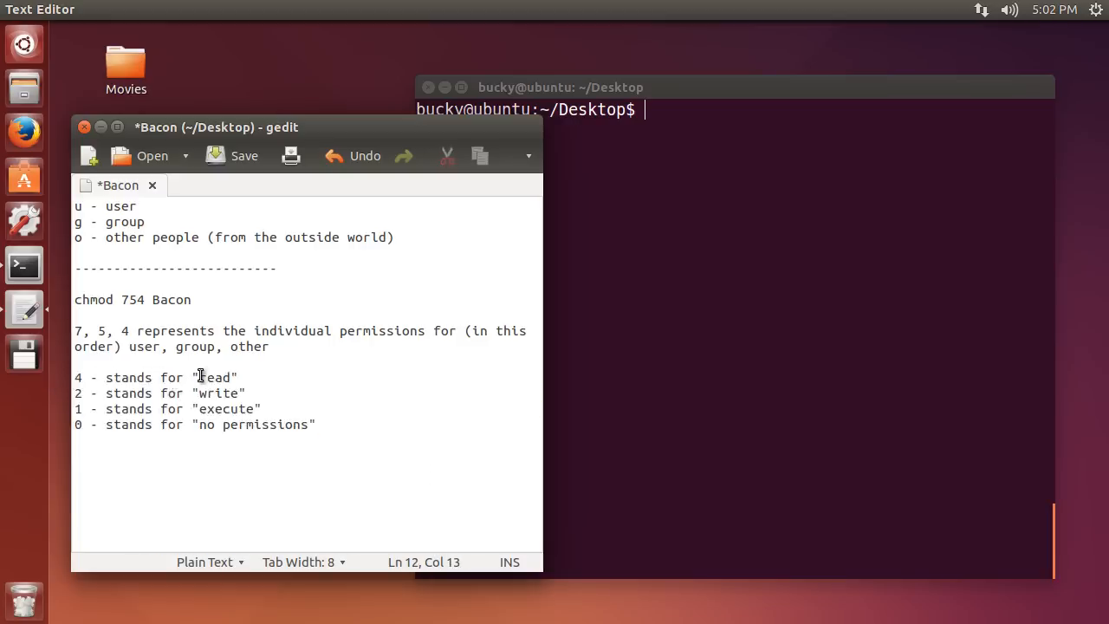
pyautogui.moveTo(170, 407)
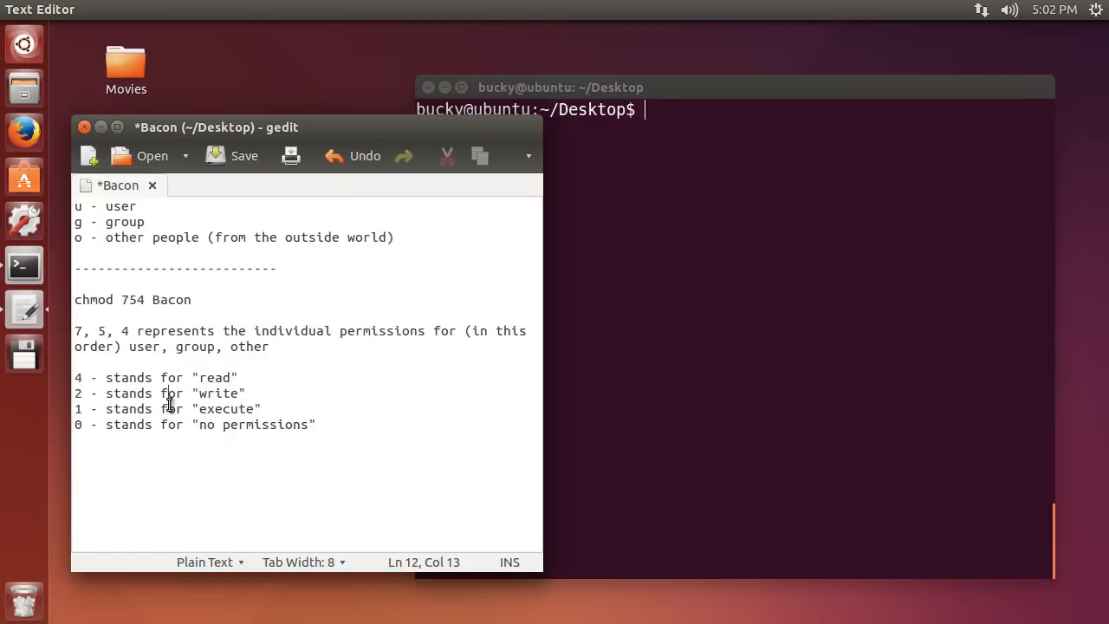
pyautogui.click(125, 298)
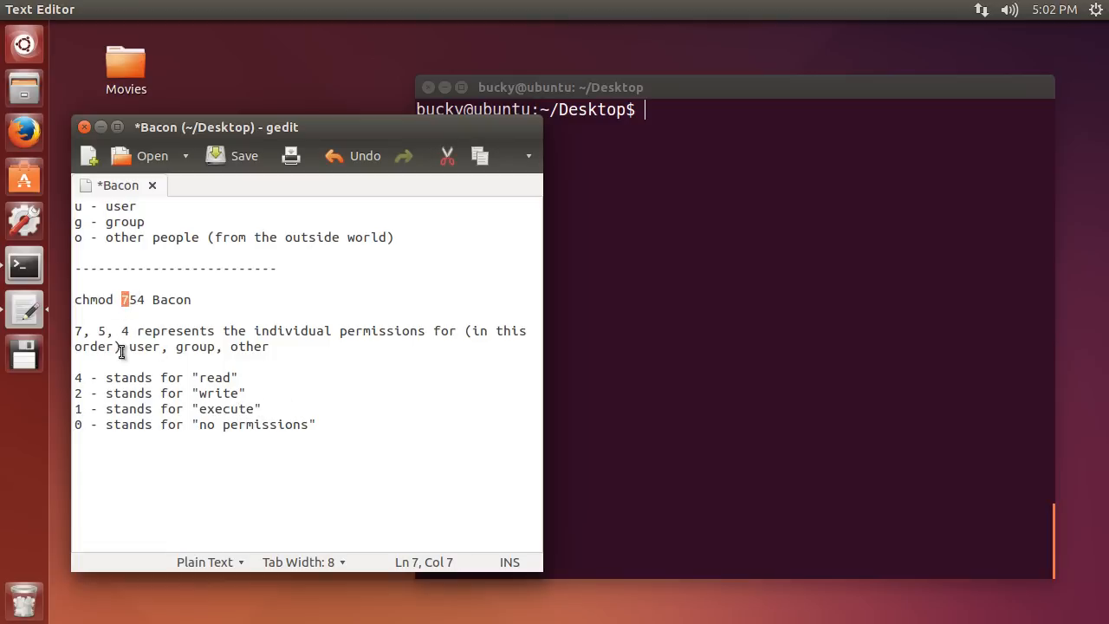
pyautogui.moveTo(118, 392); pyautogui.dragTo(260, 409)
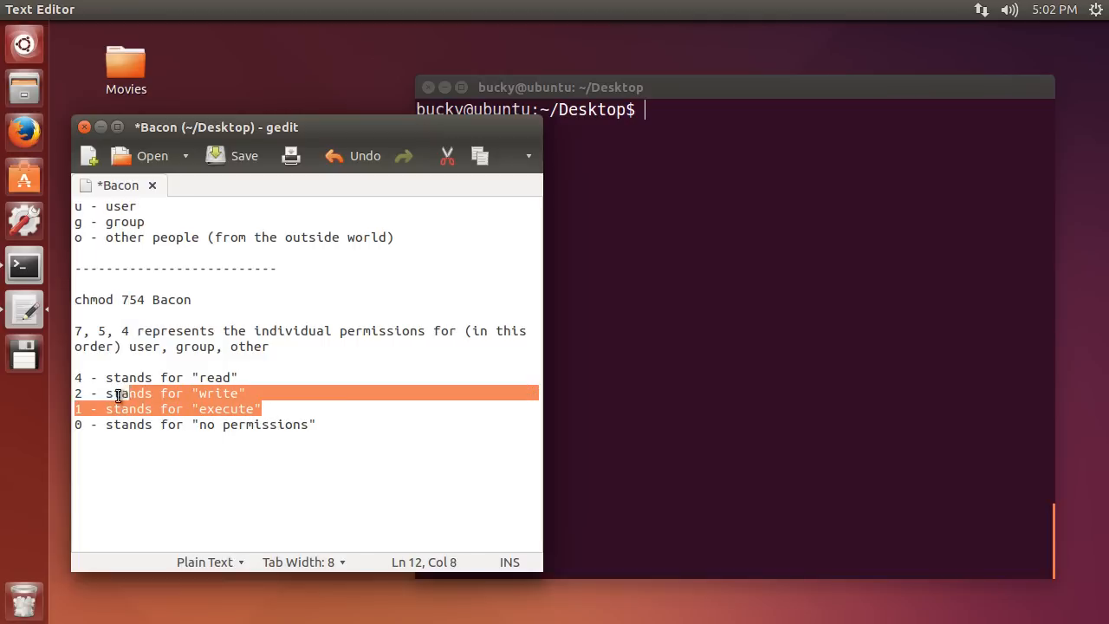
pyautogui.moveTo(117, 394); pyautogui.dragTo(76, 378)
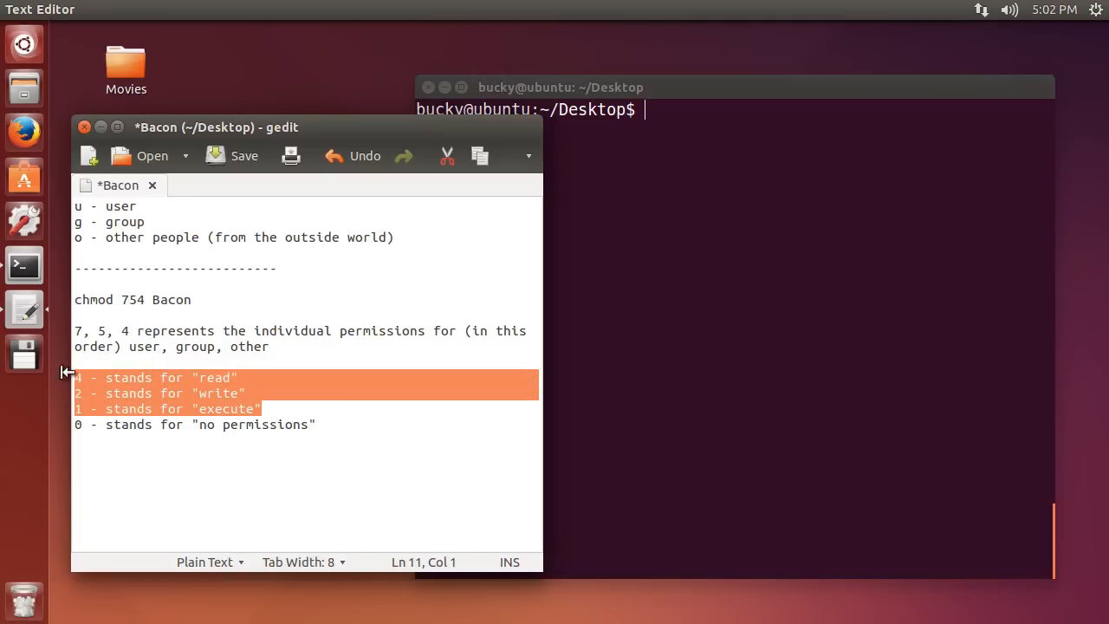
pyautogui.click(182, 409)
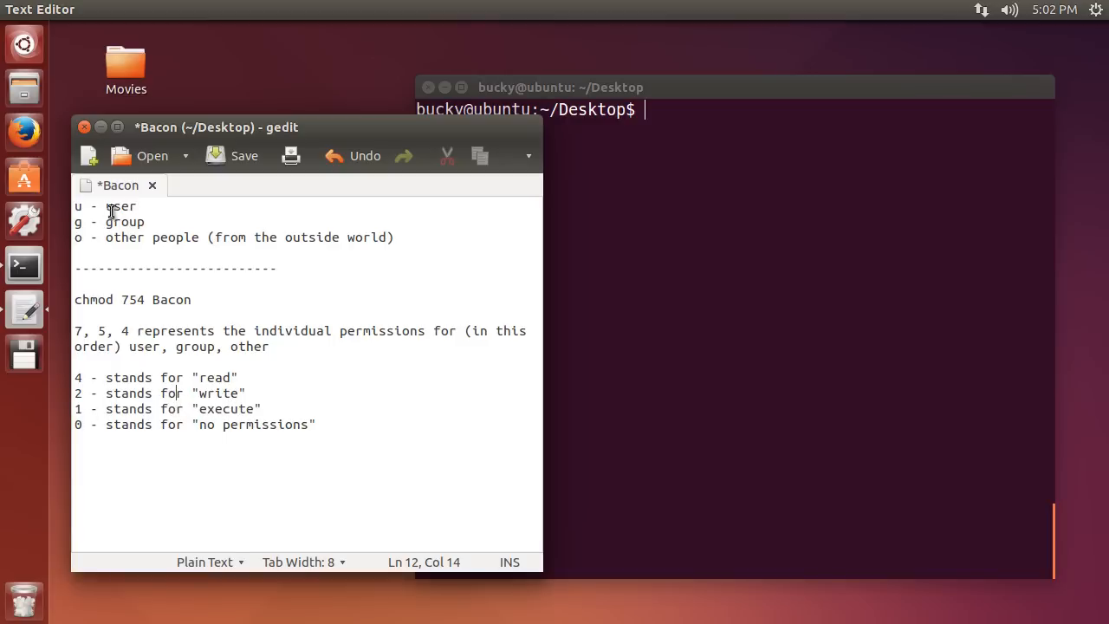
pyautogui.doubleClick(218, 392)
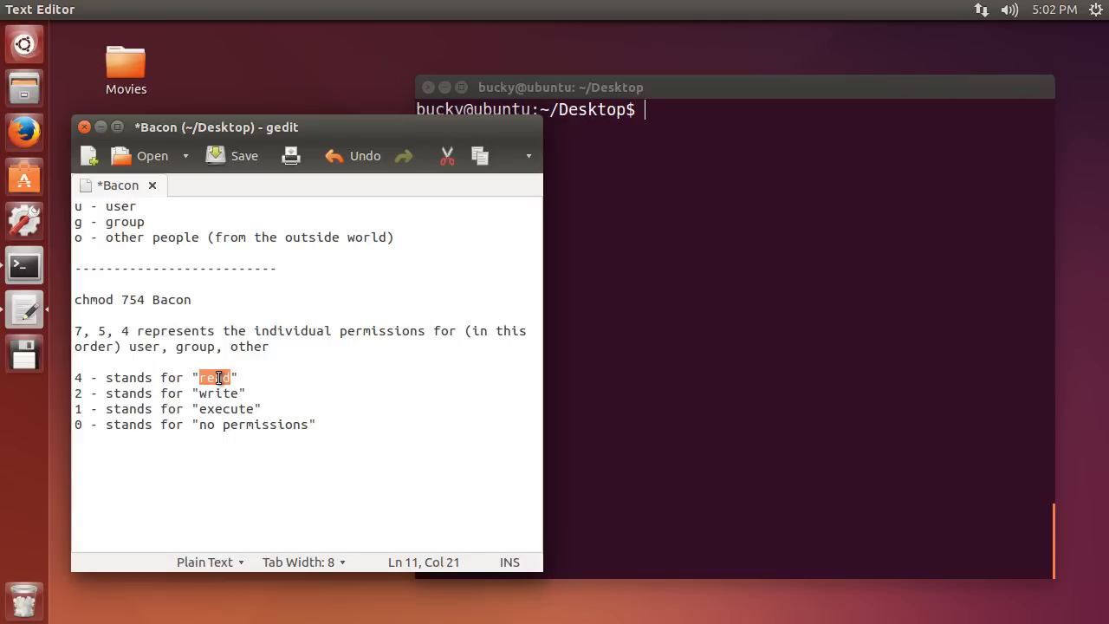
pyautogui.click(215, 378)
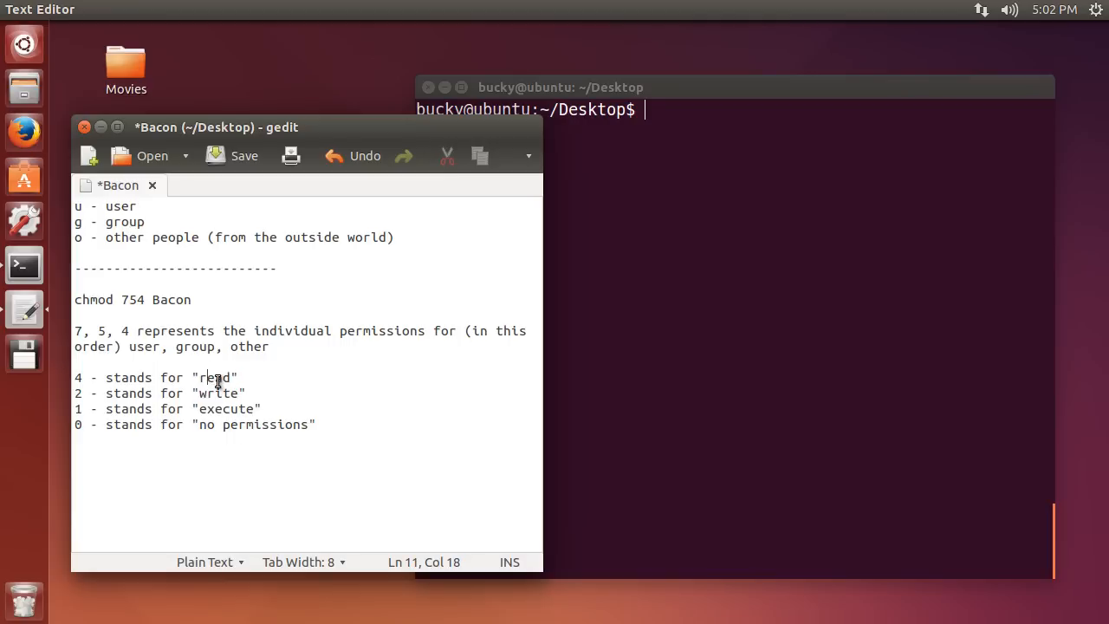
pyautogui.doubleClick(218, 392)
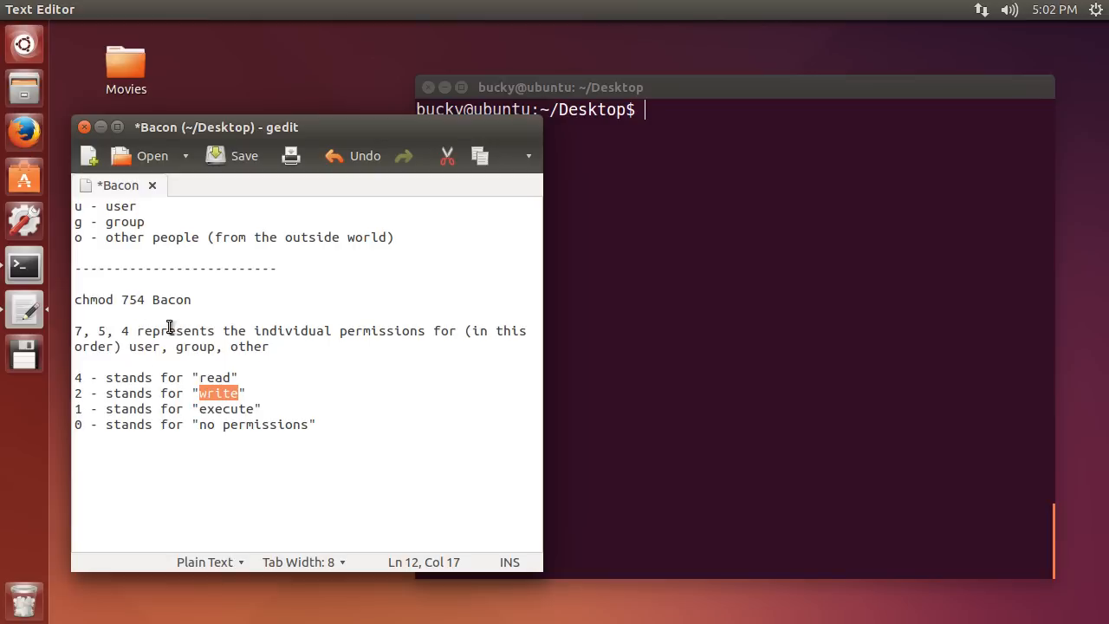
pyautogui.click(78, 329)
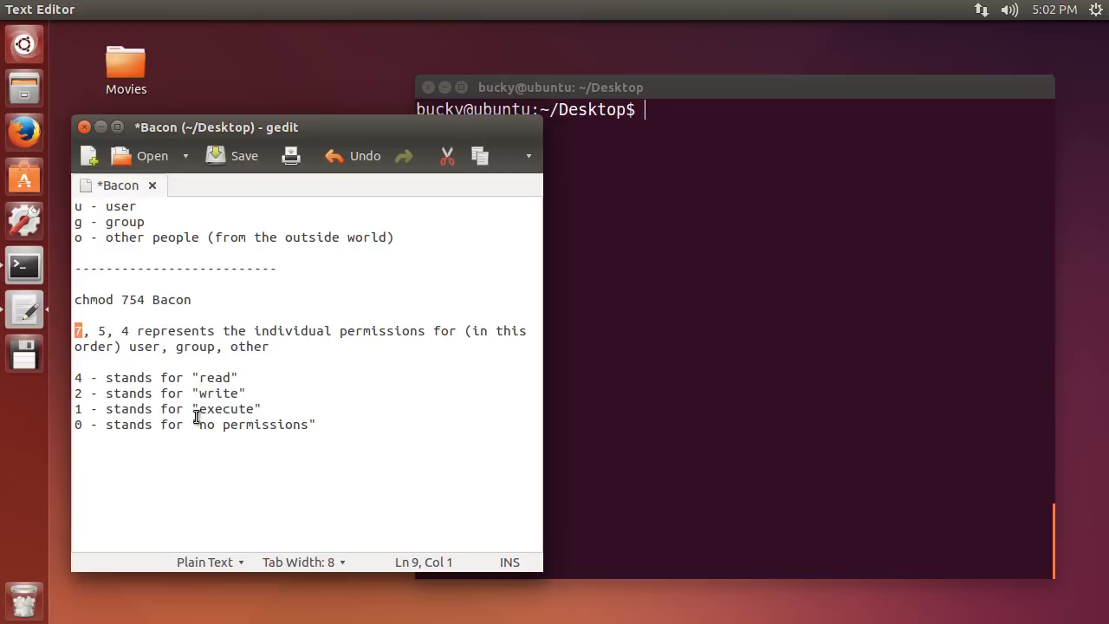
pyautogui.moveTo(208, 373)
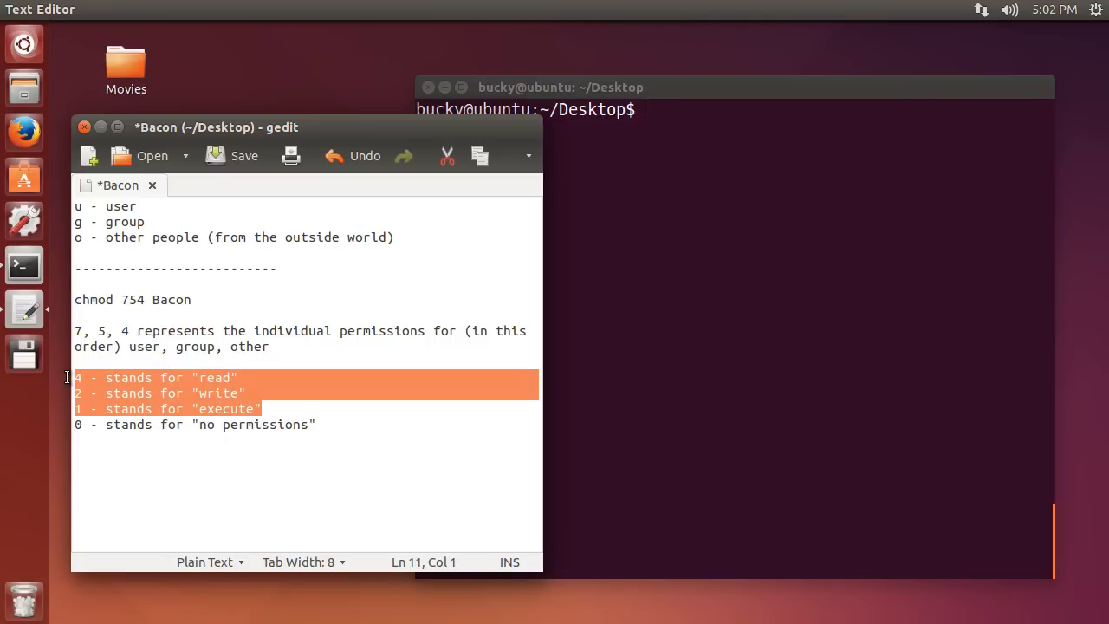
pyautogui.moveTo(227, 388)
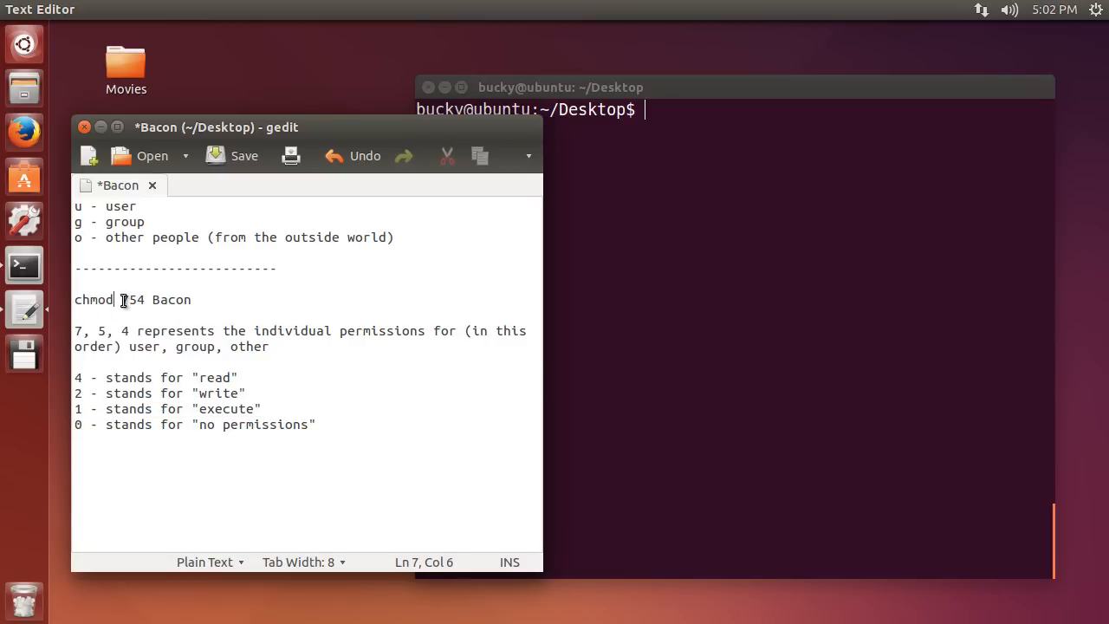
pyautogui.doubleClick(170, 298)
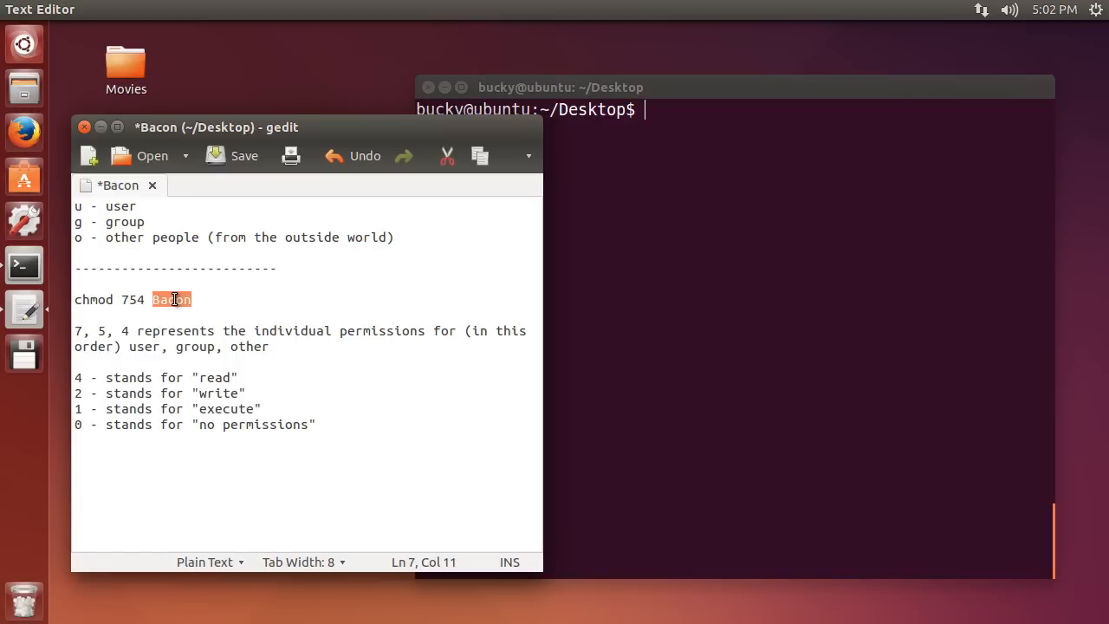
pyautogui.moveTo(139, 355)
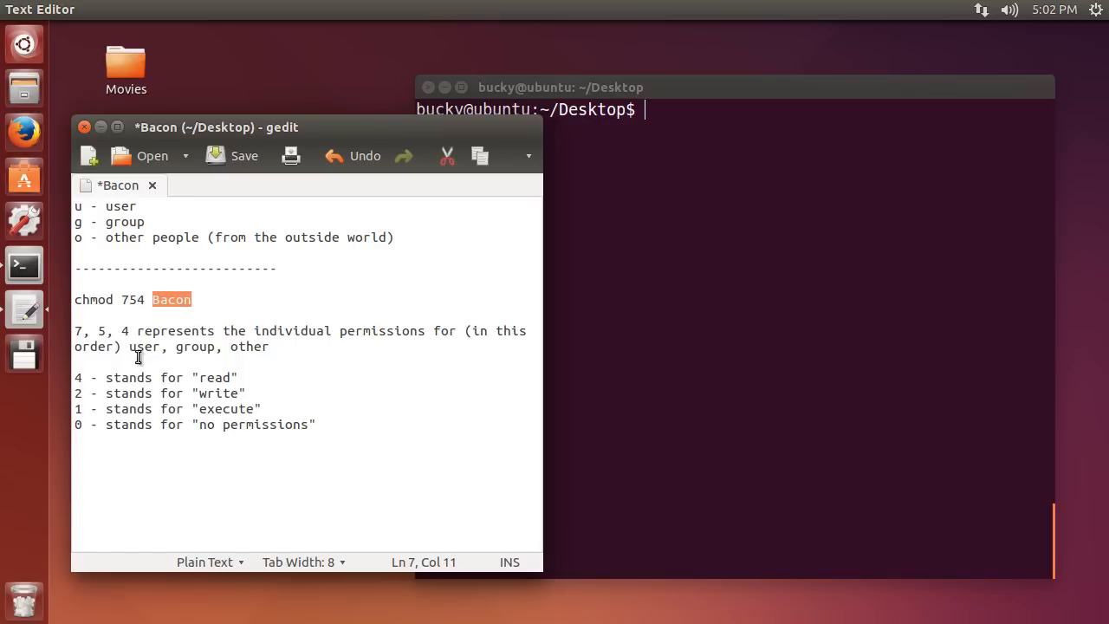
pyautogui.click(124, 298)
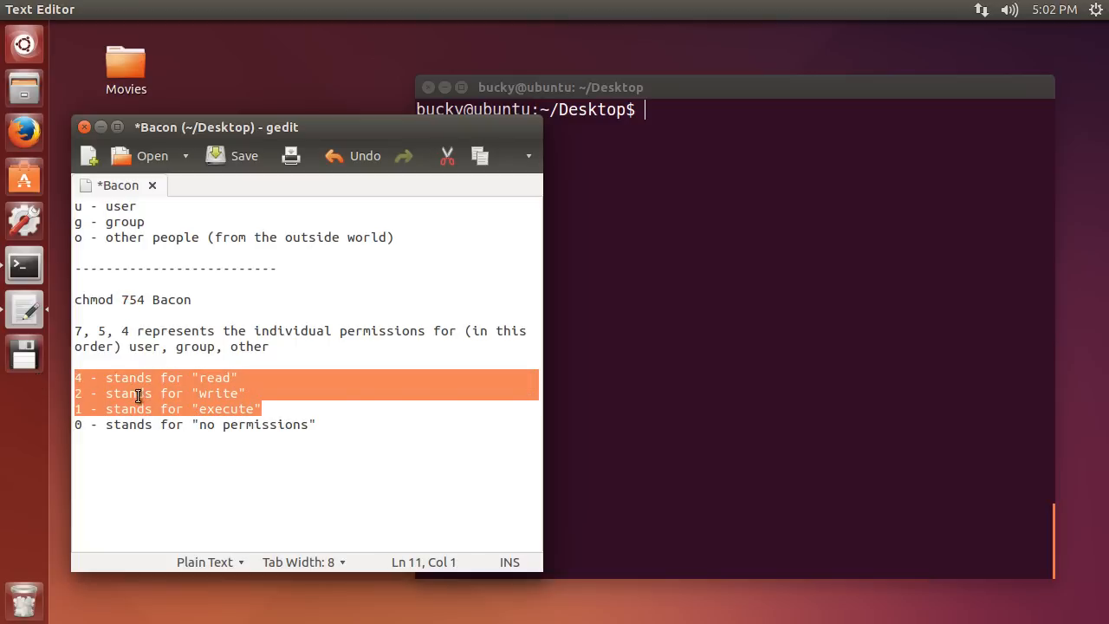
pyautogui.click(78, 221)
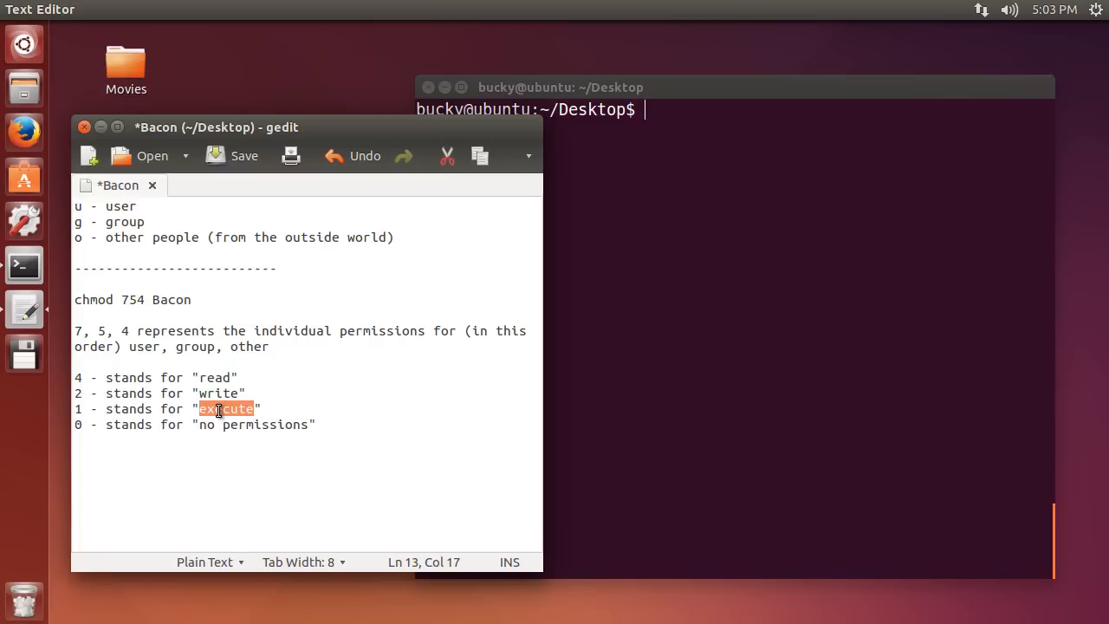
pyautogui.moveTo(156, 246)
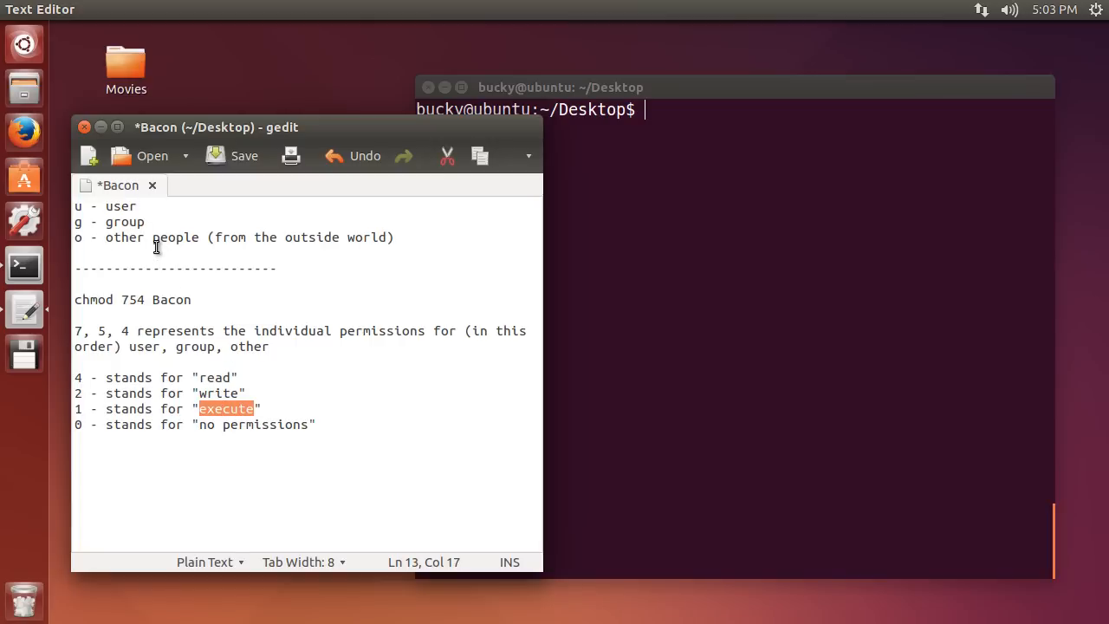
pyautogui.click(140, 298)
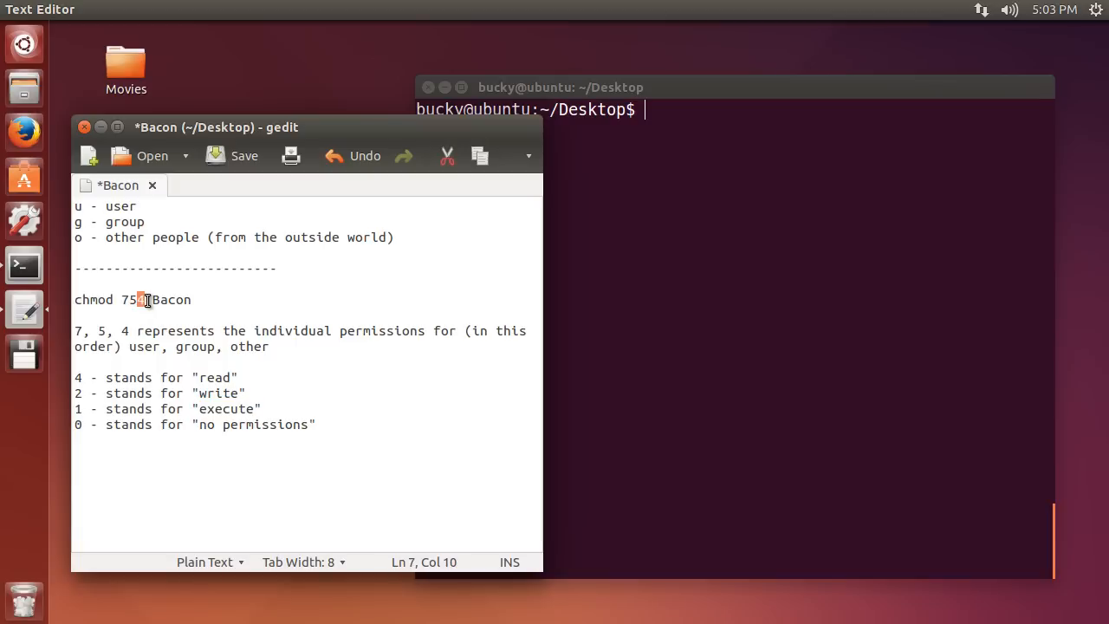
pyautogui.doubleClick(215, 378)
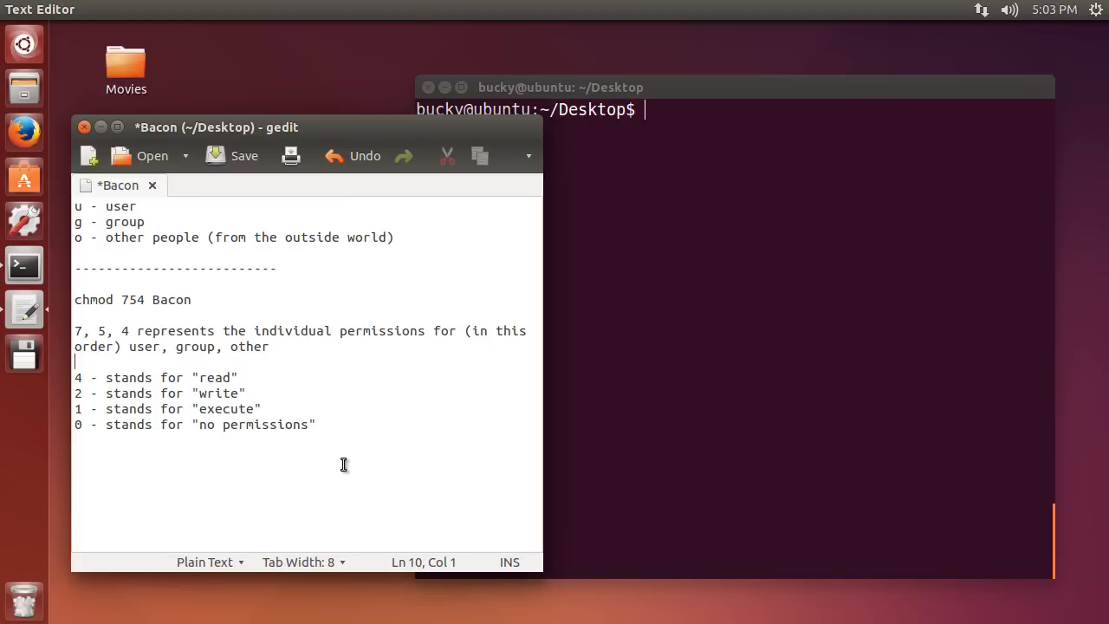
pyautogui.moveTo(347, 469)
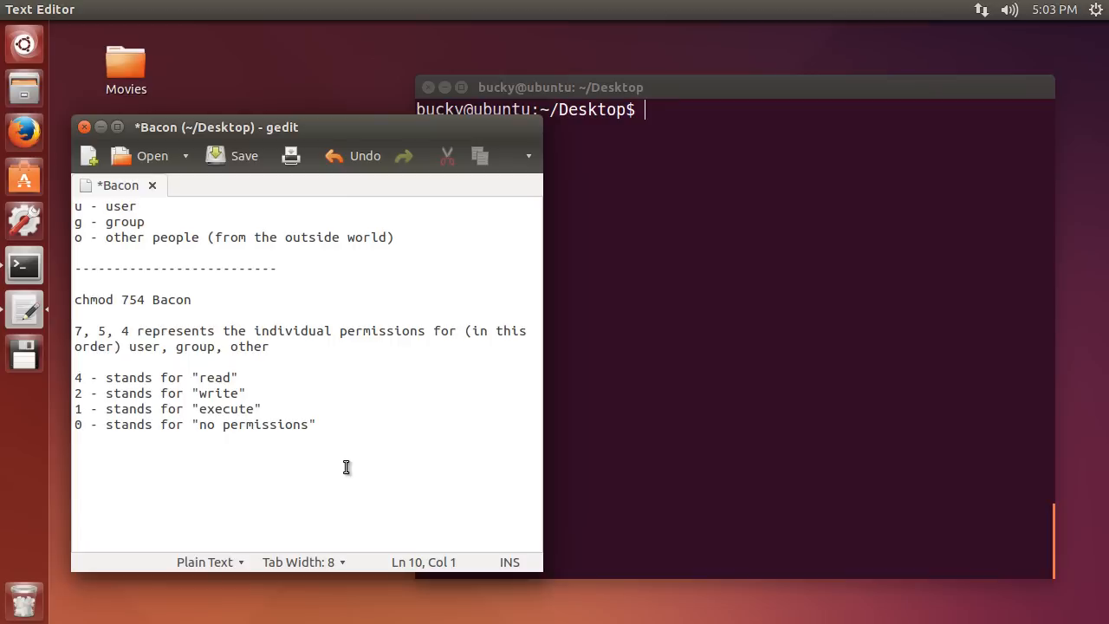
pyautogui.click(318, 425)
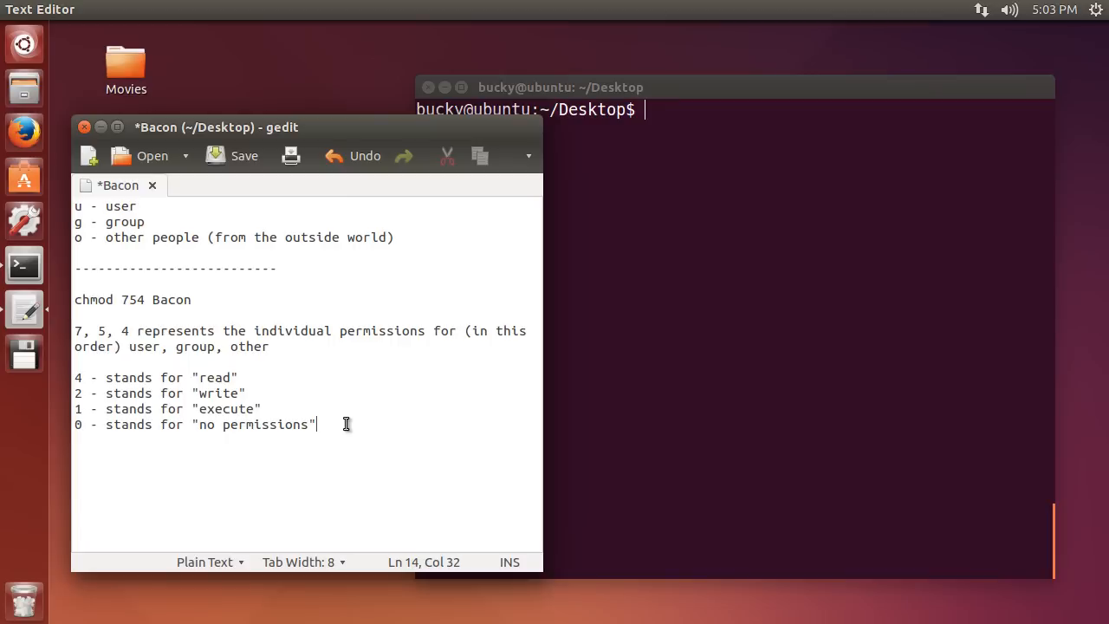
pyautogui.click(194, 298)
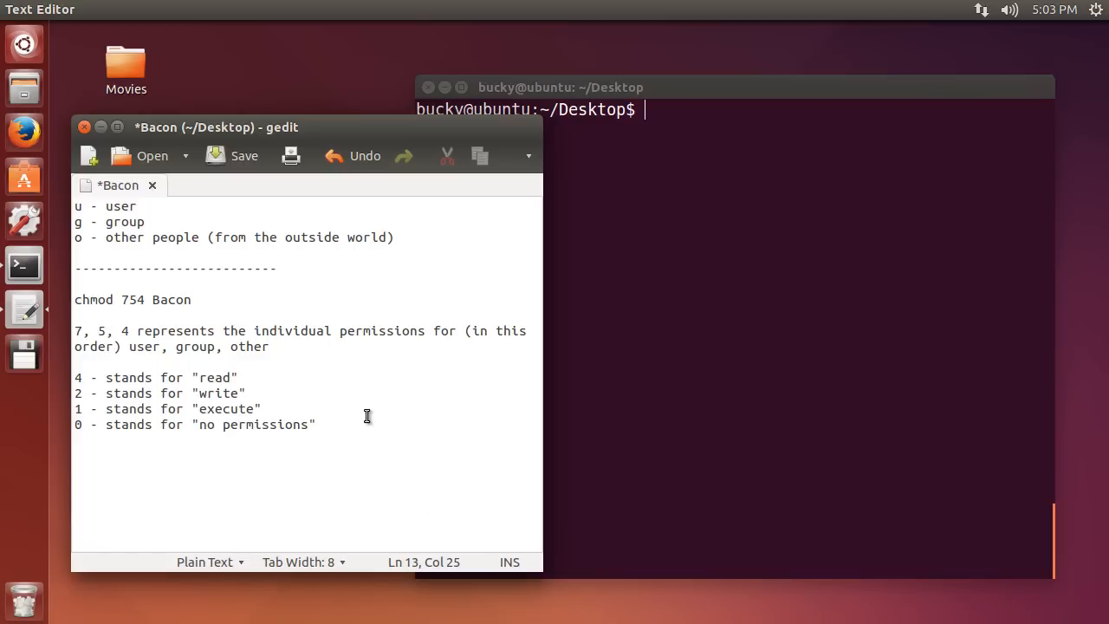
# Add the line chmod 777 Bacon below the permission list
pyautogui.click(318, 423)
pyautogui.write('chmod')
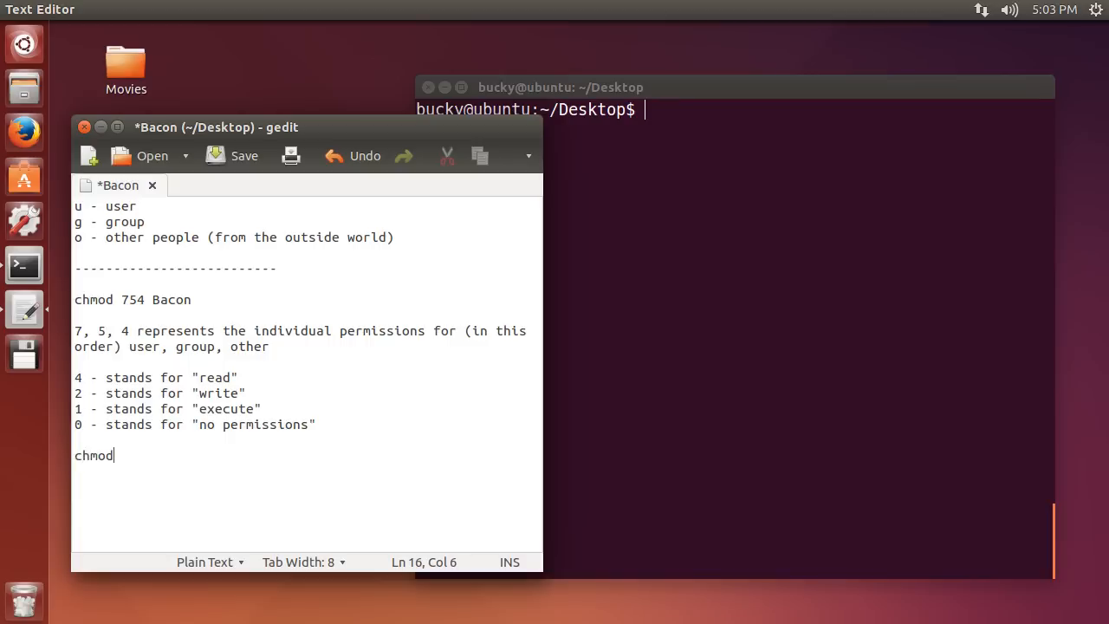
pyautogui.write('77')
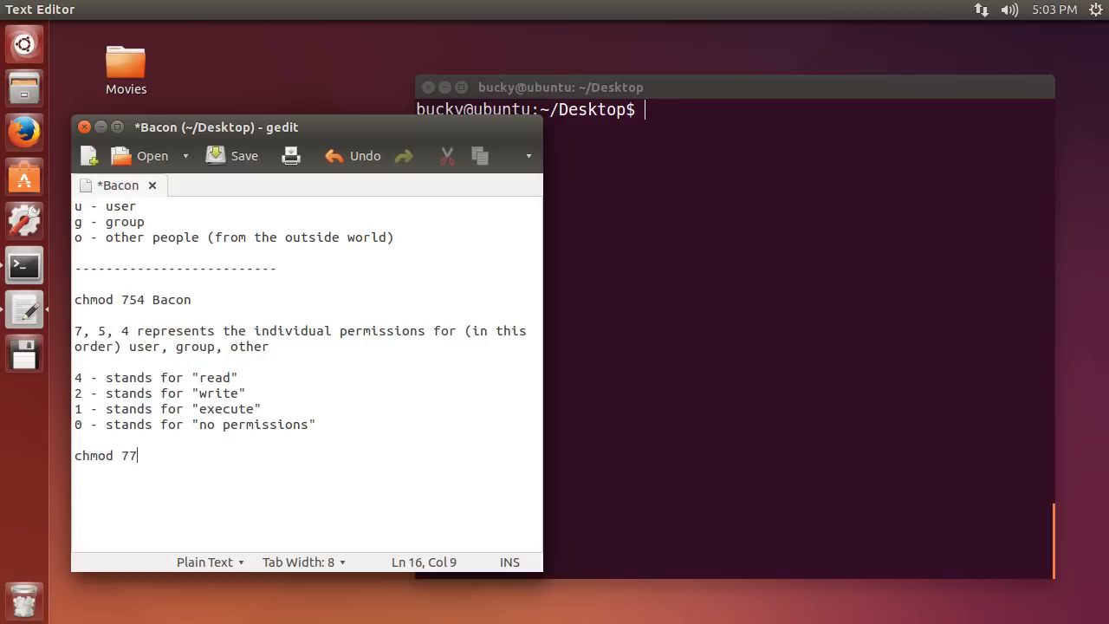
pyautogui.write('7 Bacon')
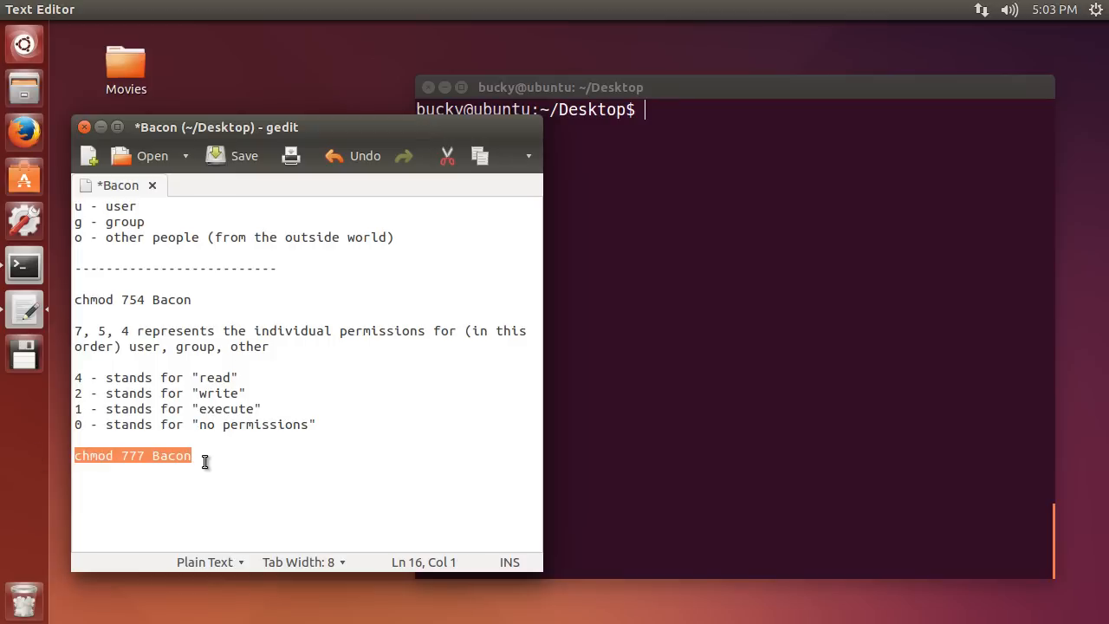
pyautogui.click(416, 516)
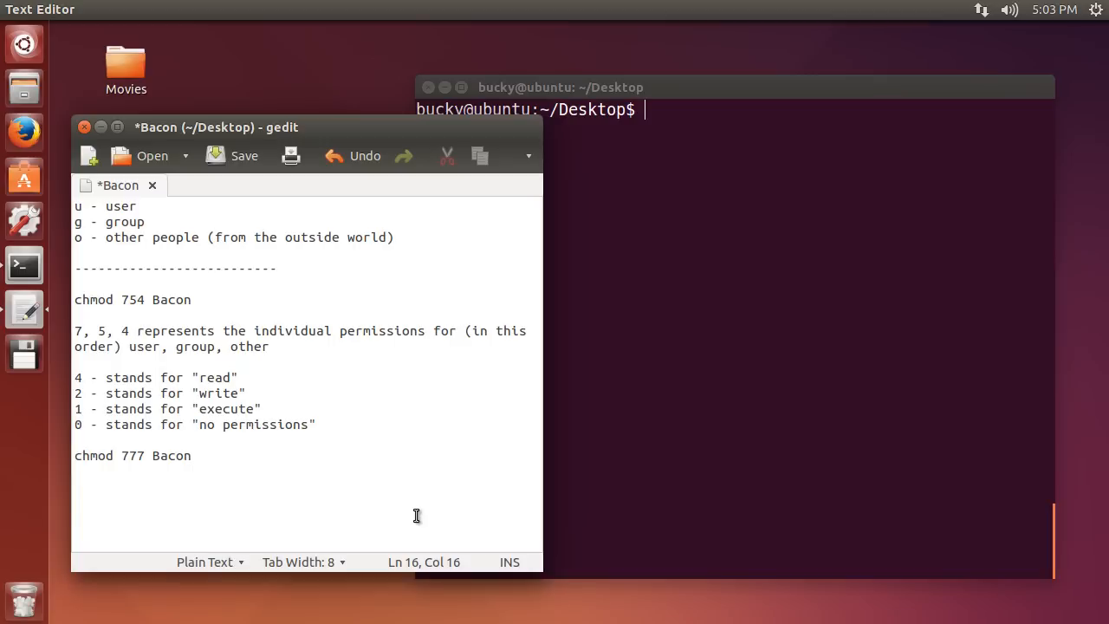
pyautogui.click(192, 454)
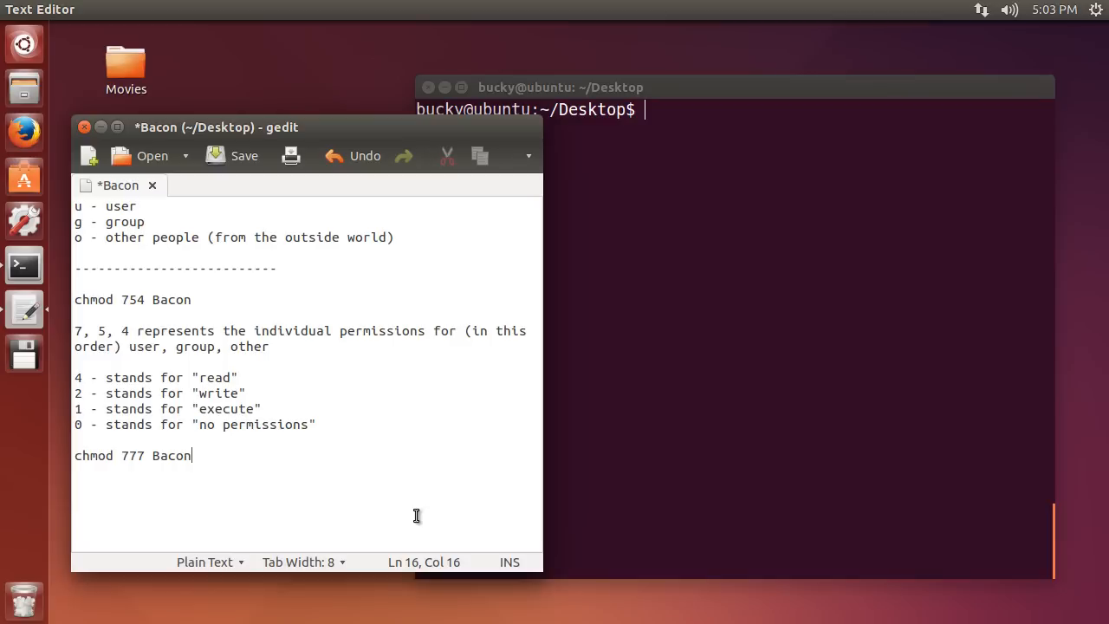
pyautogui.moveTo(408, 541)
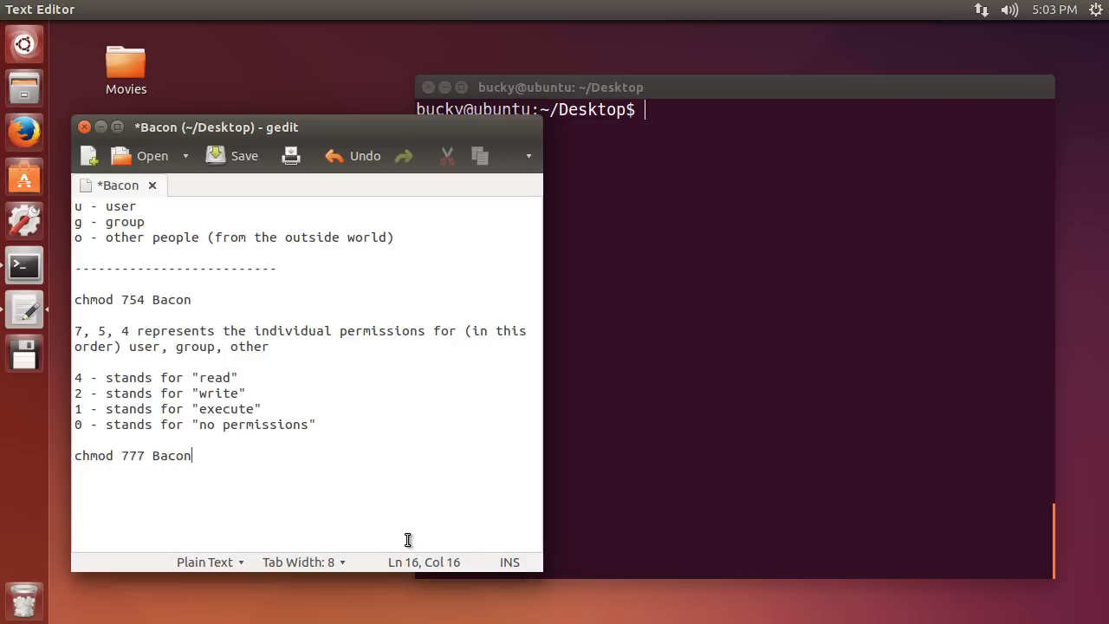